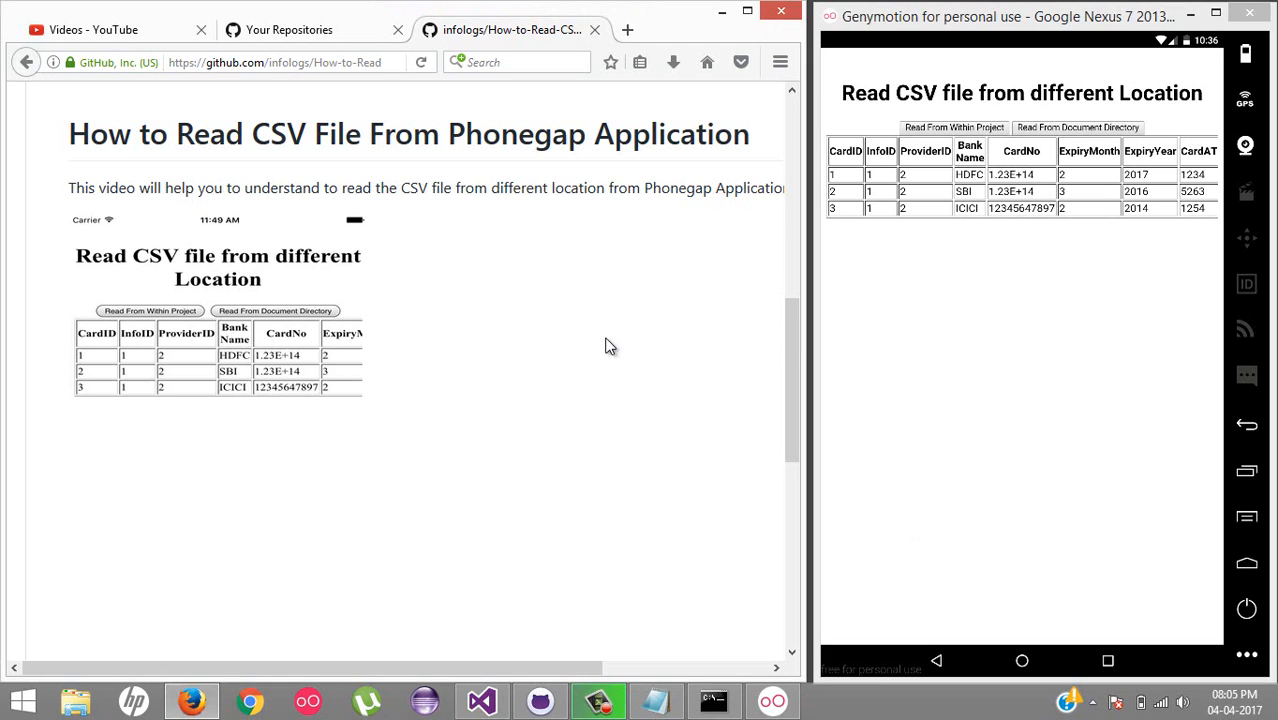
pyautogui.moveTo(622, 303)
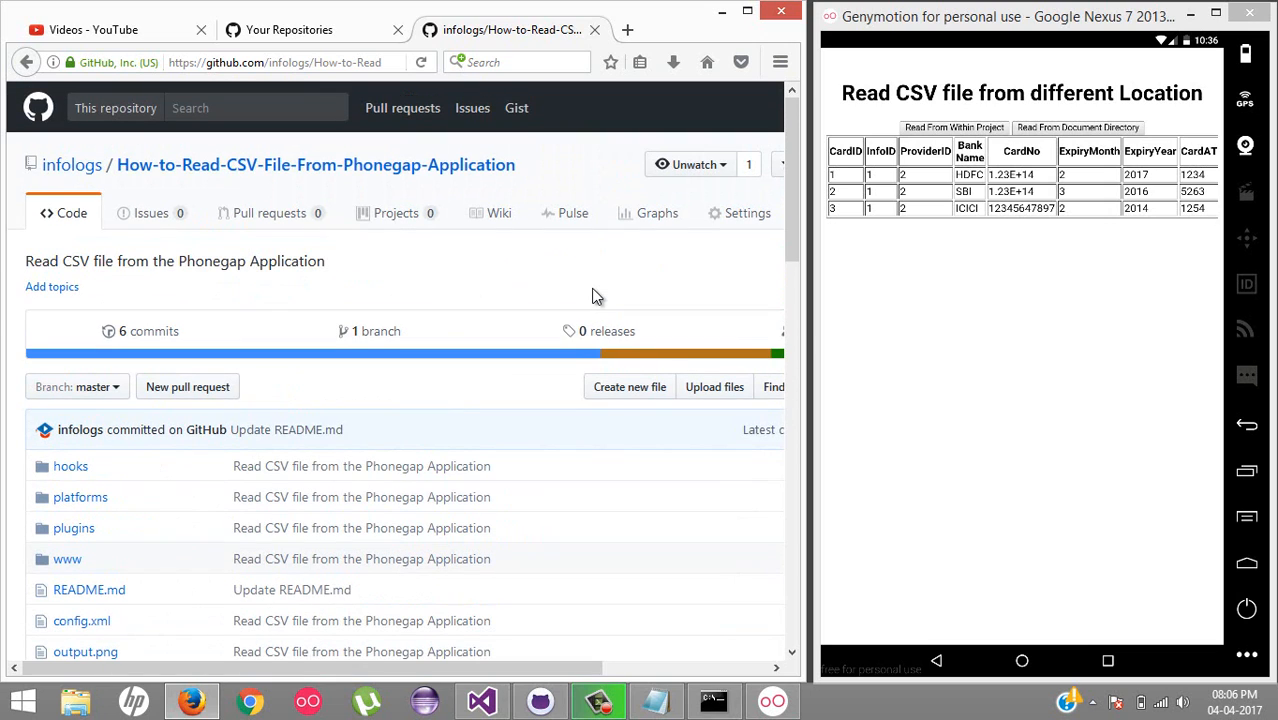
pyautogui.moveTo(420, 268)
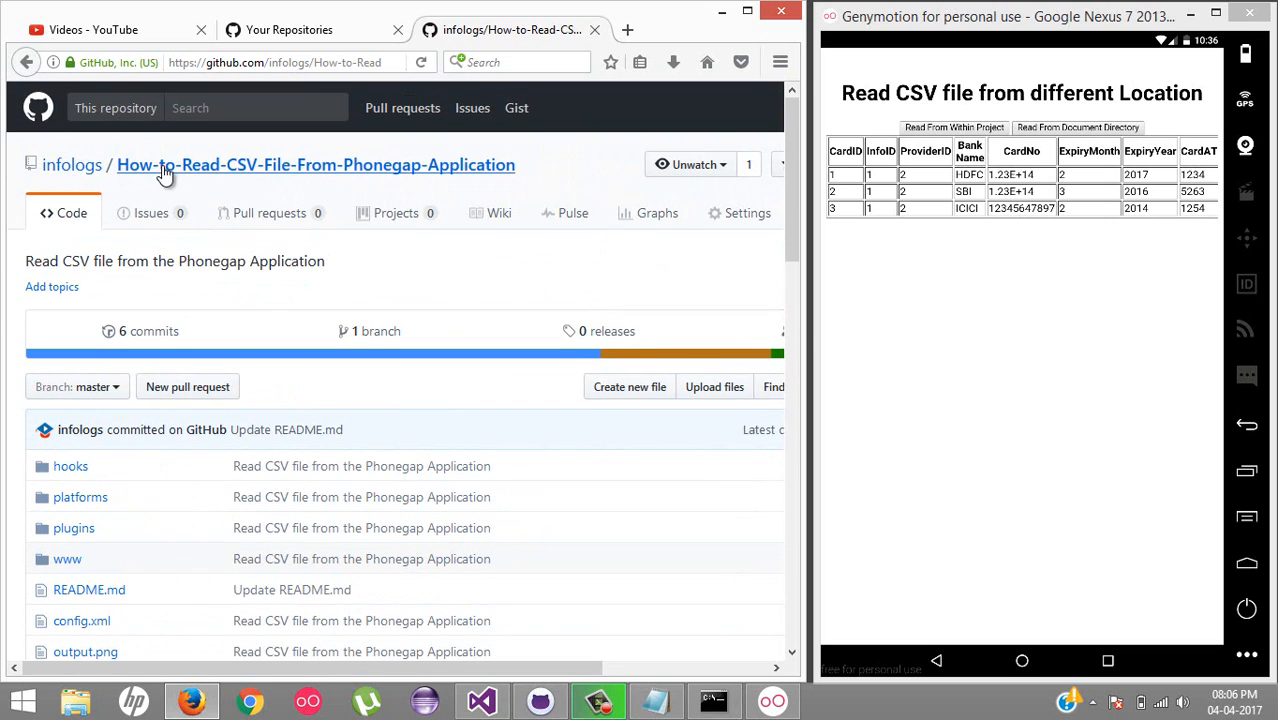
pyautogui.moveTo(290, 212)
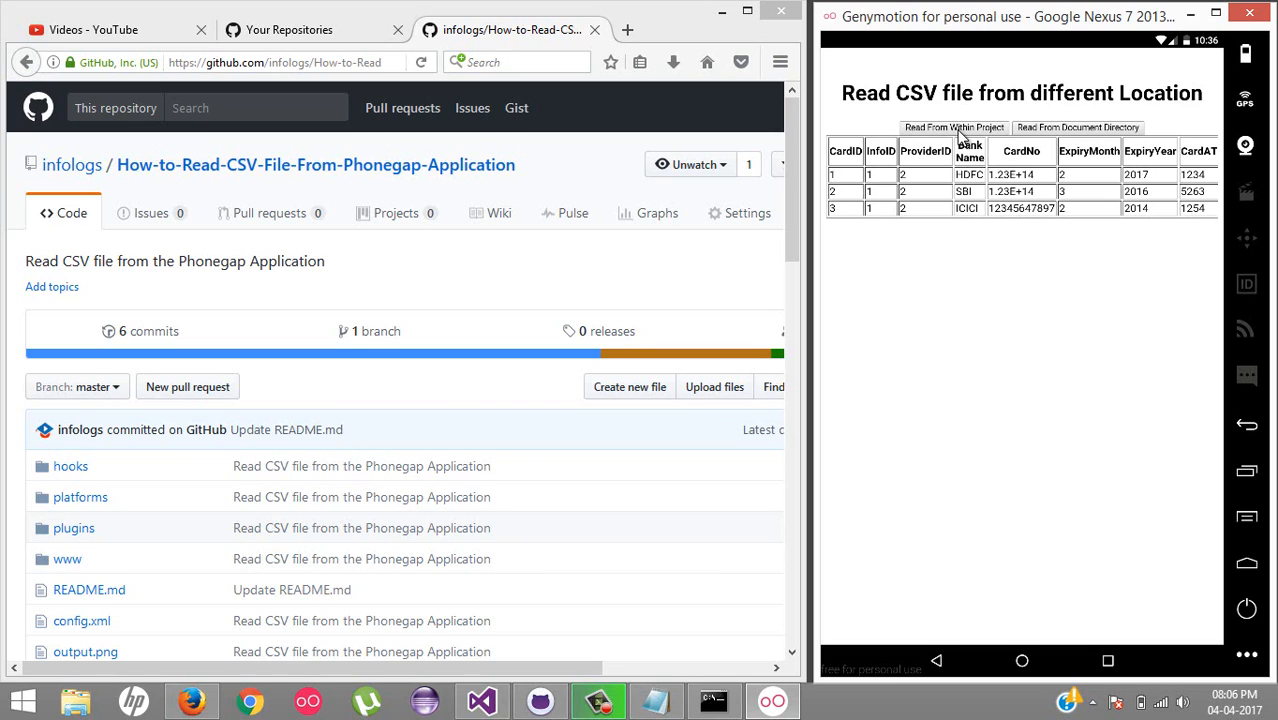
pyautogui.moveTo(925, 138)
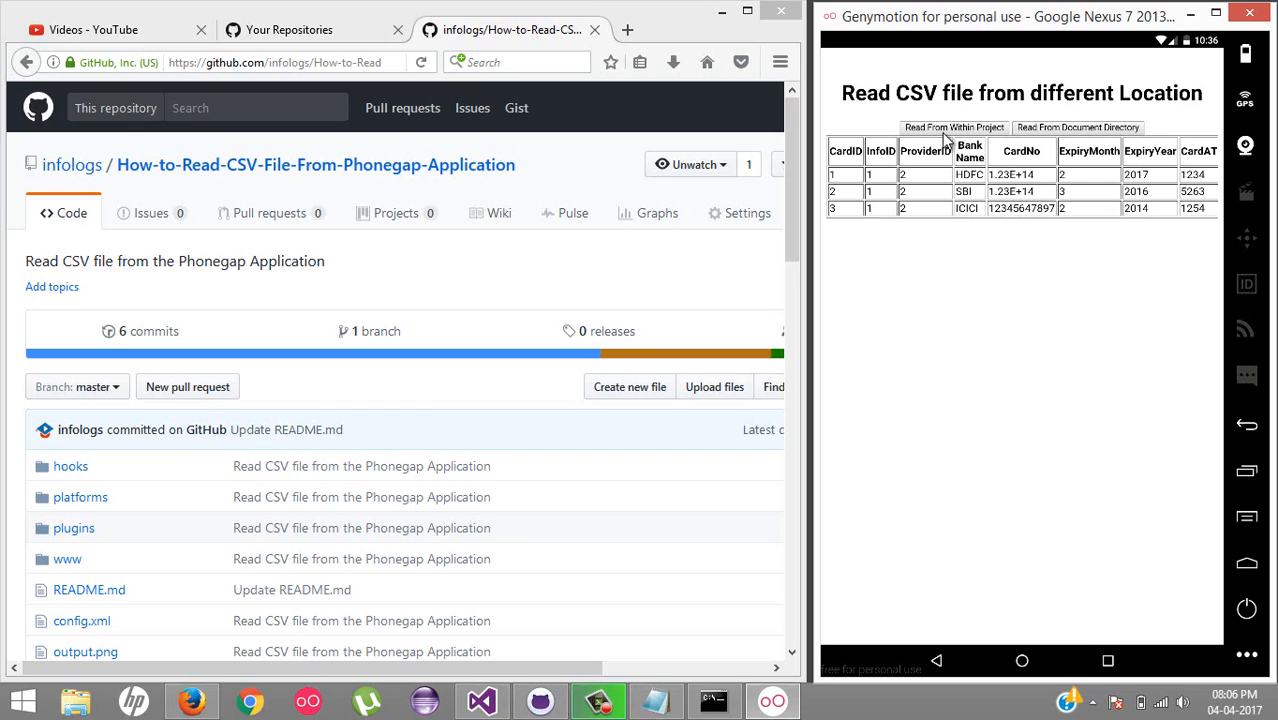
pyautogui.moveTo(967, 191)
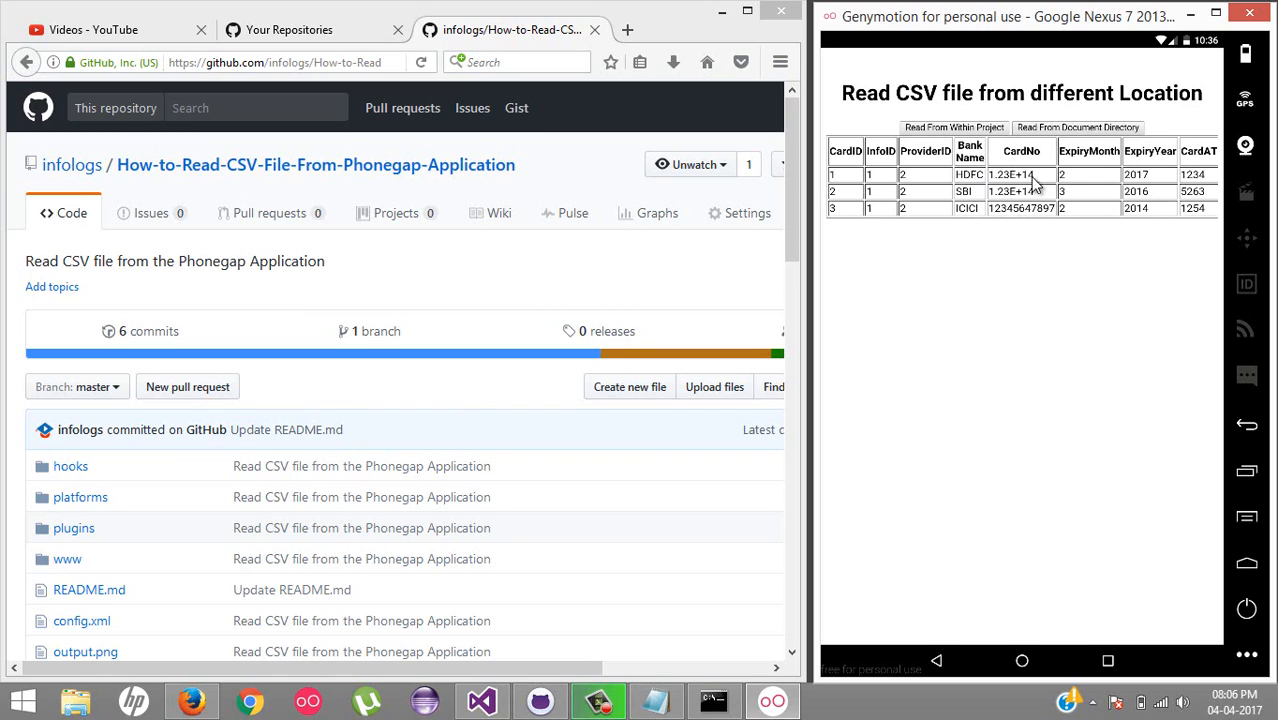
pyautogui.moveTo(1042, 160)
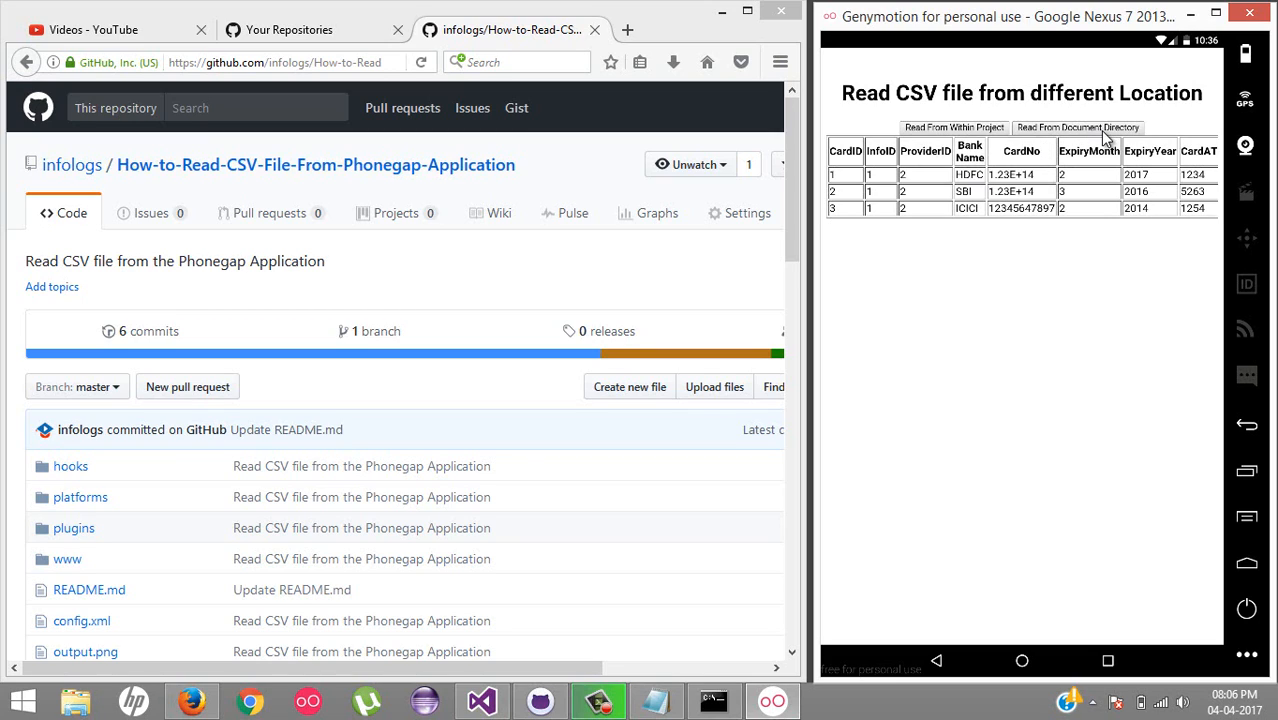
pyautogui.moveTo(929, 128)
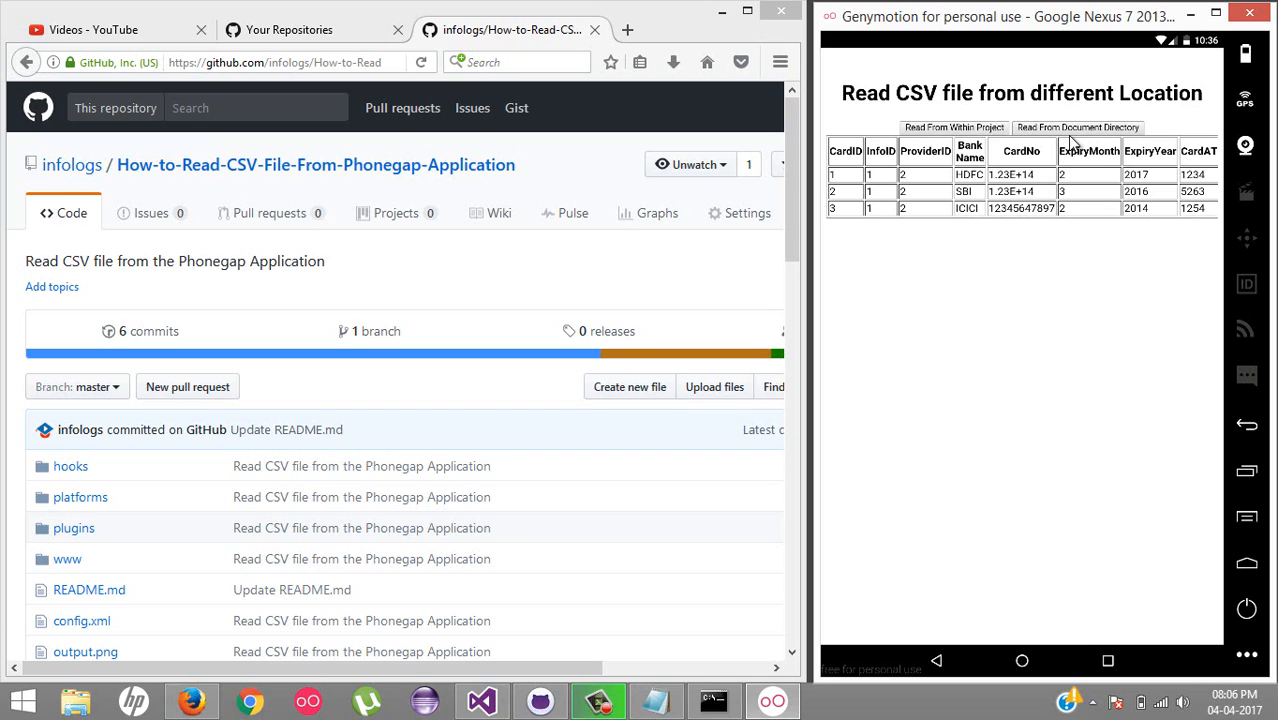
pyautogui.moveTo(1076, 141)
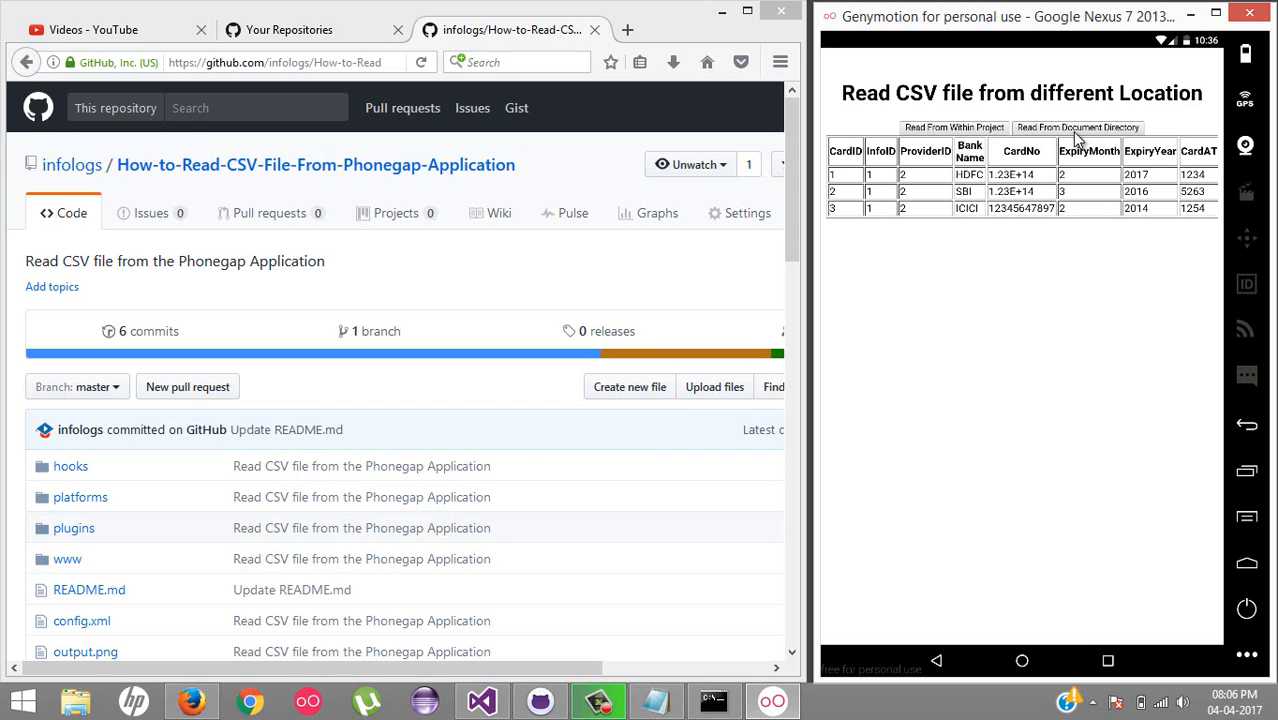
pyautogui.moveTo(690, 261)
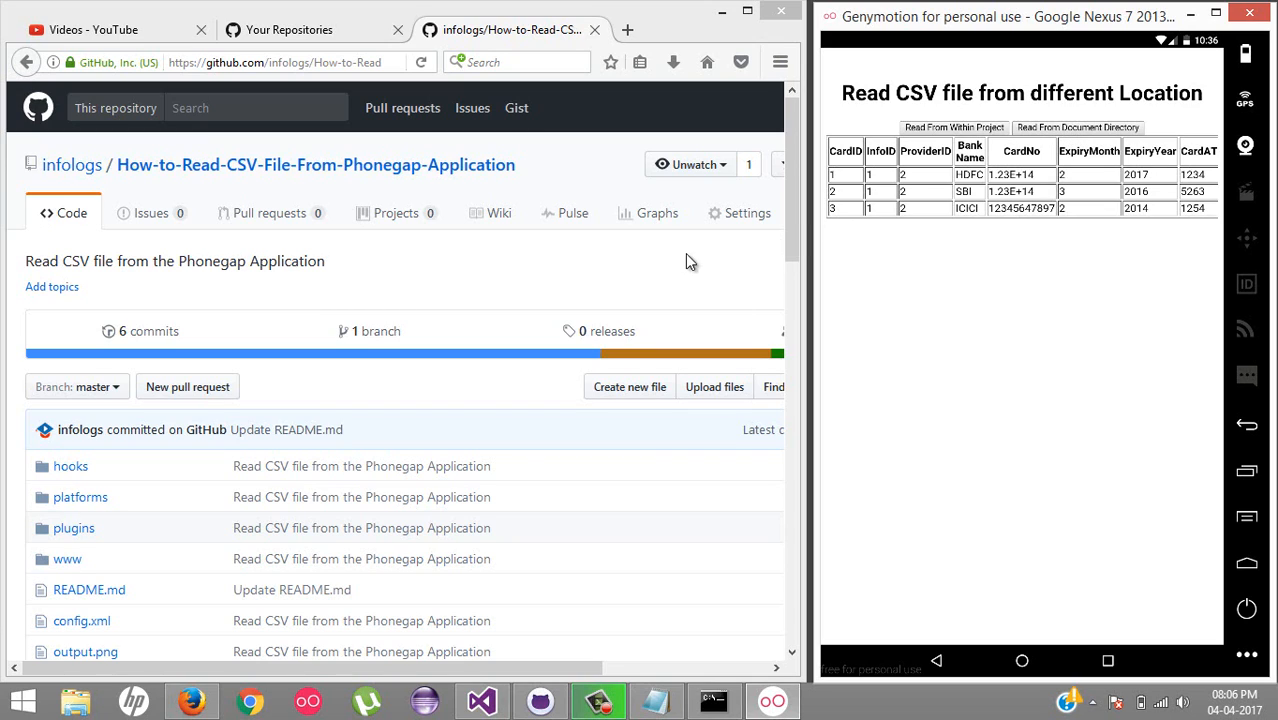
pyautogui.moveTo(688, 366)
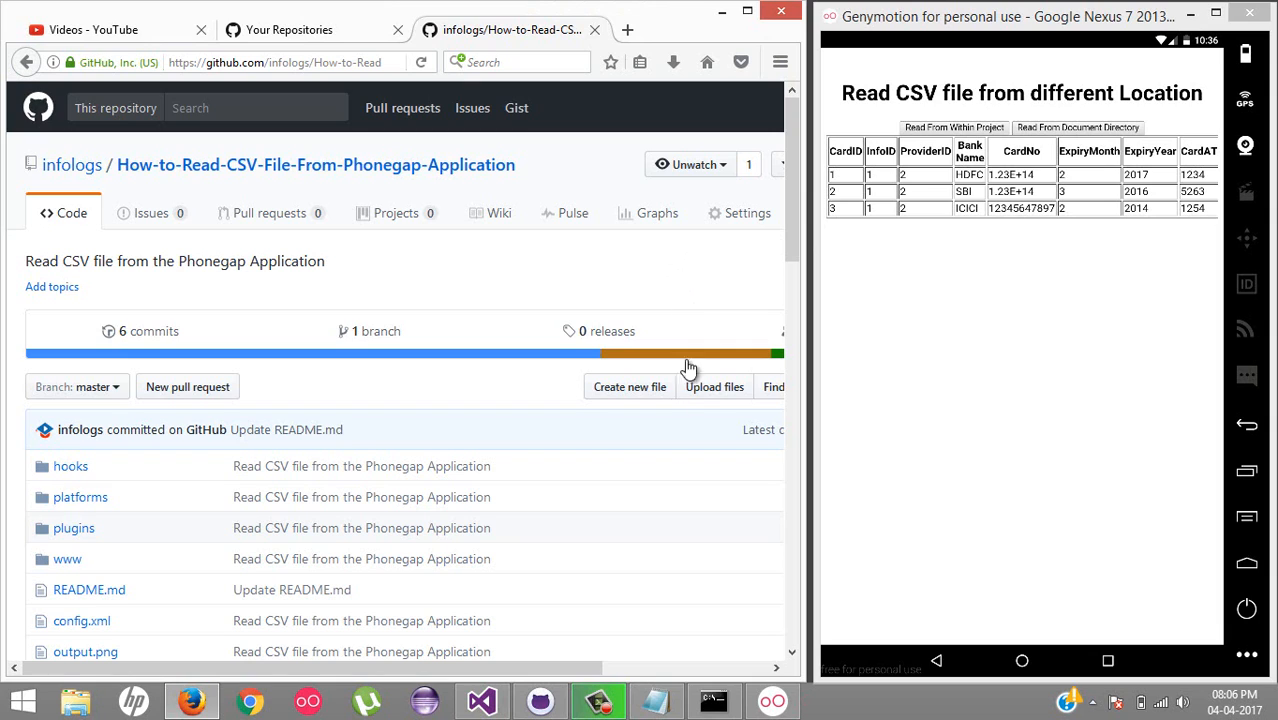
pyautogui.moveTo(730, 28)
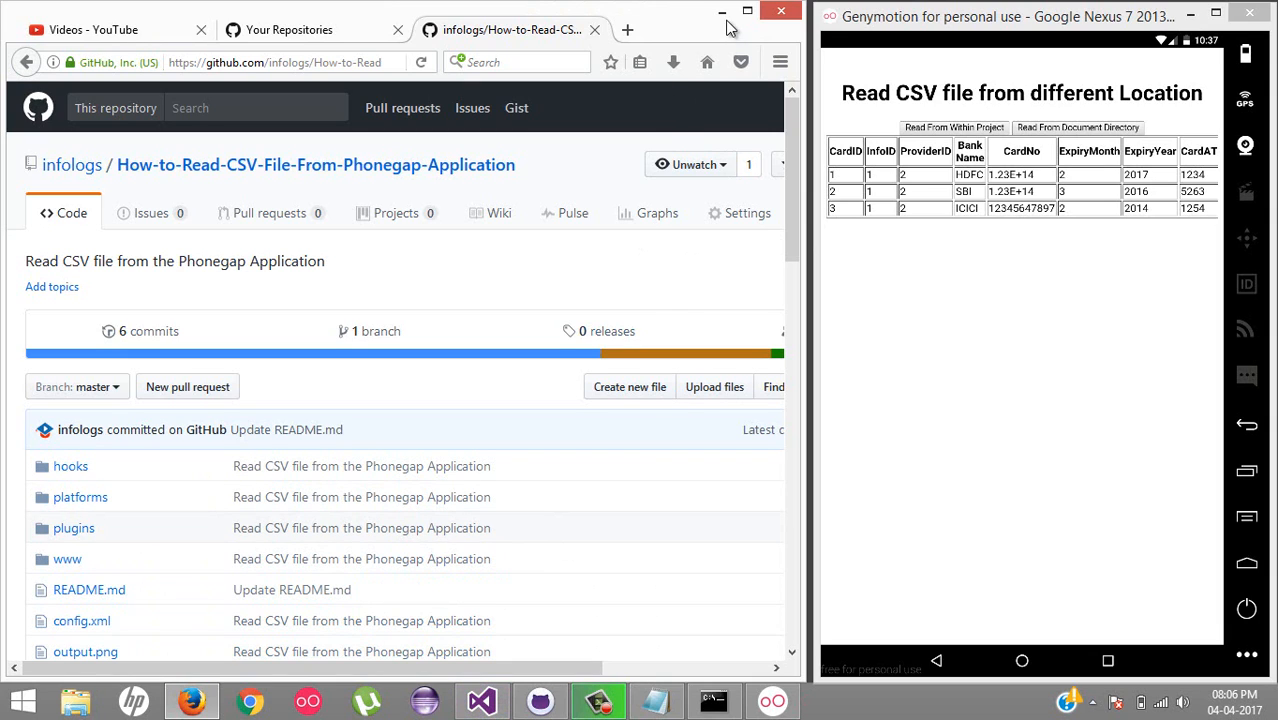
# - Scroll the GitHub repository file list, then minimize the Firefox window
pyautogui.click(773, 14)
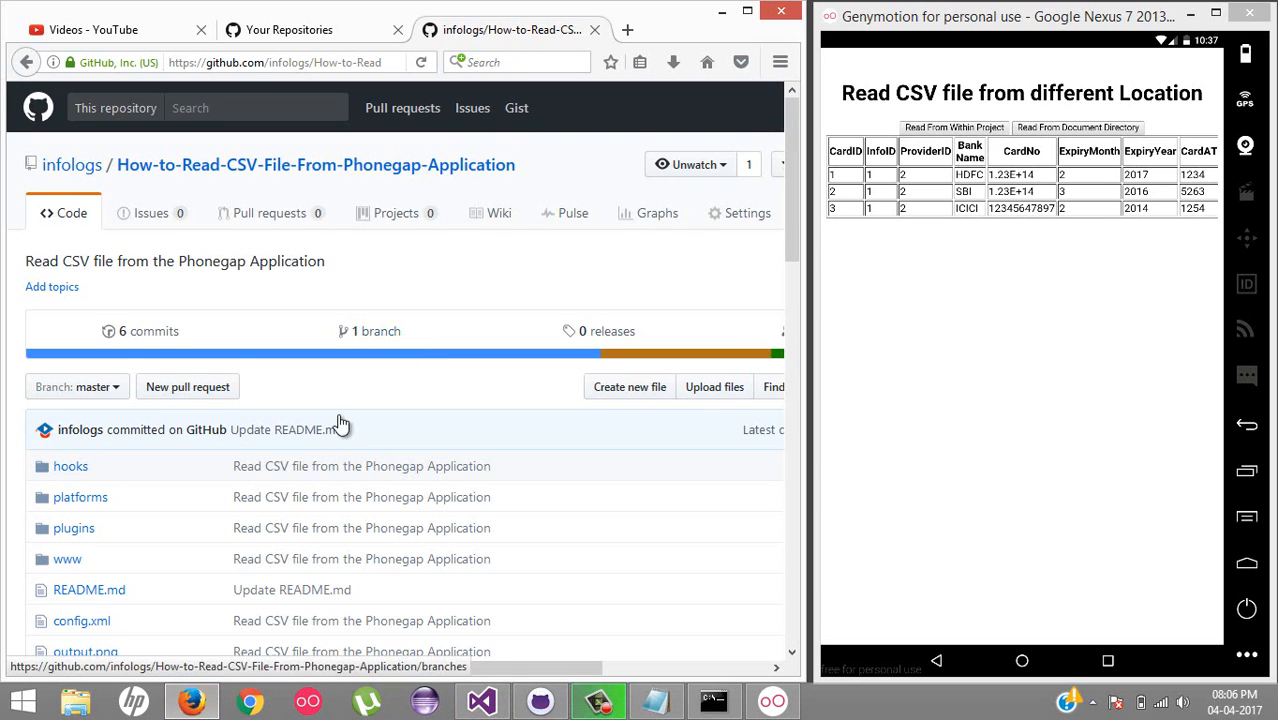
pyautogui.scroll(-3)
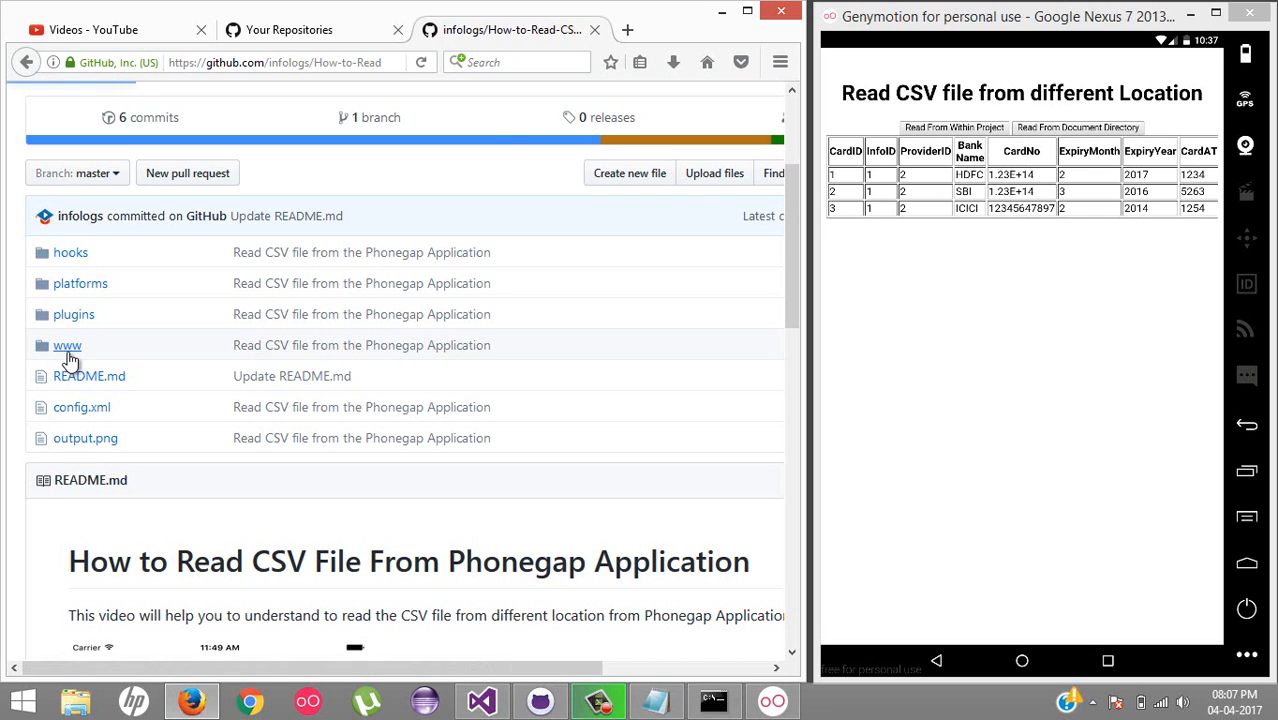
pyautogui.click(66, 345)
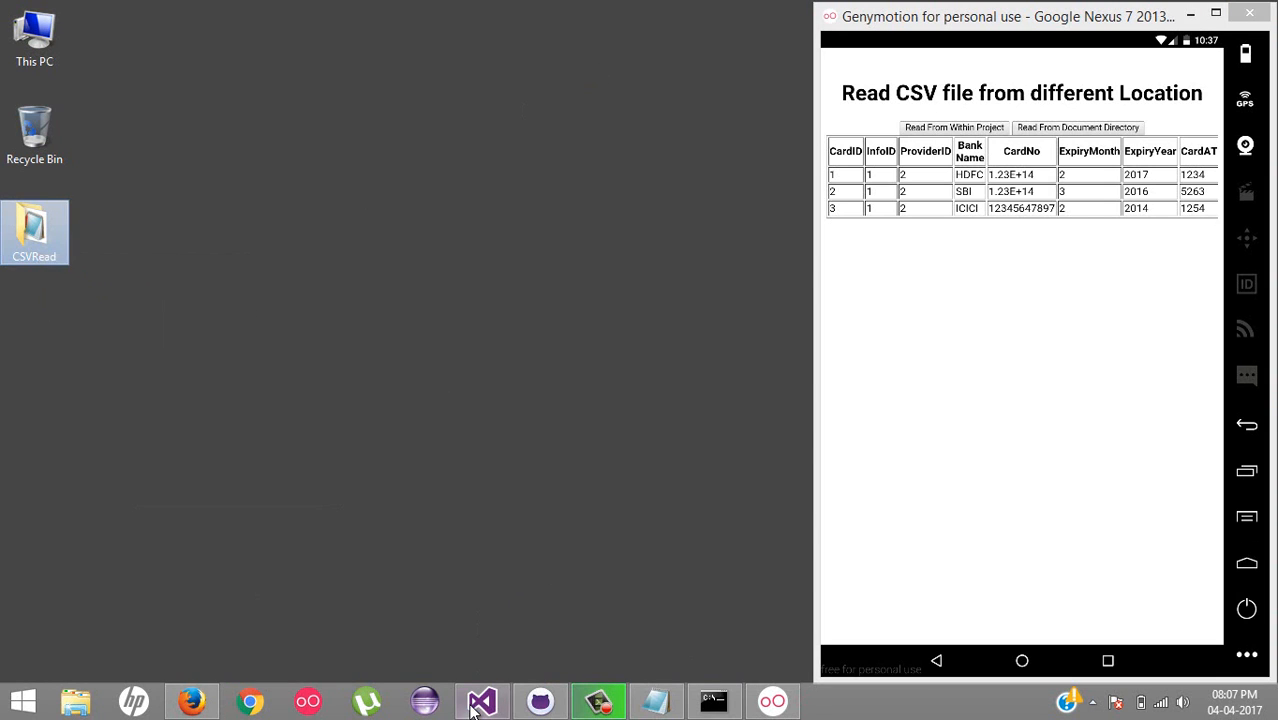
# - Review the two read-file buttons and document-directory handler in index.html, then open information.csv
pyautogui.click(481, 700)
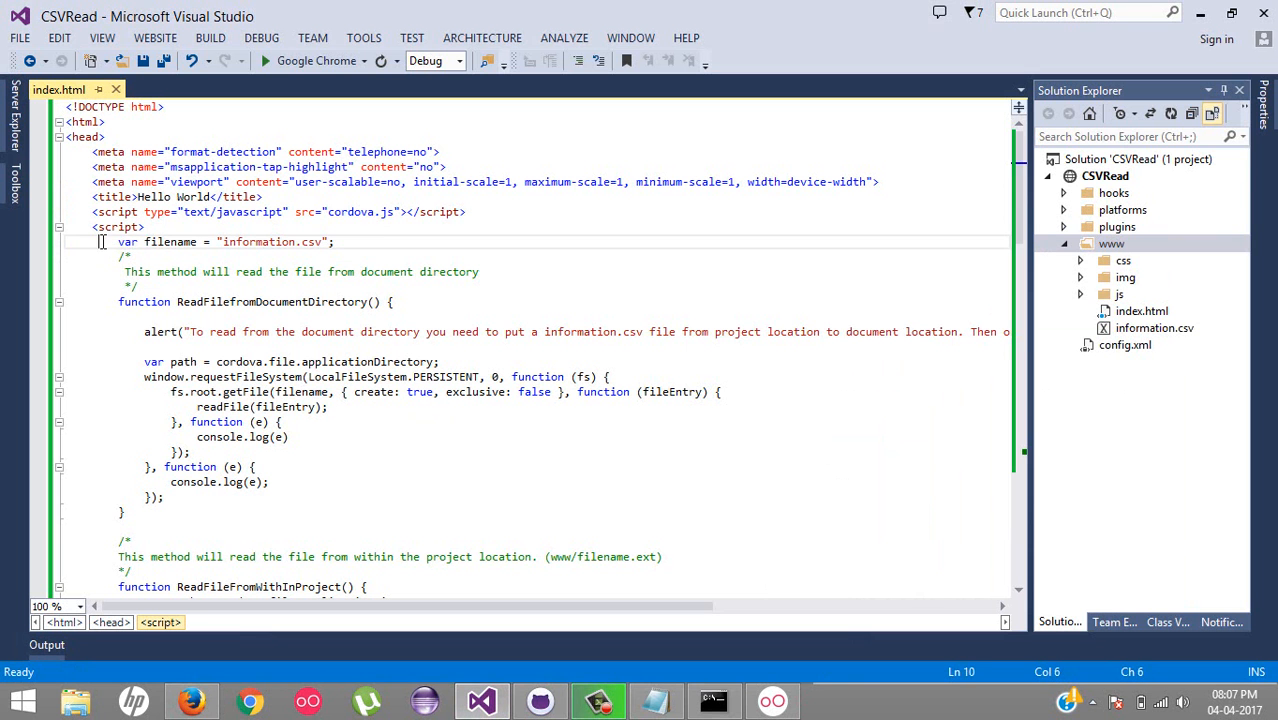
pyautogui.scroll(-3)
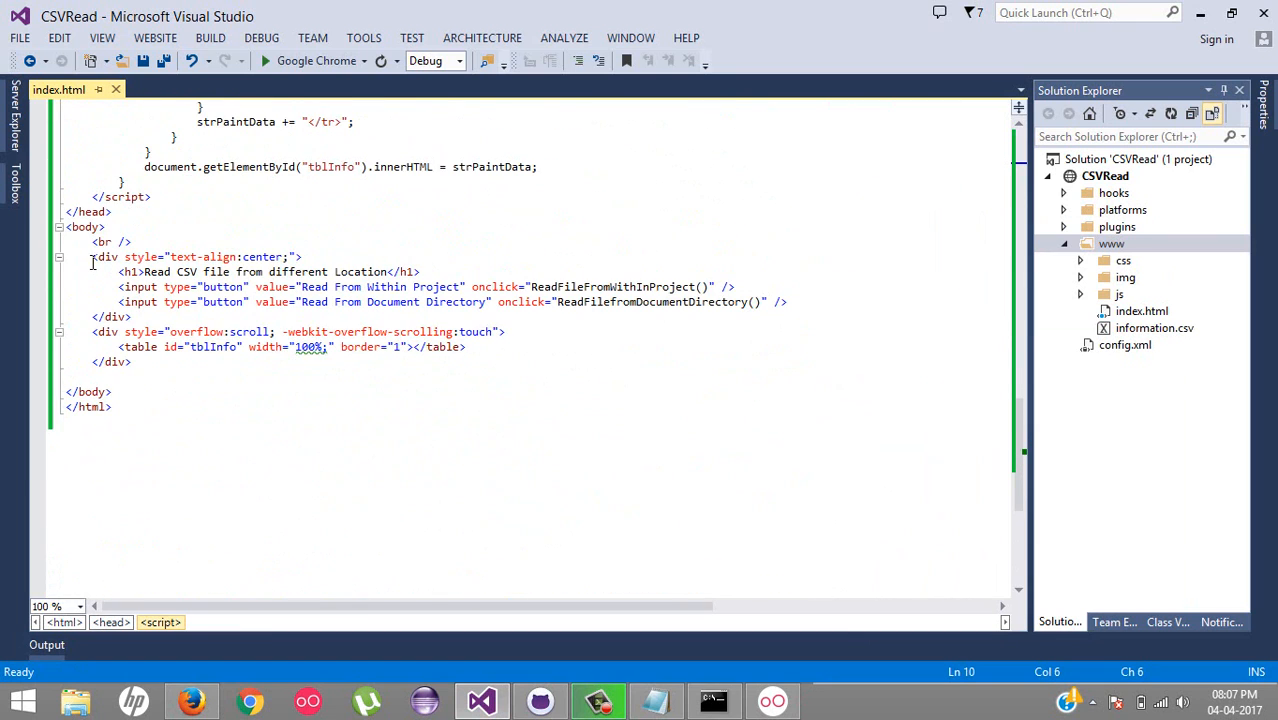
pyautogui.moveTo(91, 256); pyautogui.dragTo(131, 361)
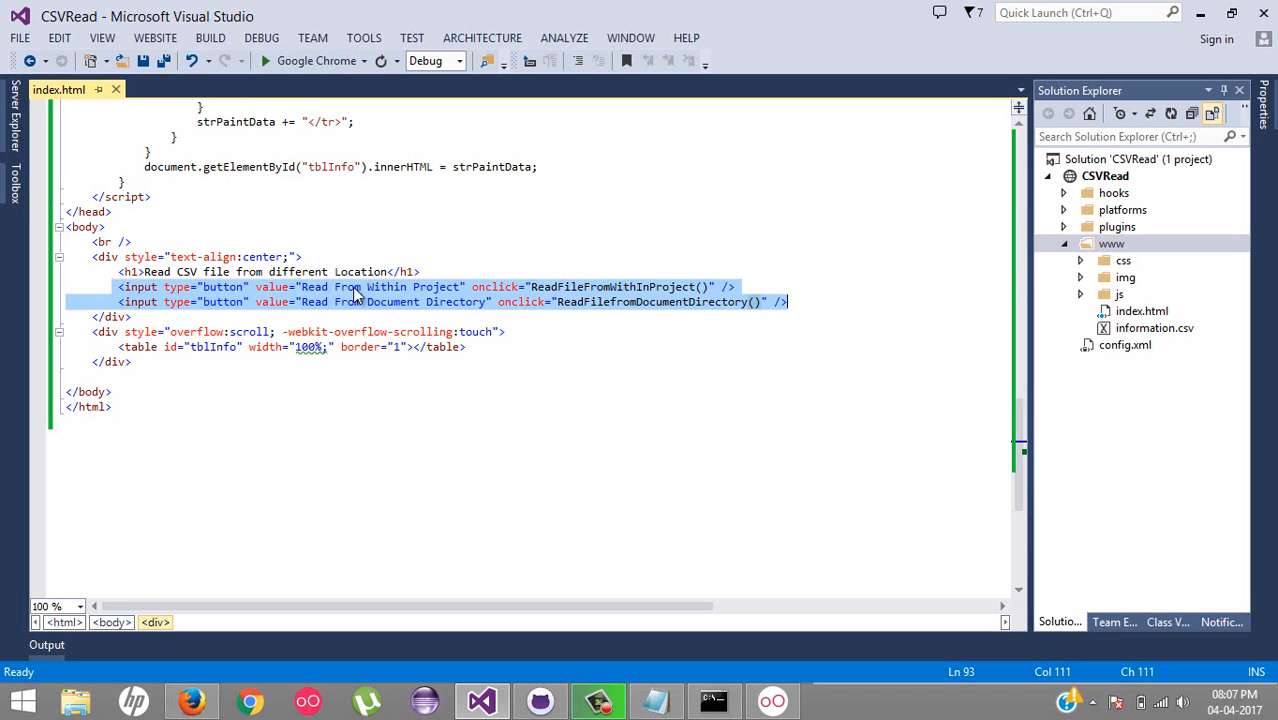
pyautogui.moveTo(365, 294)
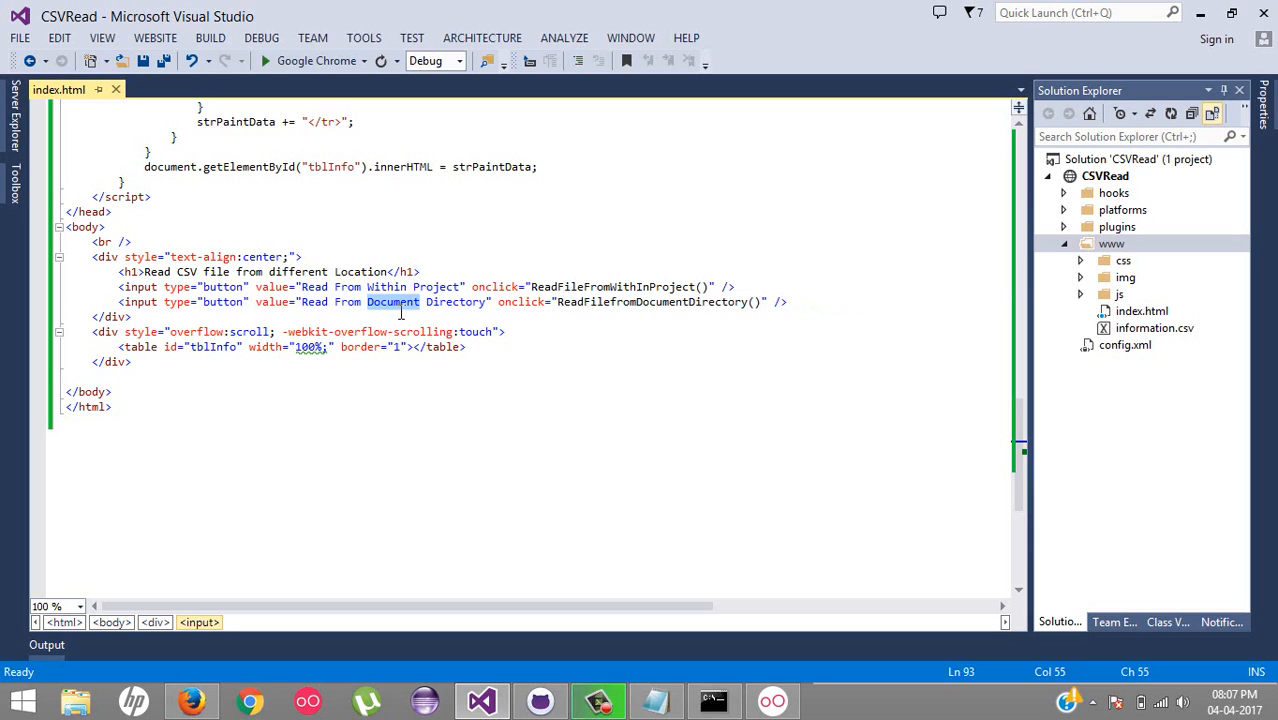
pyautogui.doubleClick(614, 287)
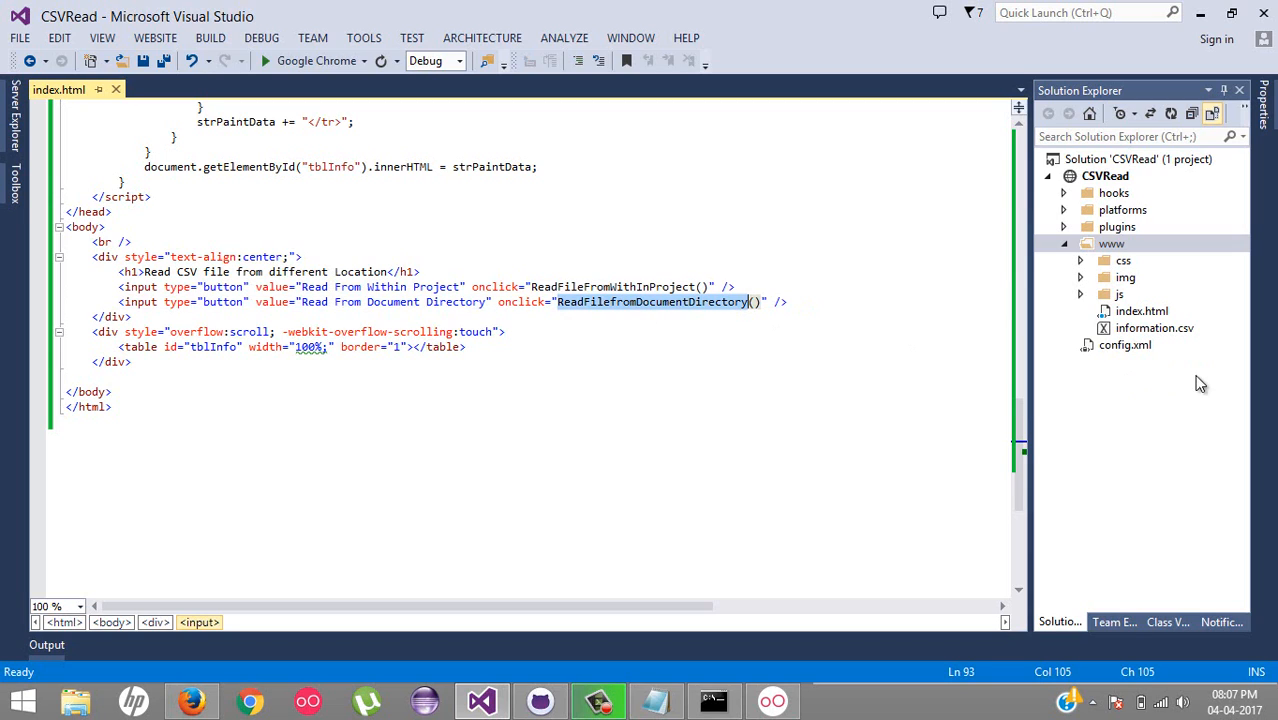
pyautogui.moveTo(1120, 261)
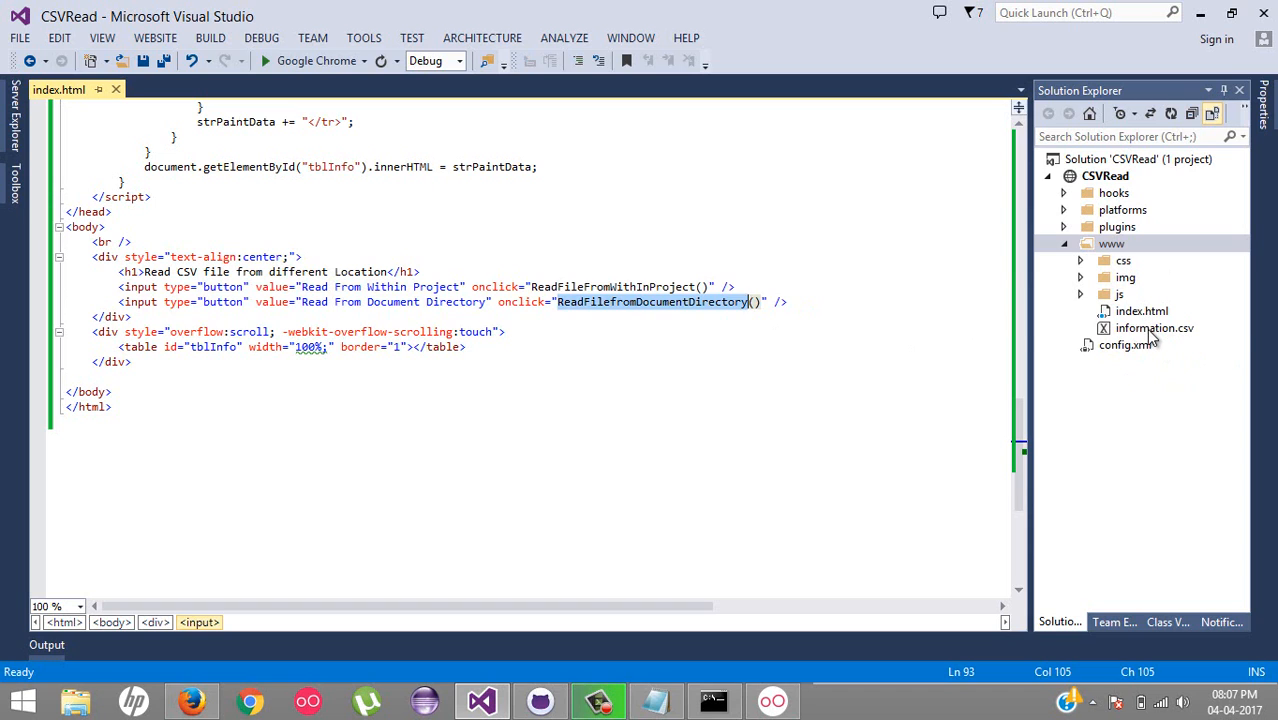
pyautogui.doubleClick(1154, 327)
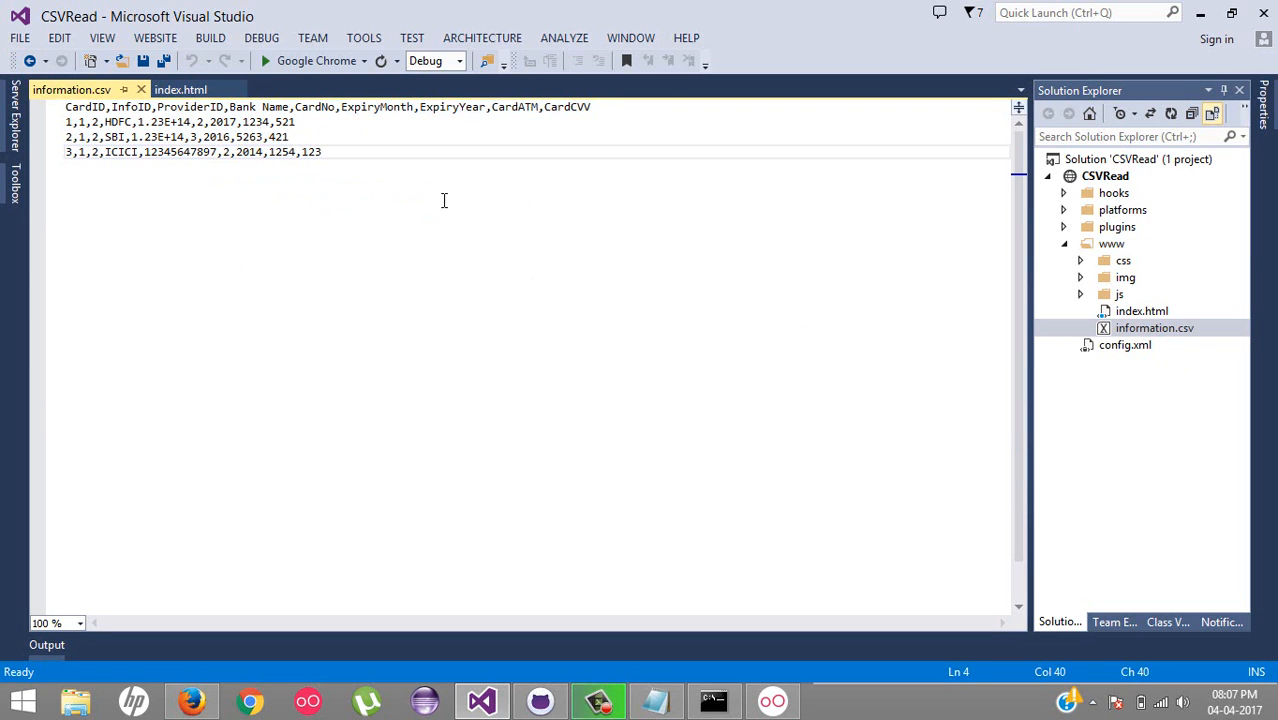
pyautogui.click(196, 152)
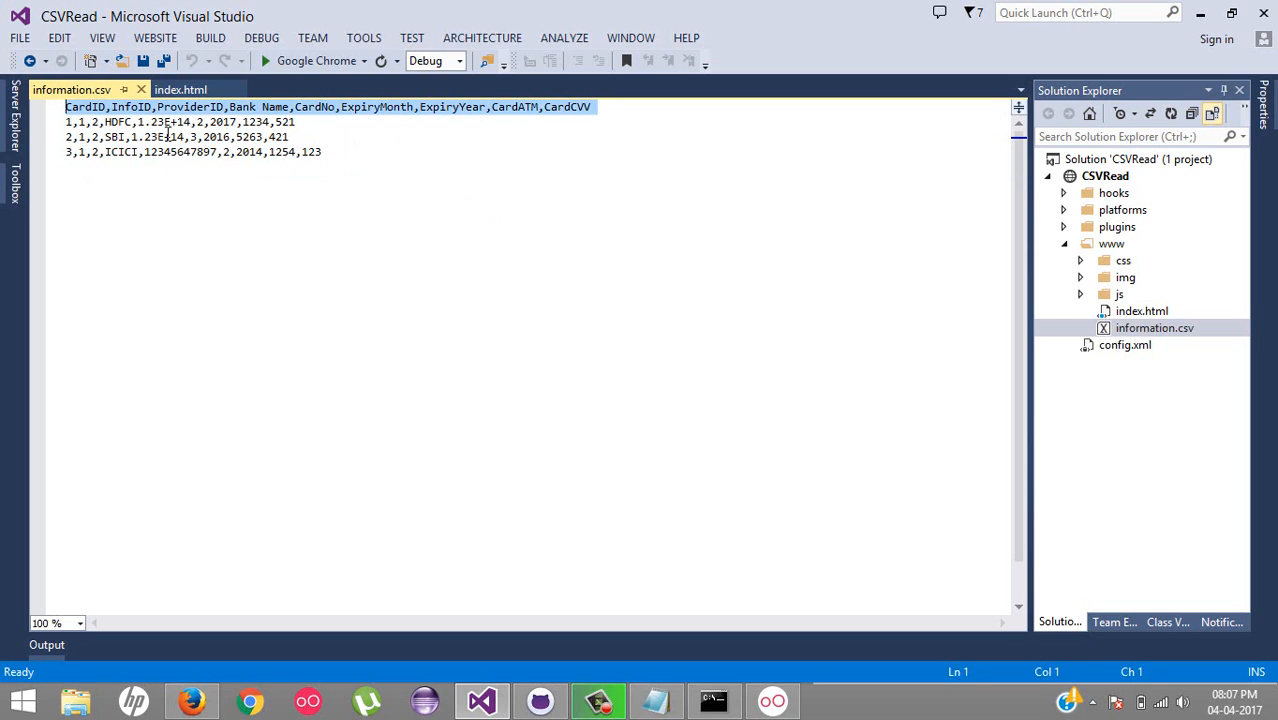
pyautogui.click(166, 137)
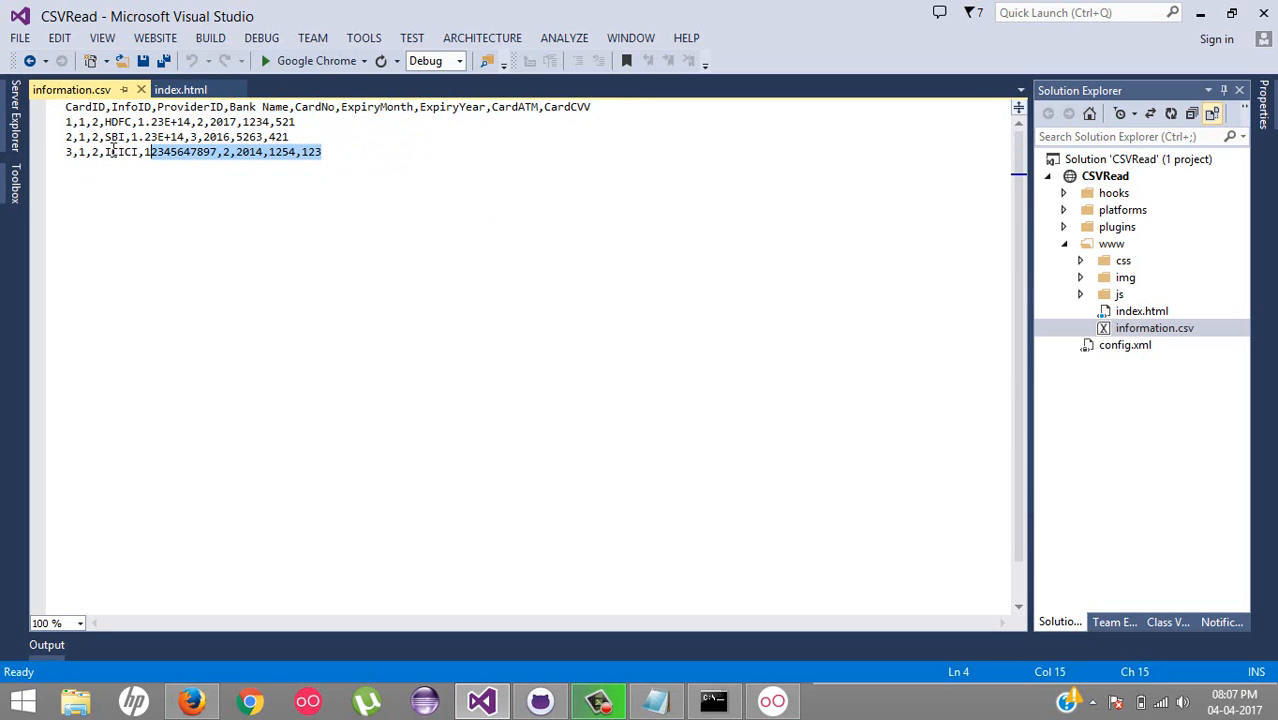
pyautogui.click(504, 268)
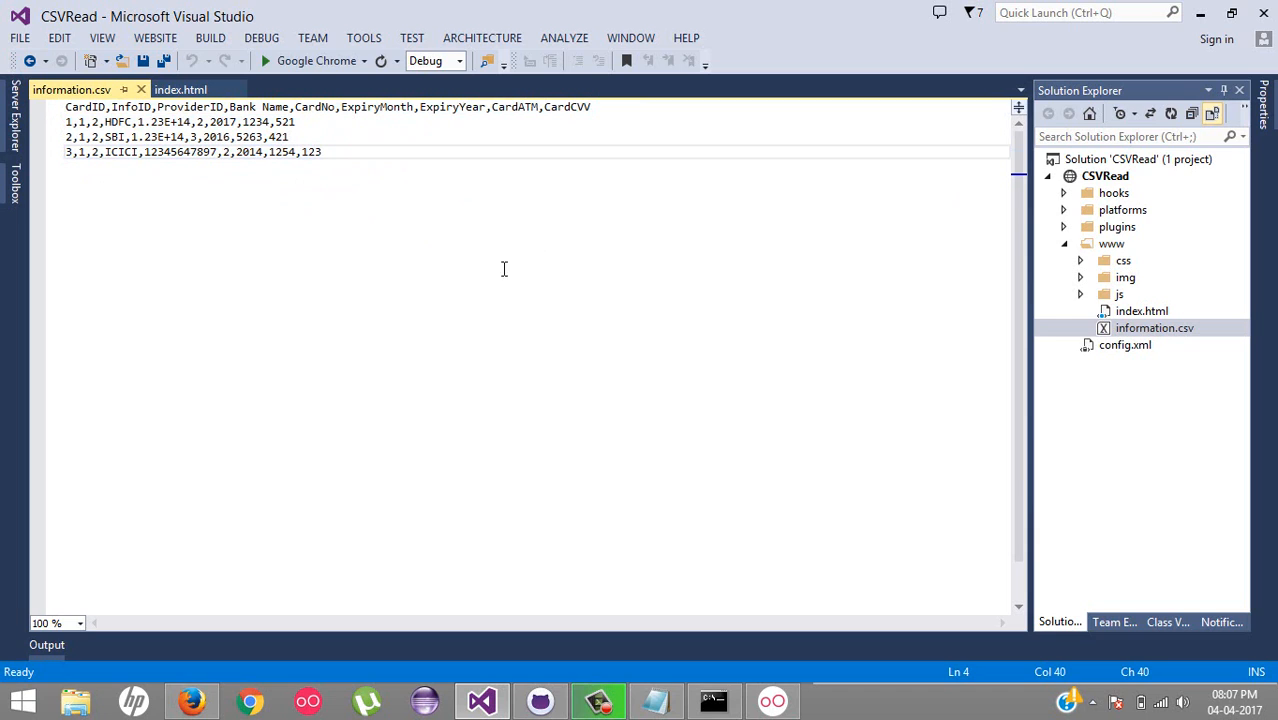
pyautogui.moveTo(1135, 335)
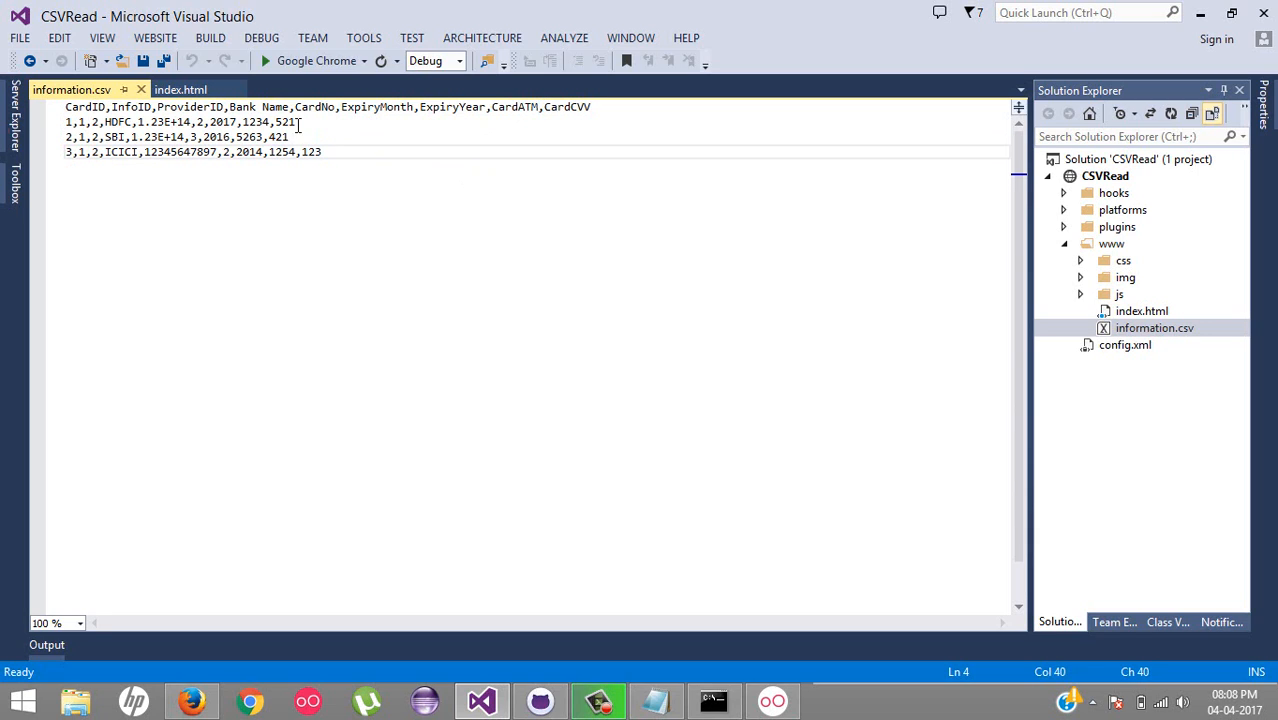
# - Switch to index.html and highlight applicationDirectory in ReadFileFromWithInProject's path line
pyautogui.click(152, 89)
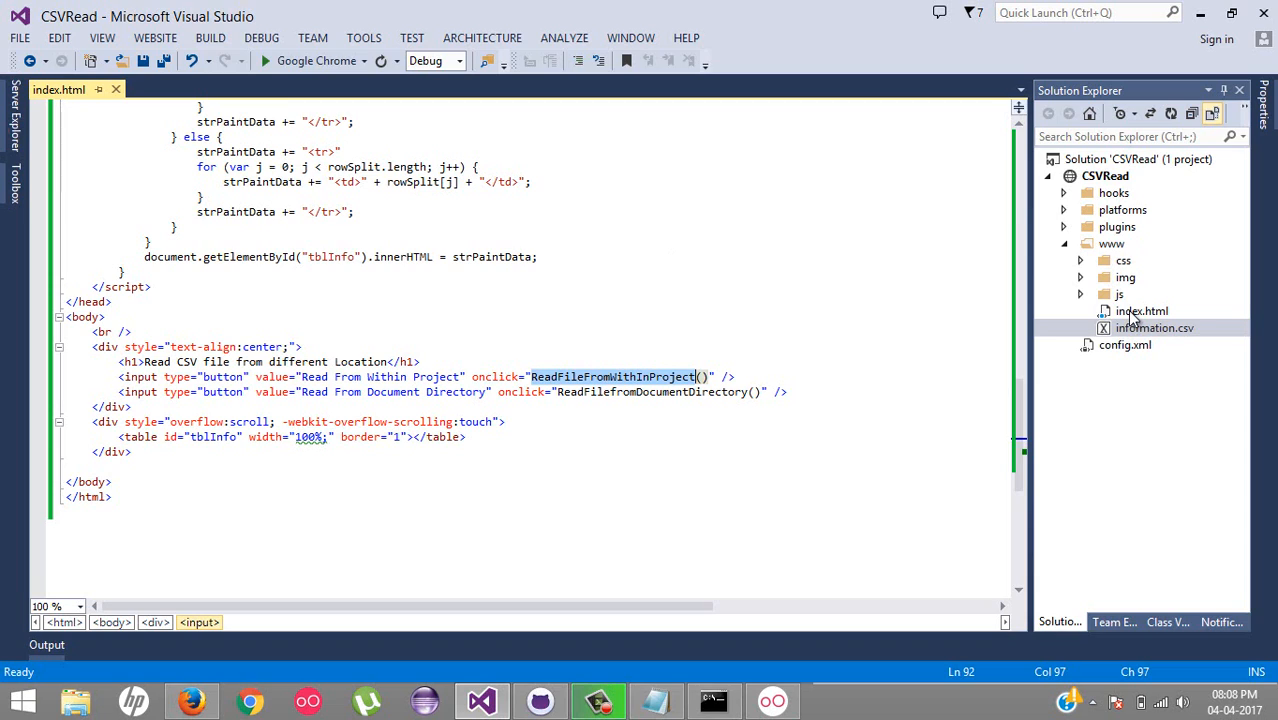
pyautogui.moveTo(1126, 277)
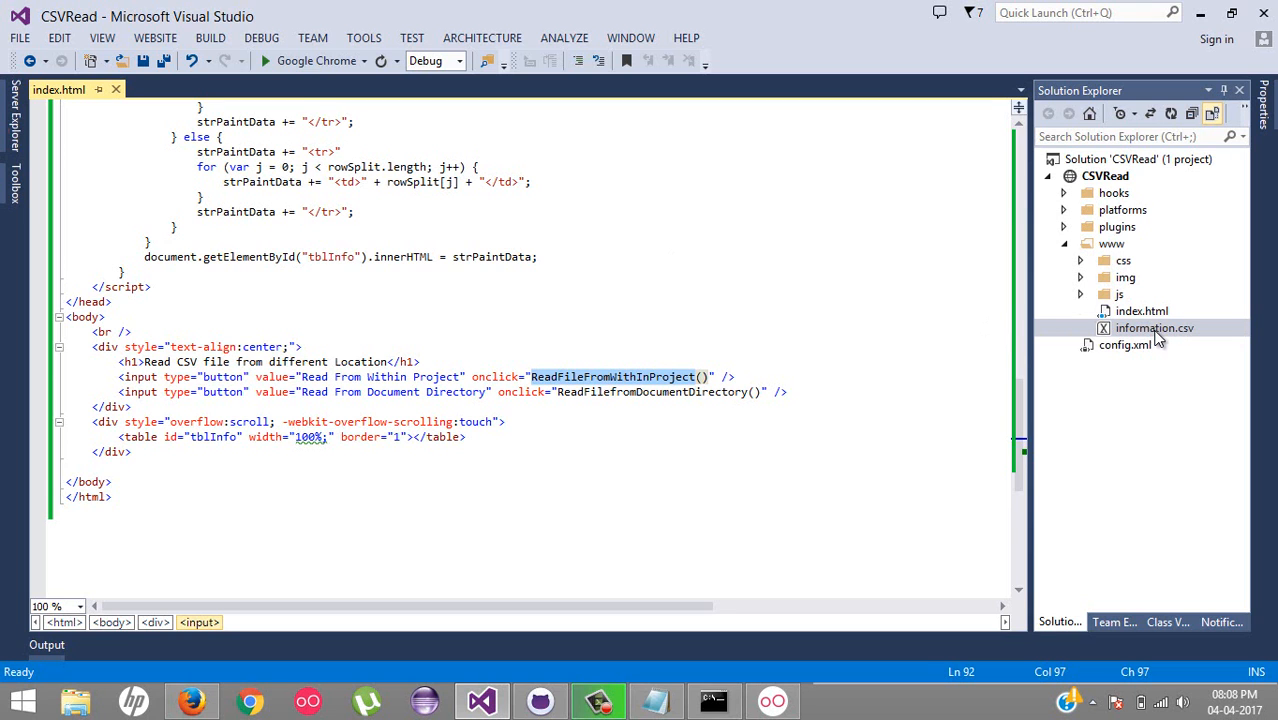
pyautogui.scroll(3)
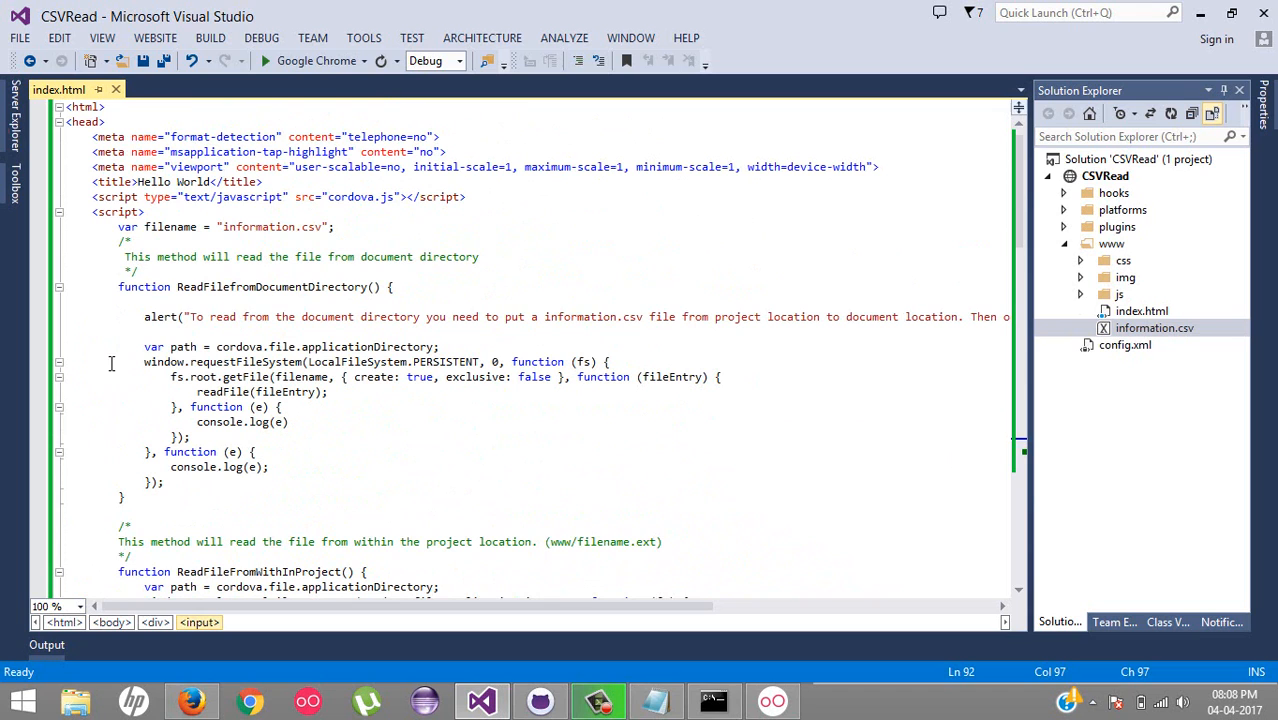
pyautogui.scroll(-3)
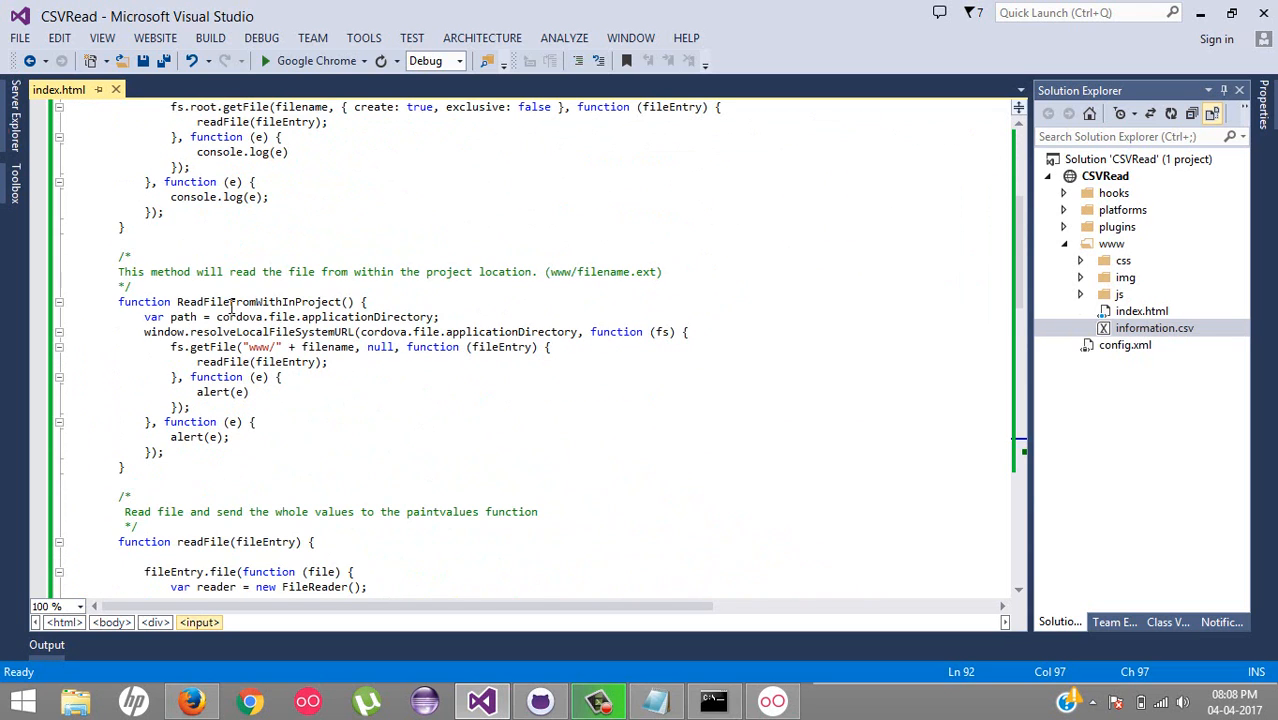
pyautogui.doubleClick(258, 301)
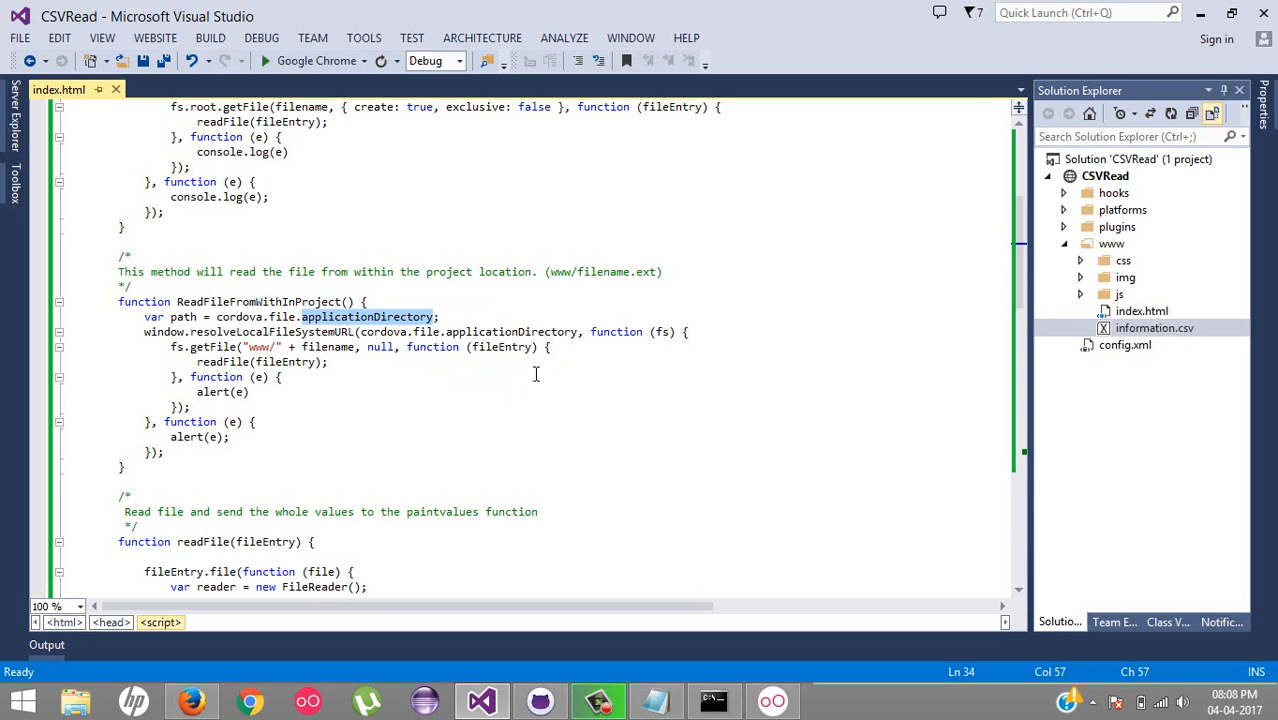
pyautogui.moveTo(1075, 227)
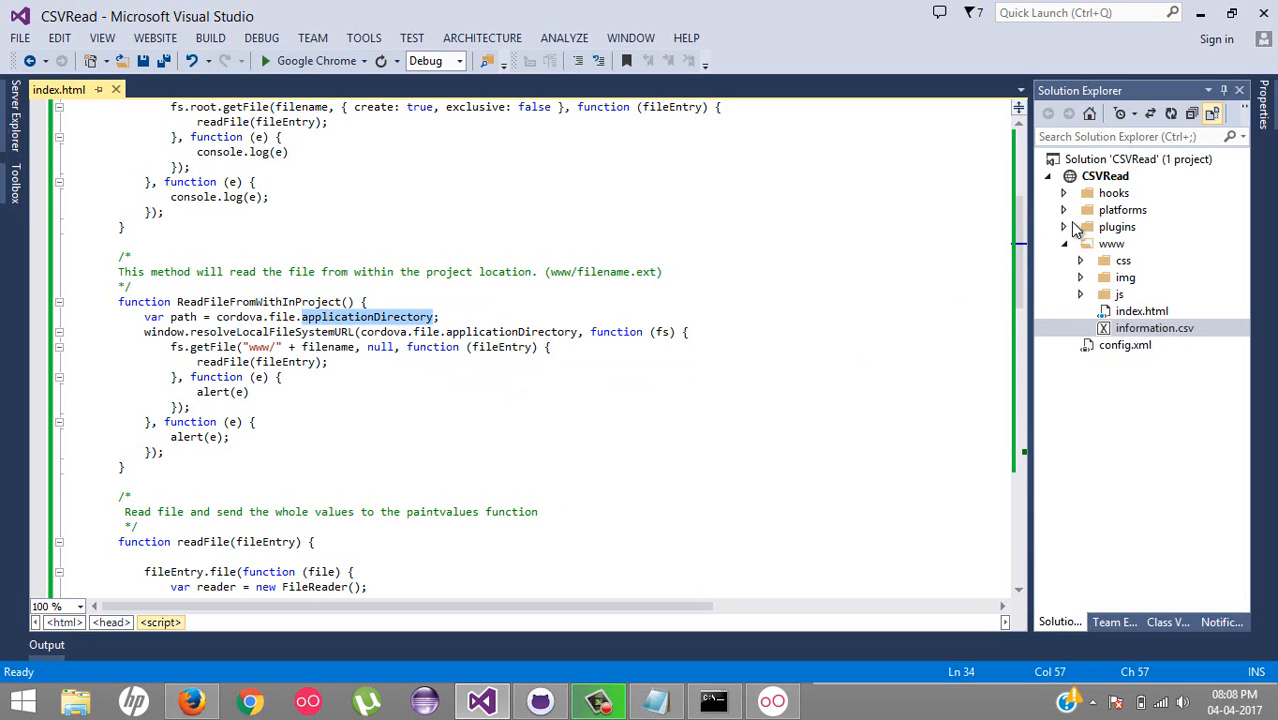
# - Collapse the plugins folder and highlight the applicationDirectory path passed to resolveLocalFileSystemURL
pyautogui.click(1063, 226)
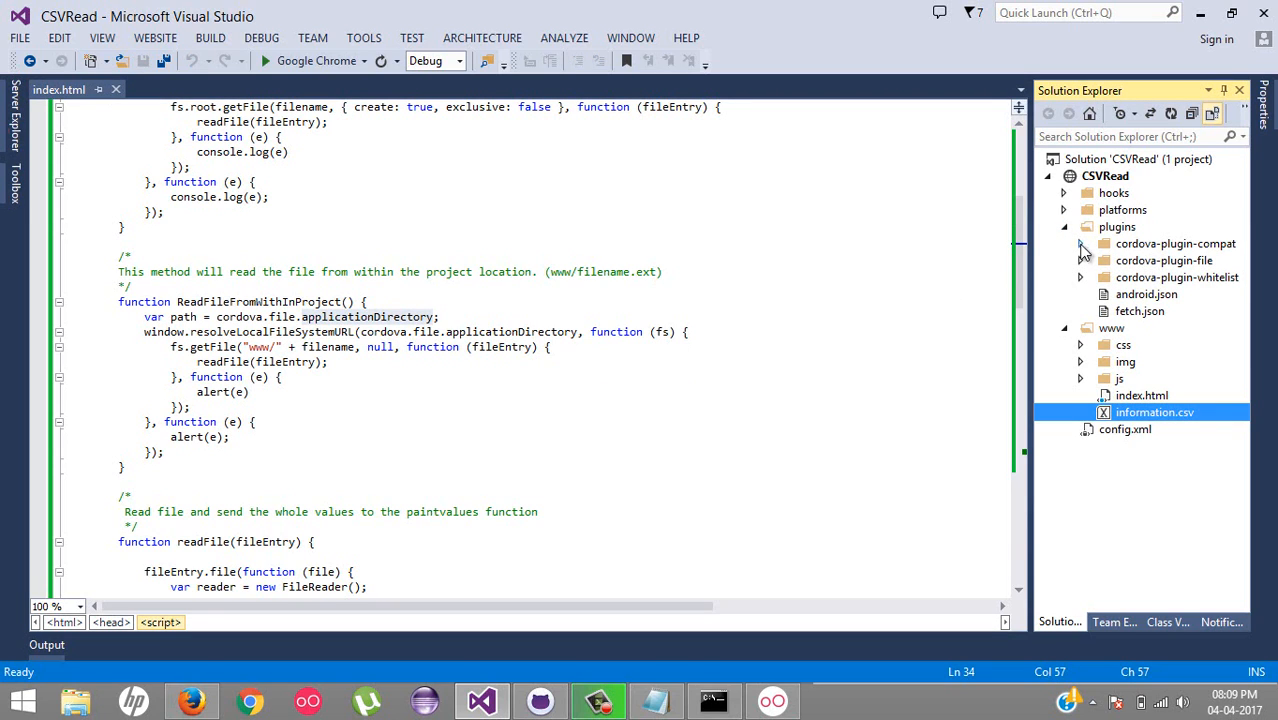
pyautogui.click(1063, 226)
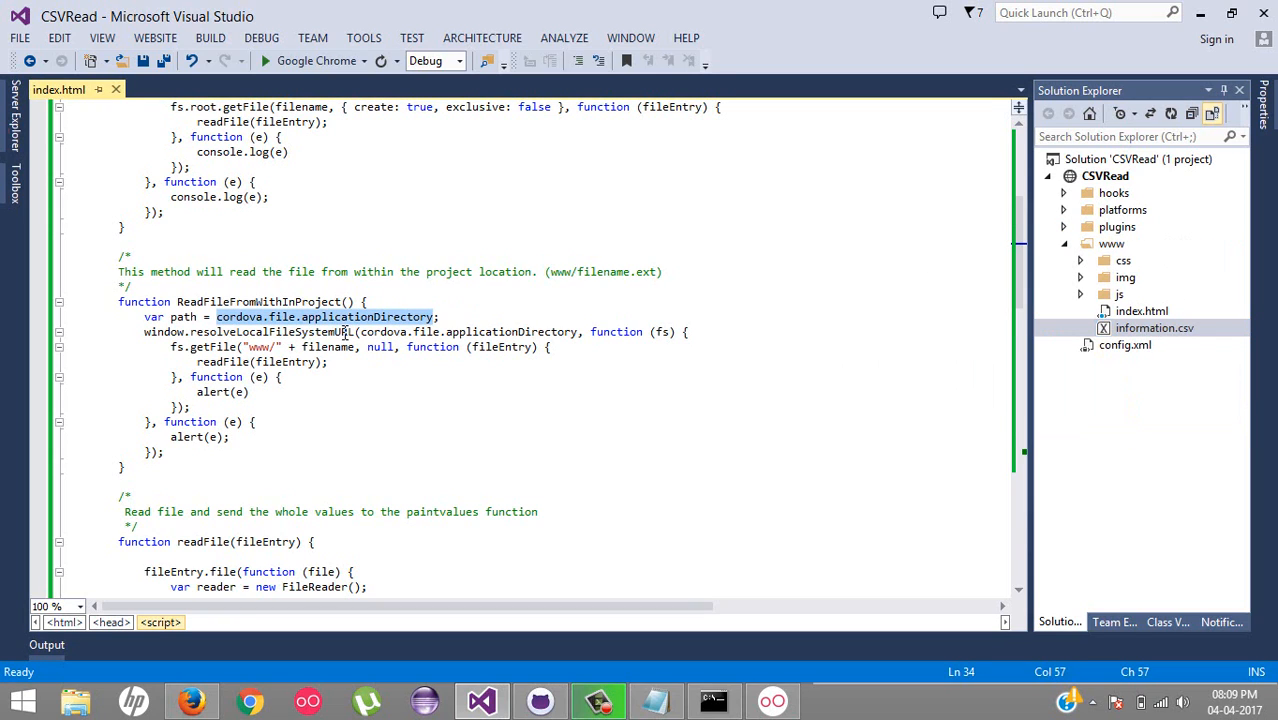
pyautogui.doubleClick(365, 316)
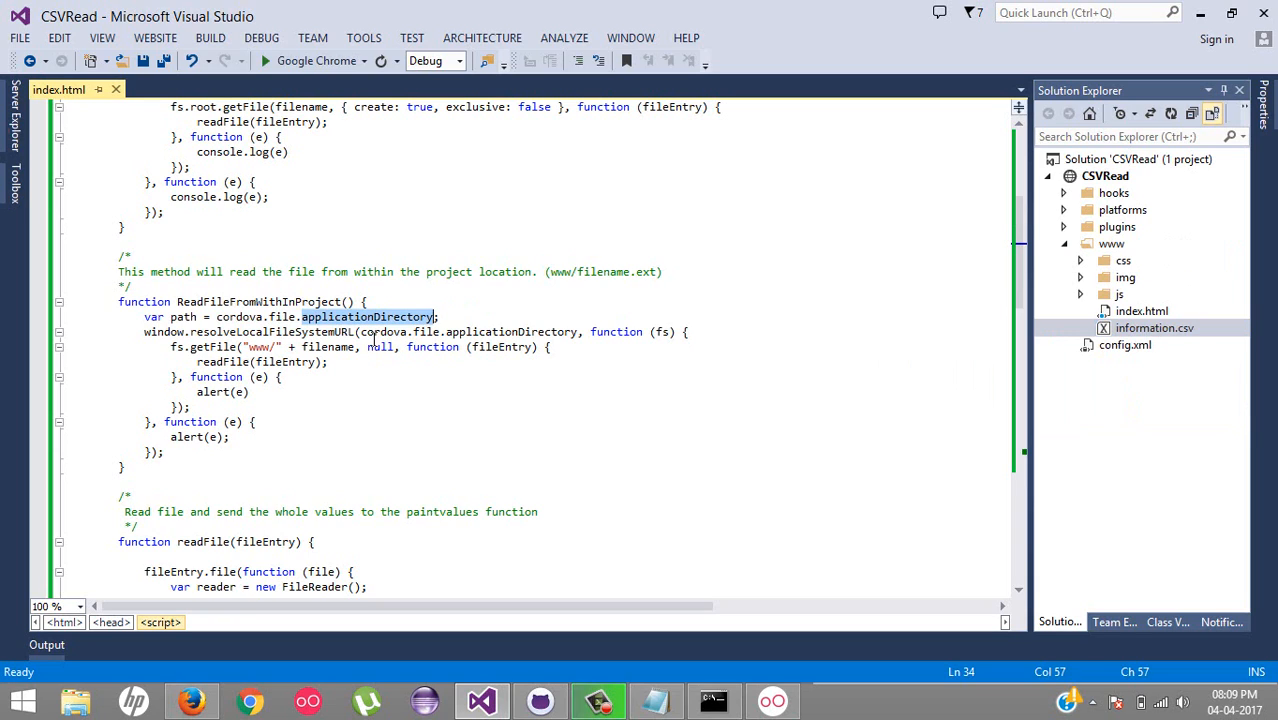
pyautogui.moveTo(475, 347)
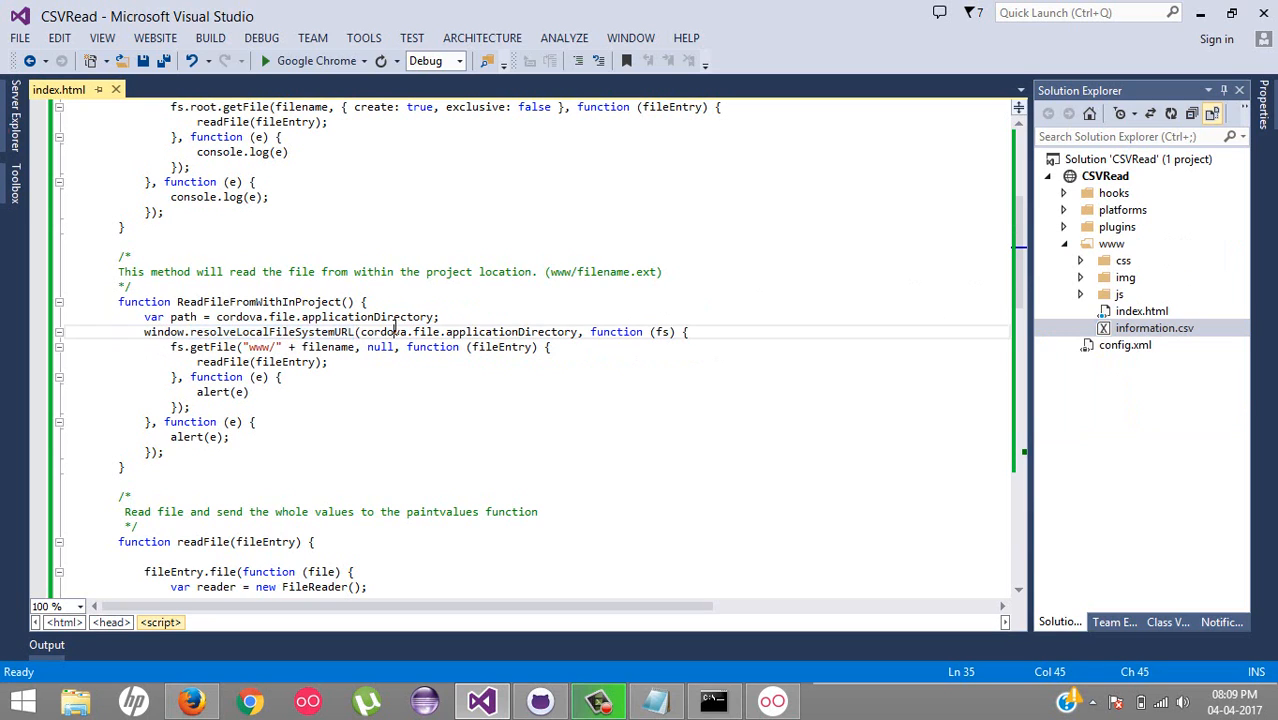
pyautogui.doubleClick(467, 331)
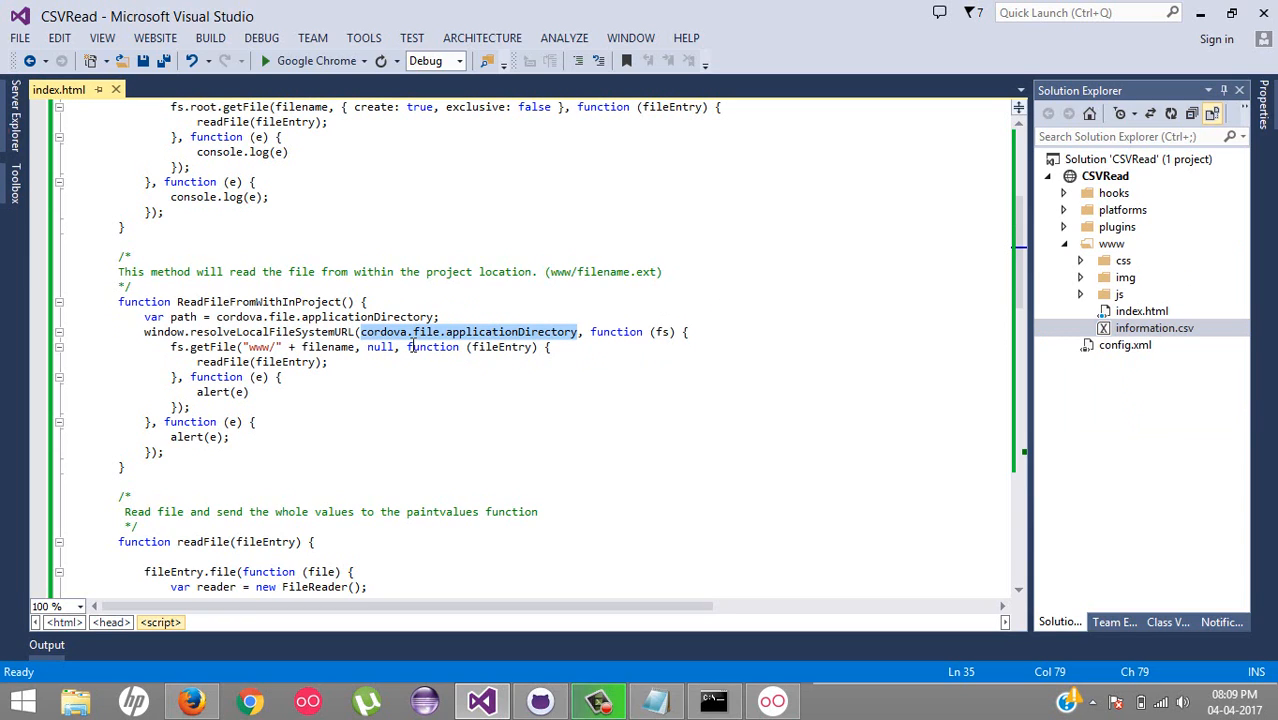
pyautogui.moveTo(448, 347)
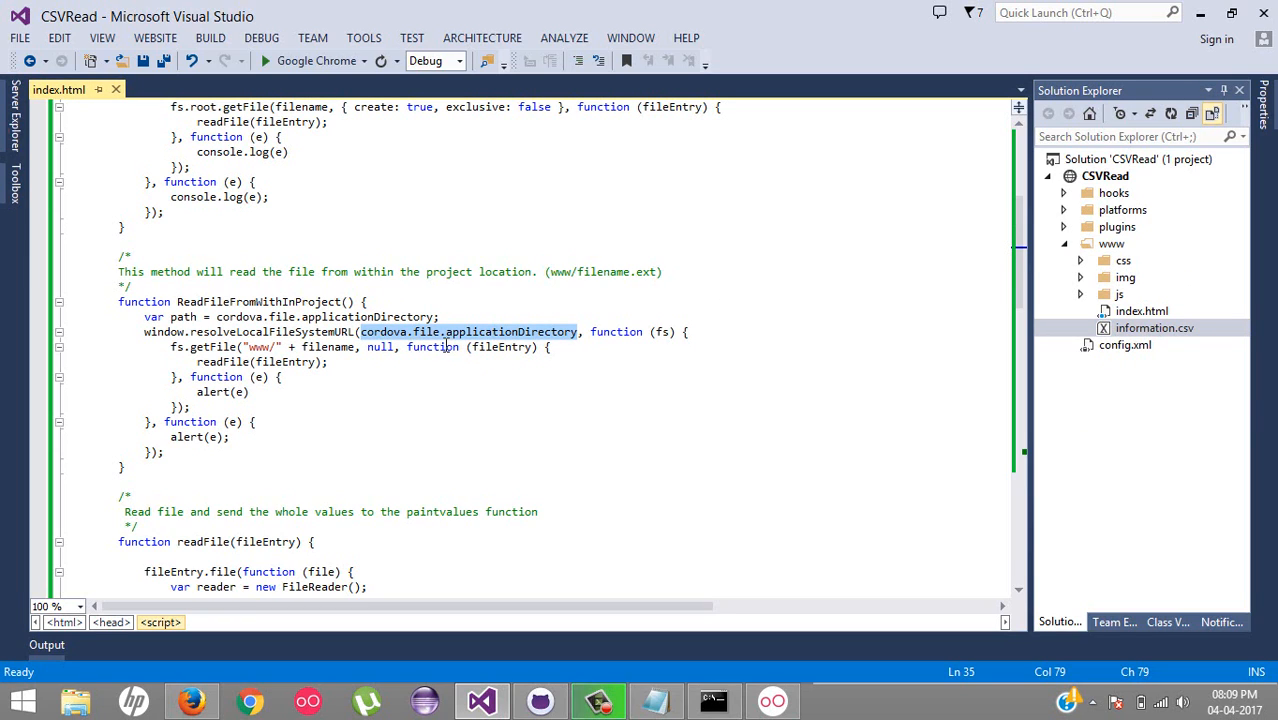
pyautogui.moveTo(405, 347)
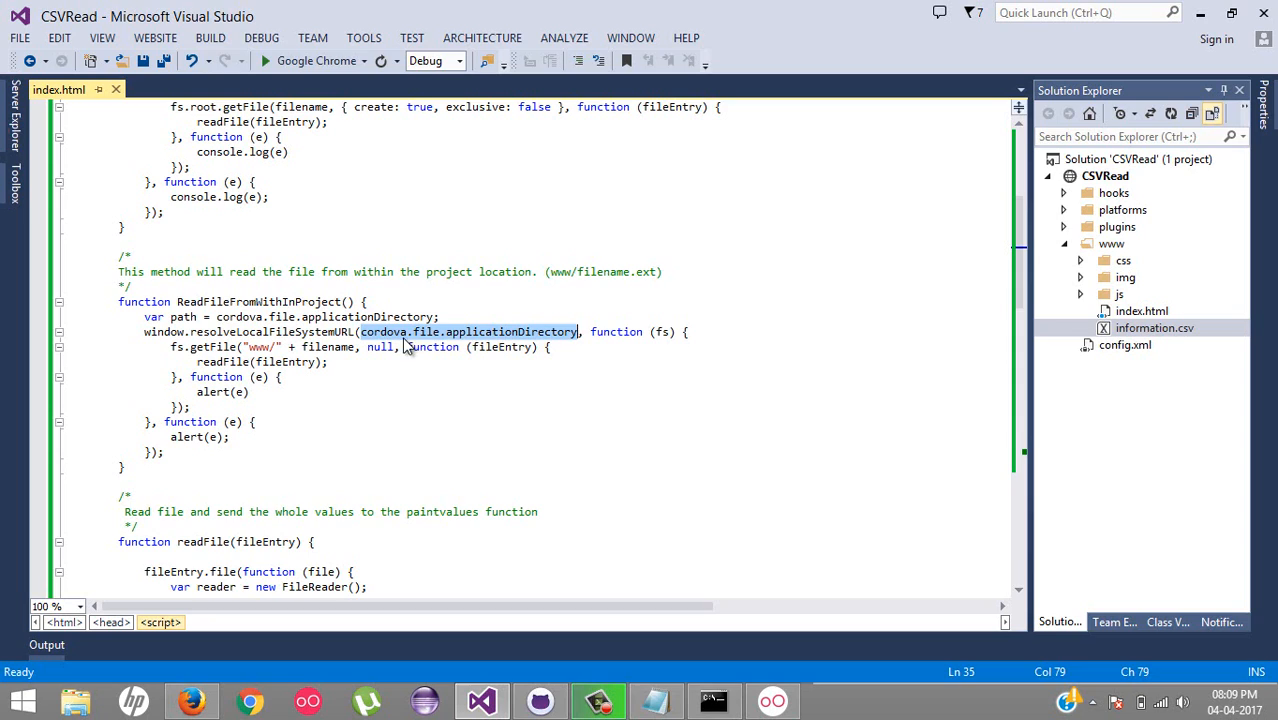
pyautogui.moveTo(458, 347)
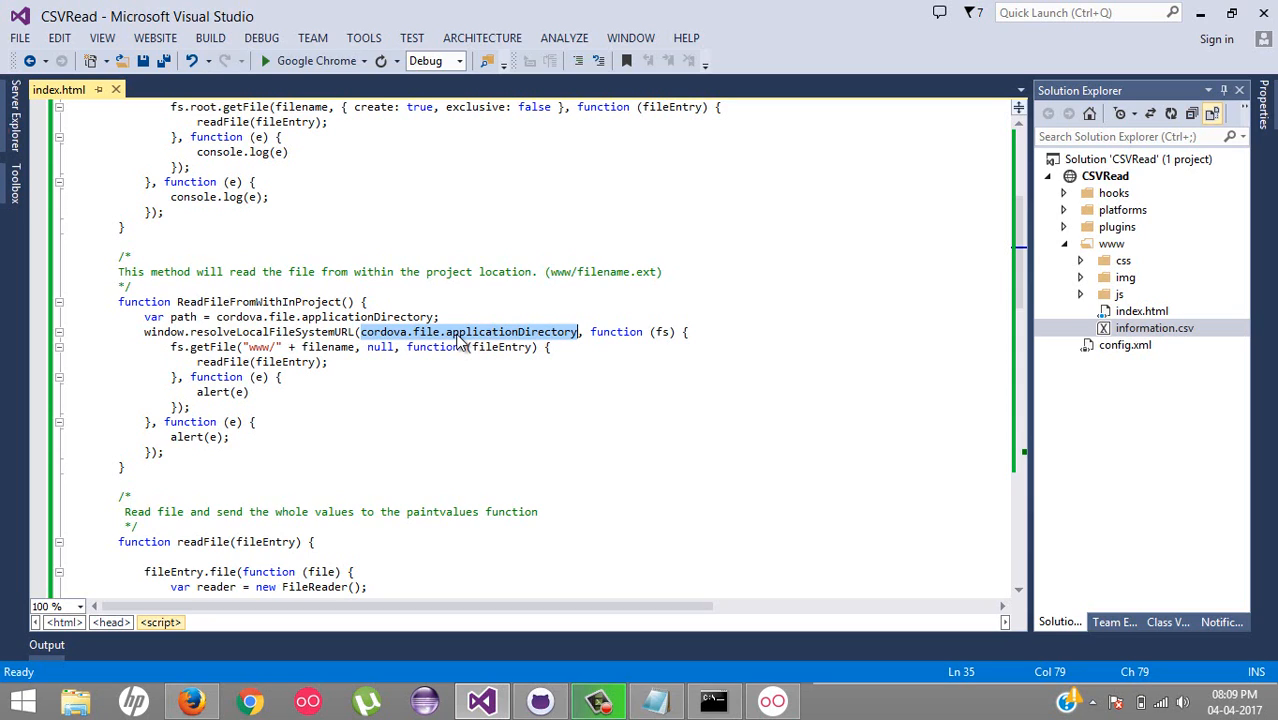
pyautogui.moveTo(451, 345)
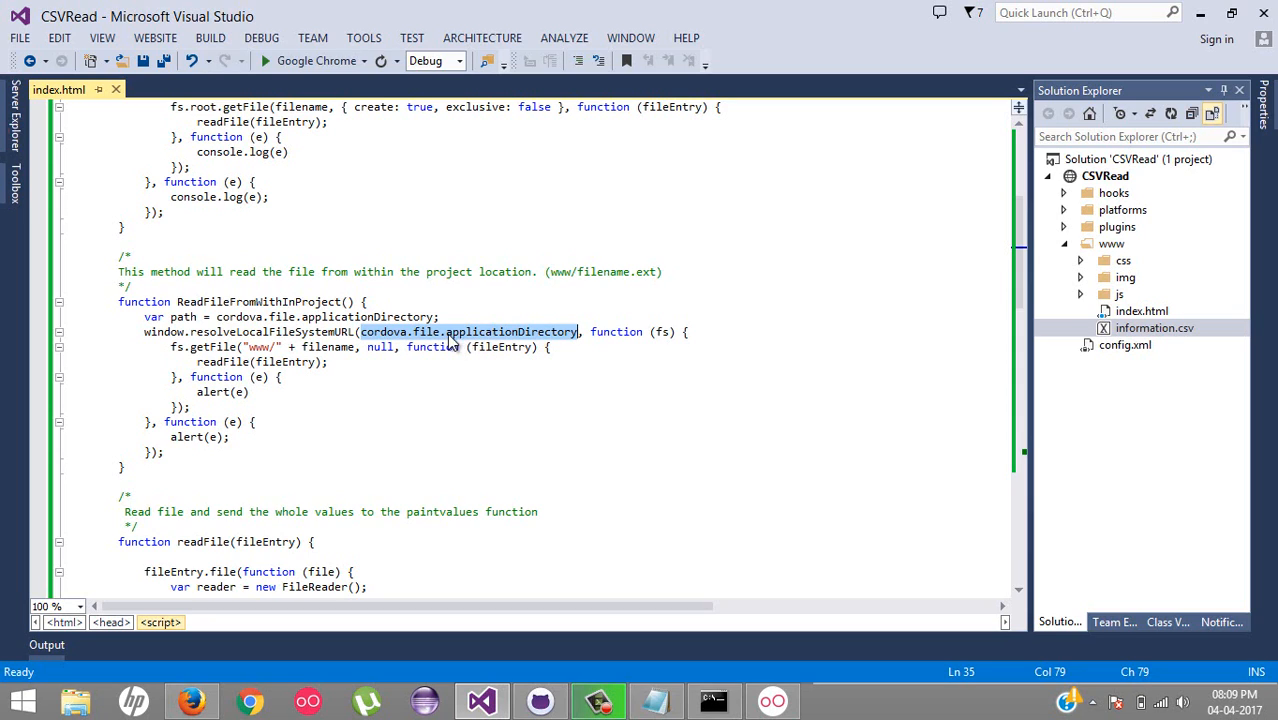
pyautogui.moveTo(452, 347)
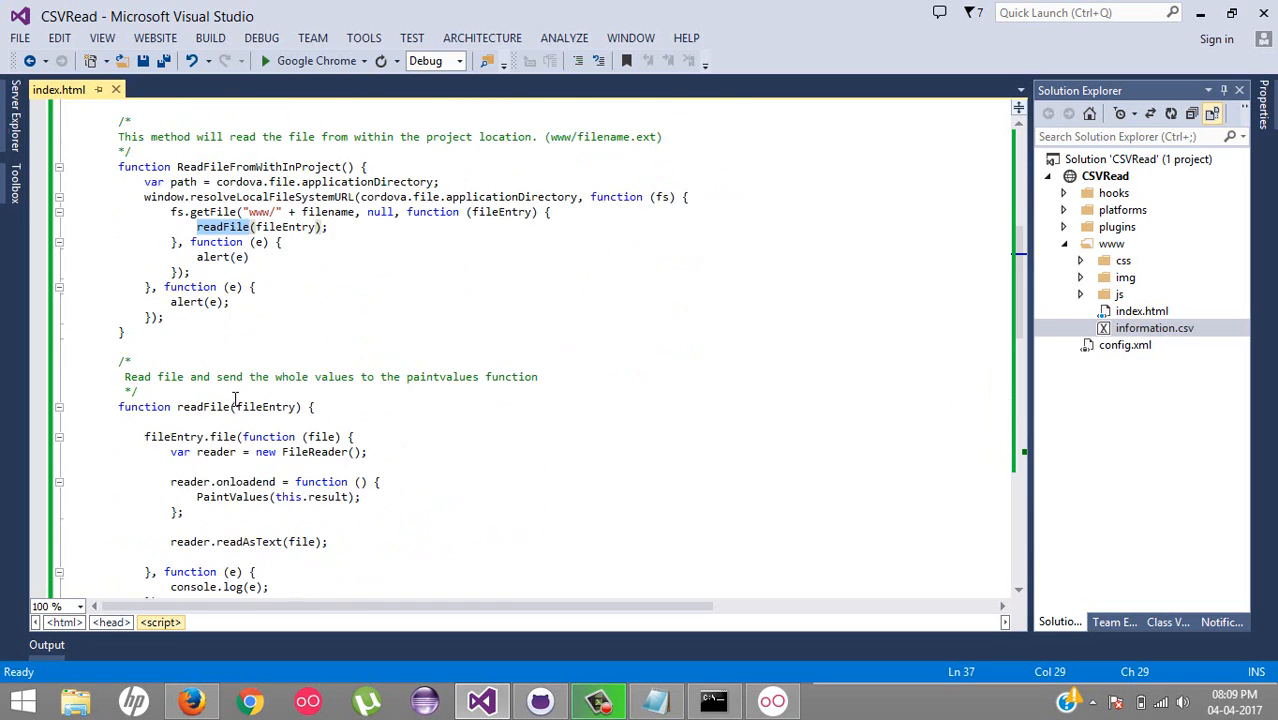
# - Highlight the reader's onloadend handler and this.result, and open information.csv
pyautogui.scroll(-3)
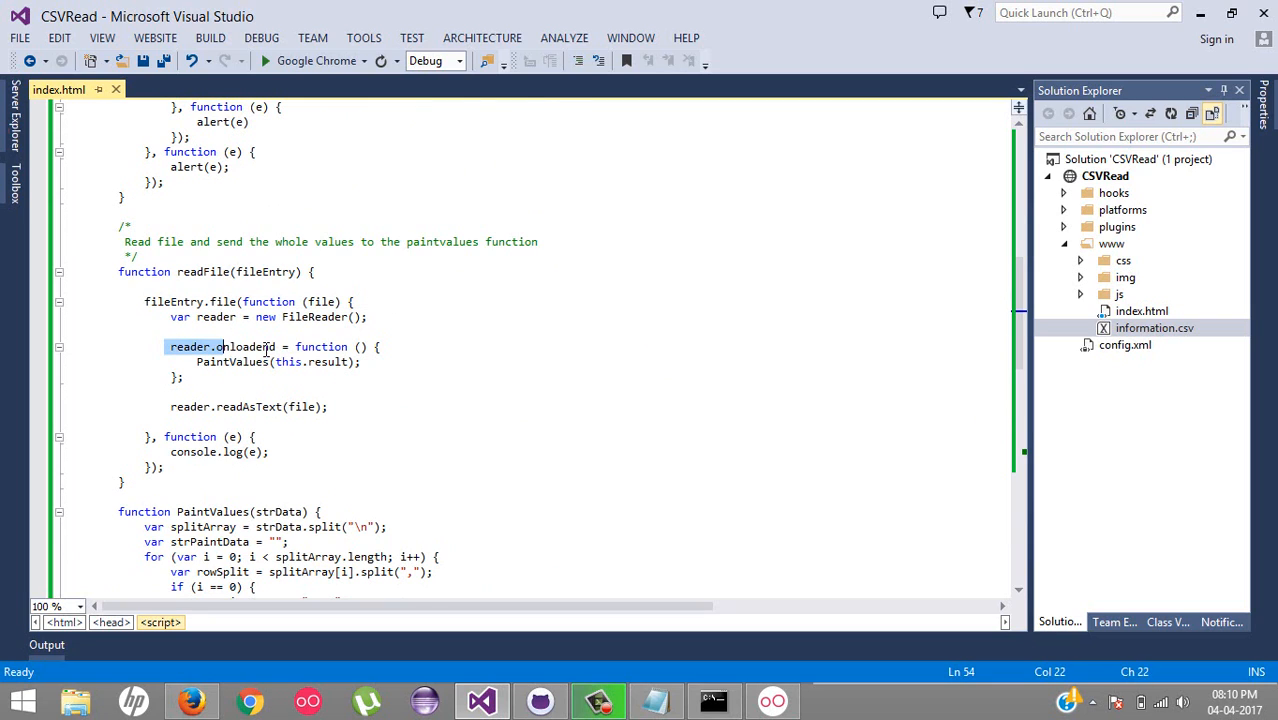
pyautogui.doubleClick(245, 346)
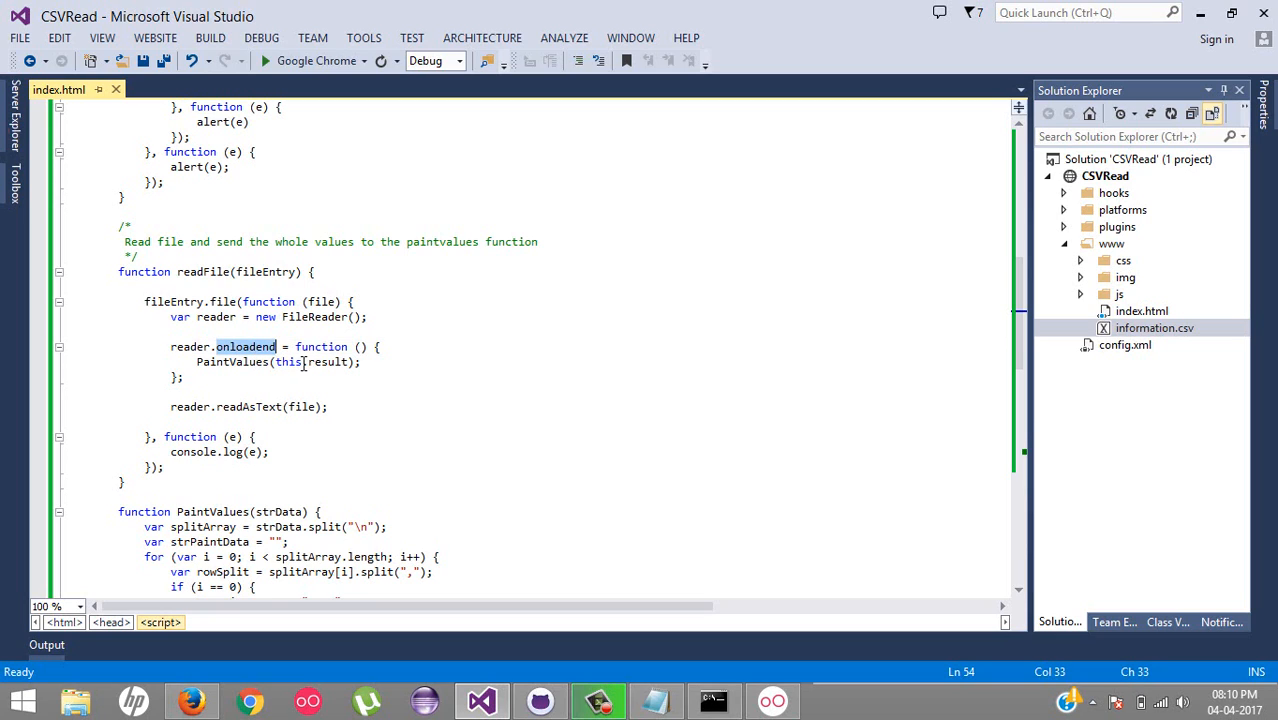
pyautogui.doubleClick(320, 362)
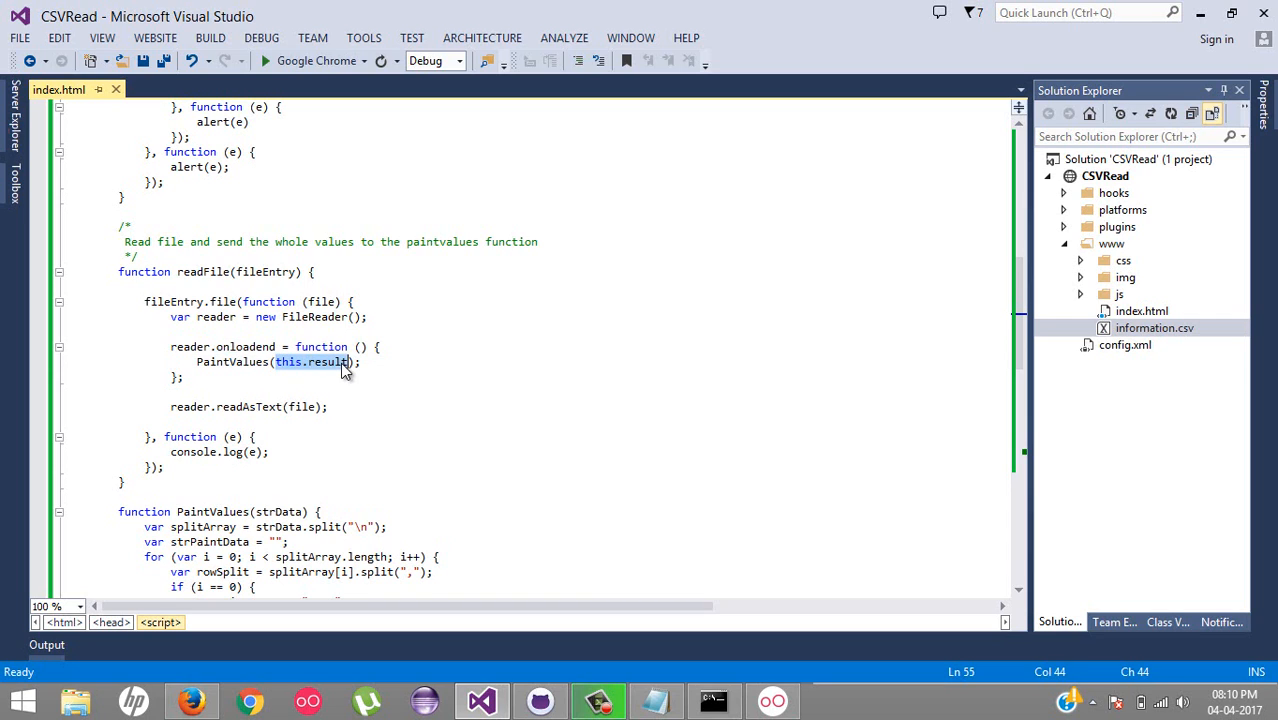
pyautogui.moveTo(1180, 310)
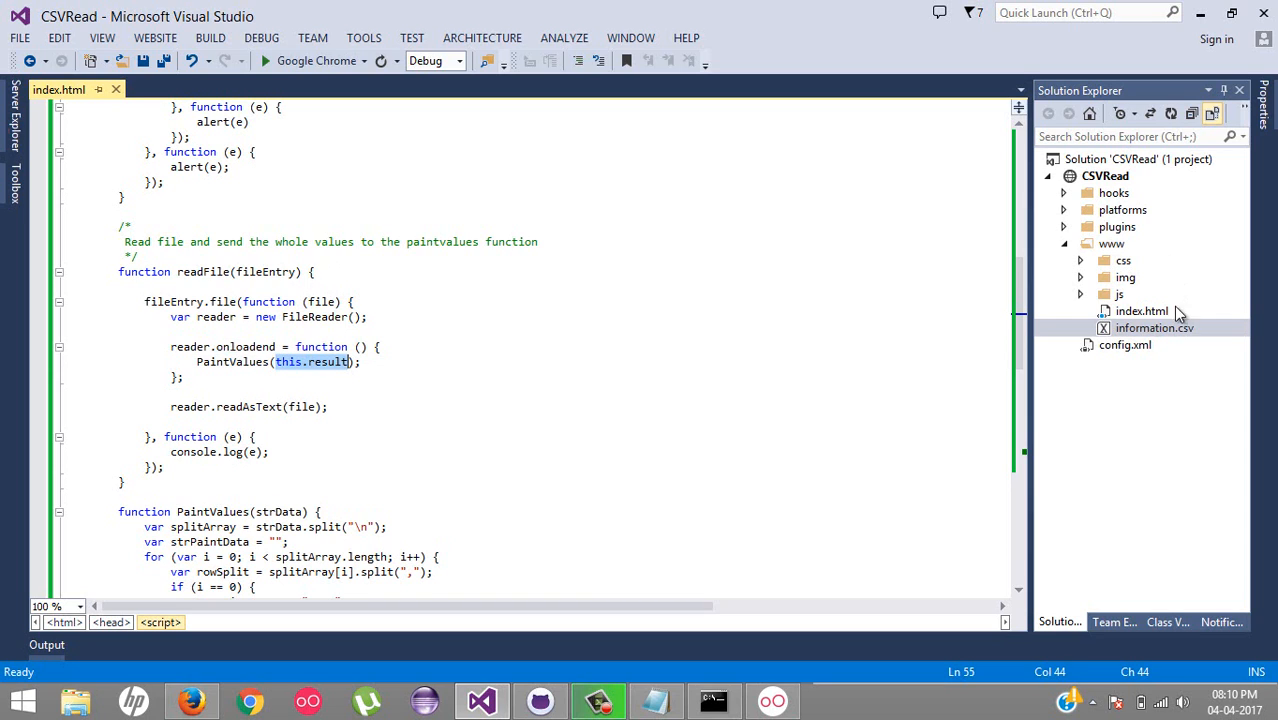
pyautogui.doubleClick(1154, 328)
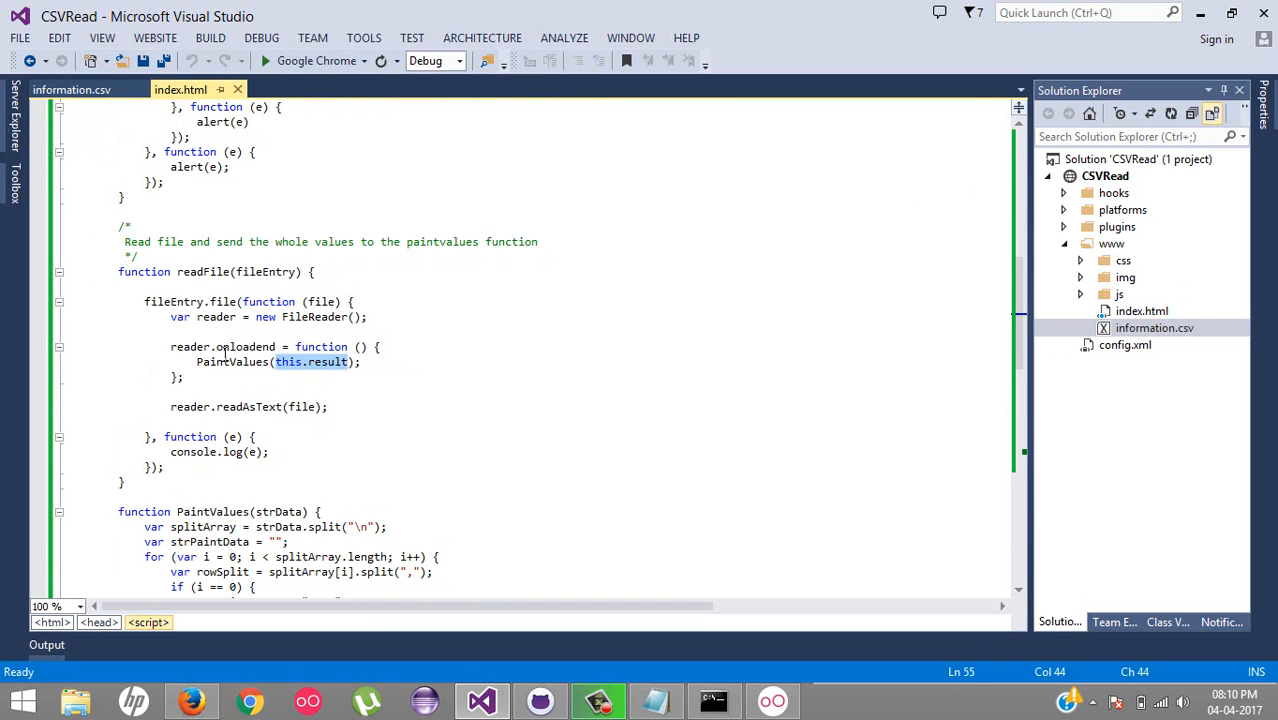
# - Highlight the PaintValues call and select the line splitting each row on commas
pyautogui.doubleClick(232, 362)
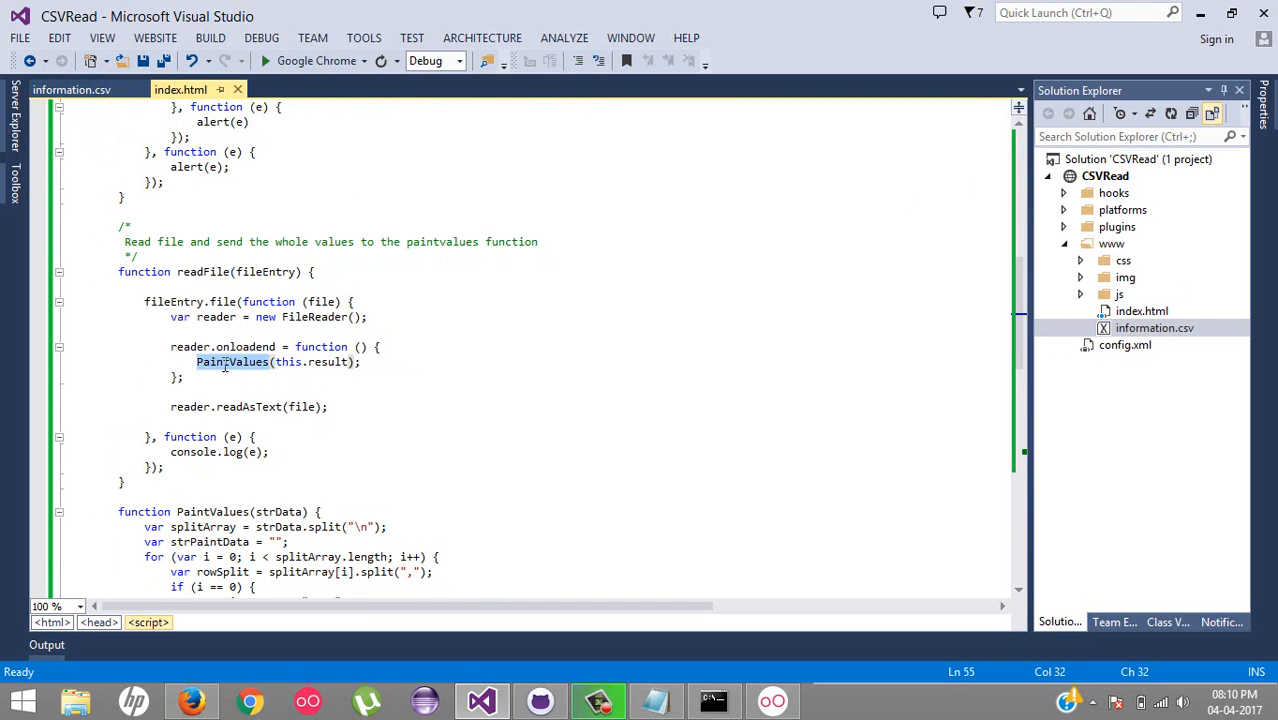
pyautogui.scroll(-3)
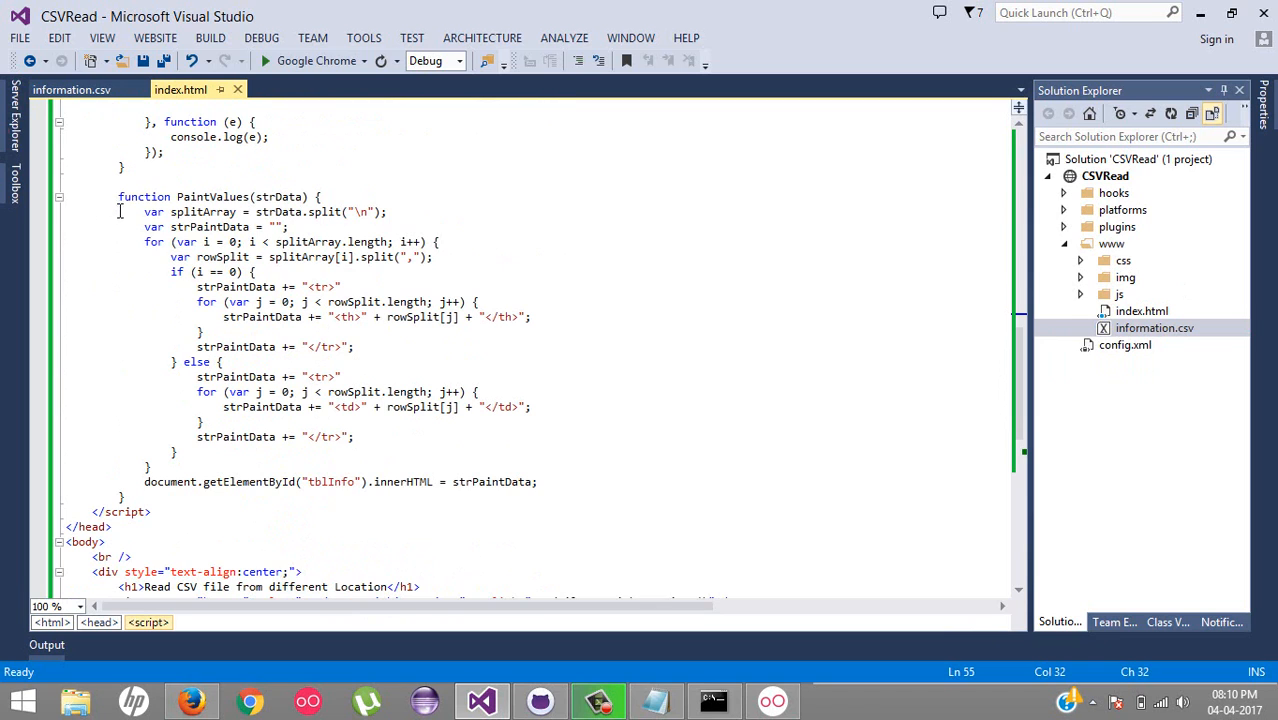
pyautogui.moveTo(118, 196); pyautogui.dragTo(125, 496)
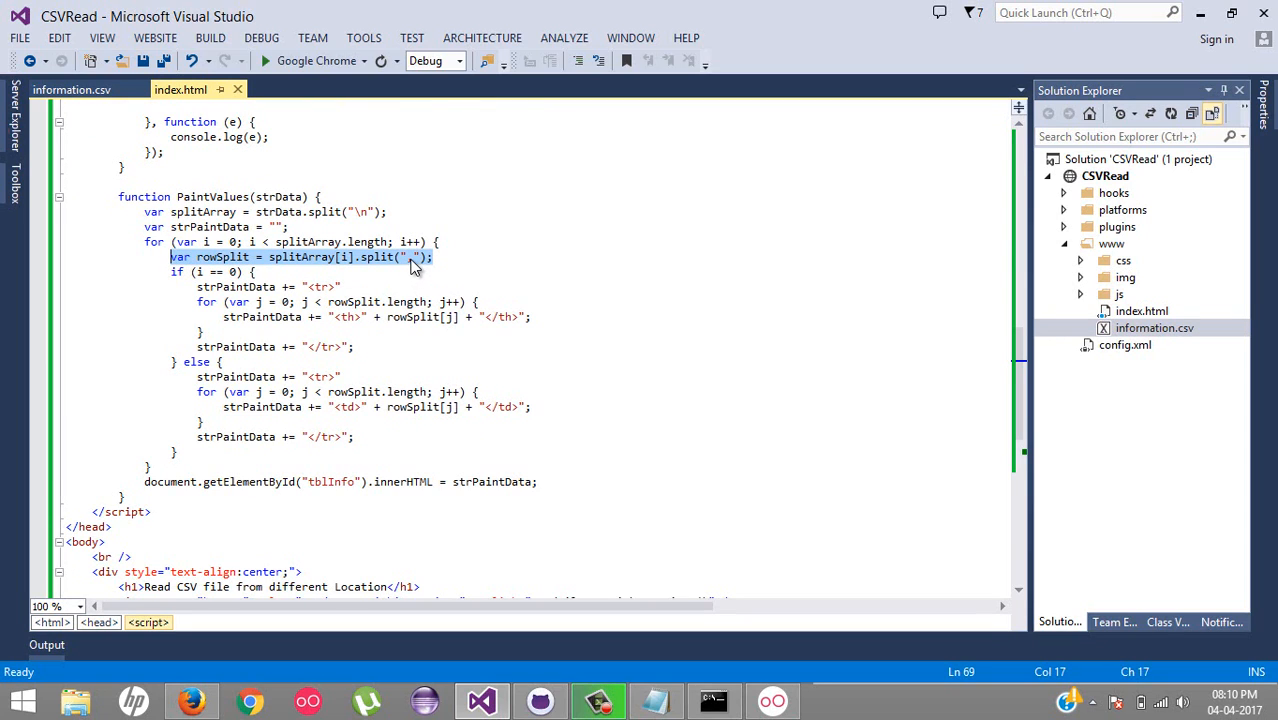
pyautogui.write(',')
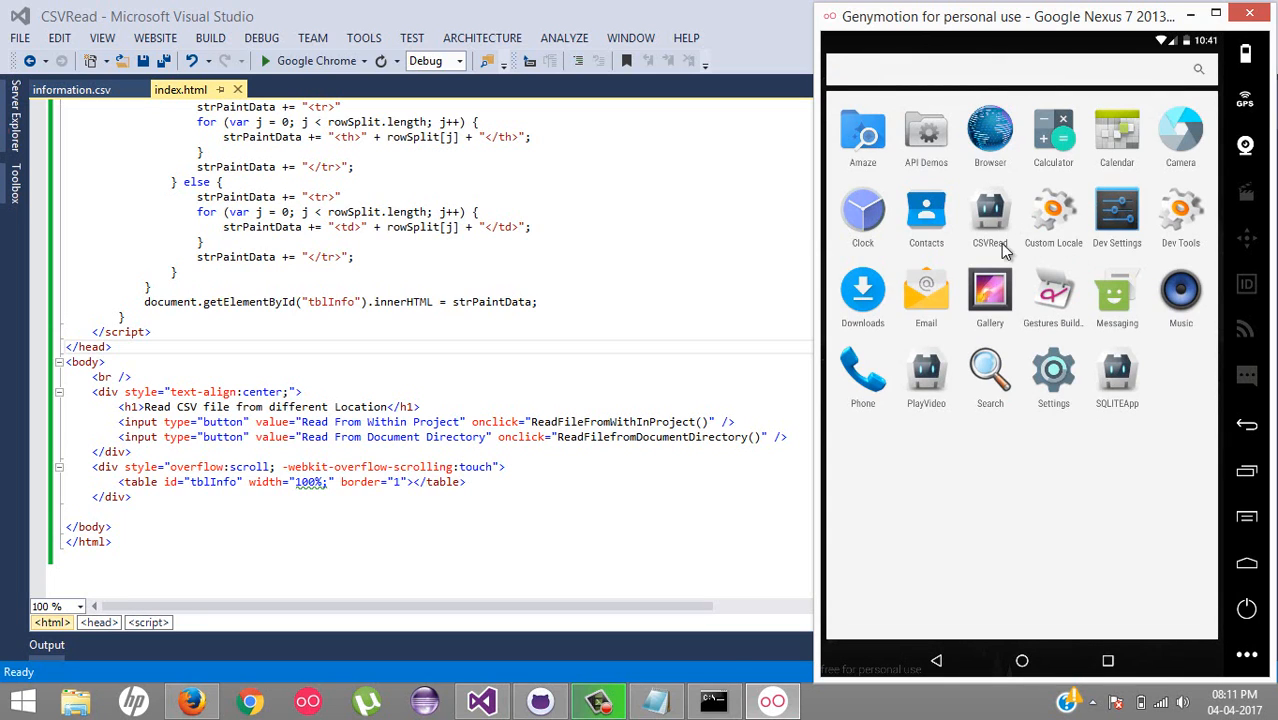
# - Launch CSVRead in Genymotion and run Read From Within Project
pyautogui.click(989, 210)
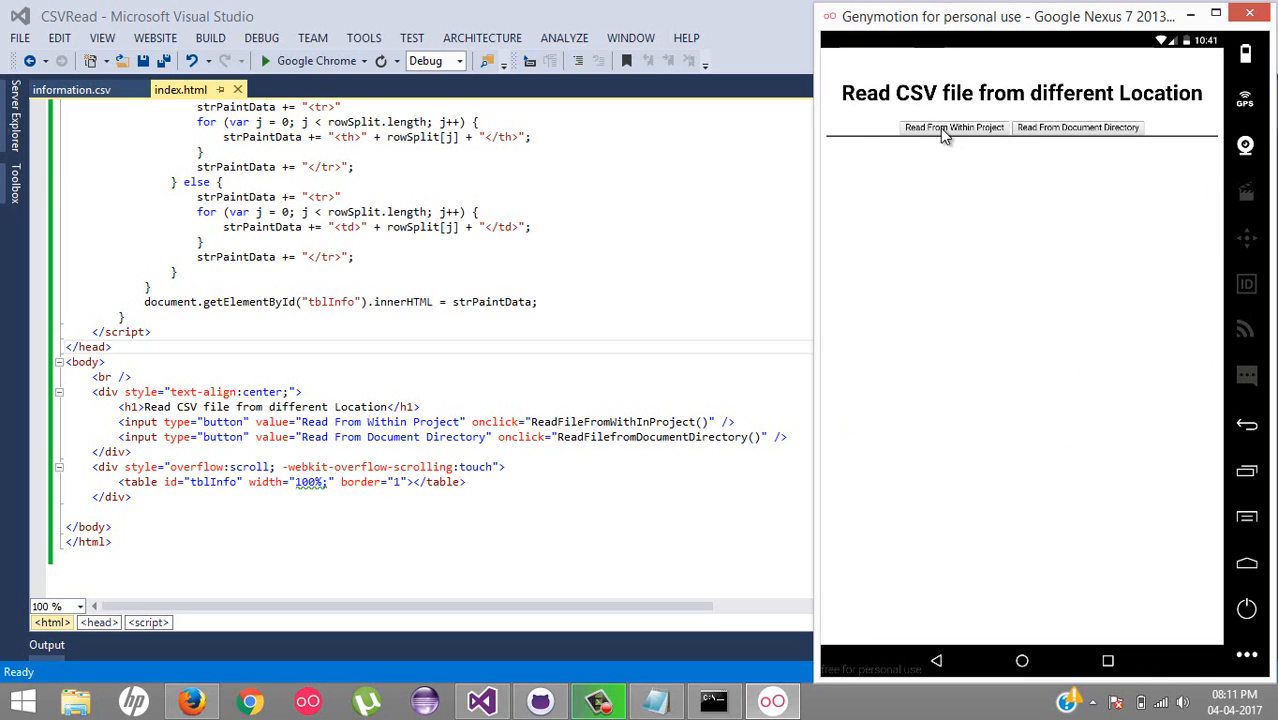
pyautogui.click(949, 127)
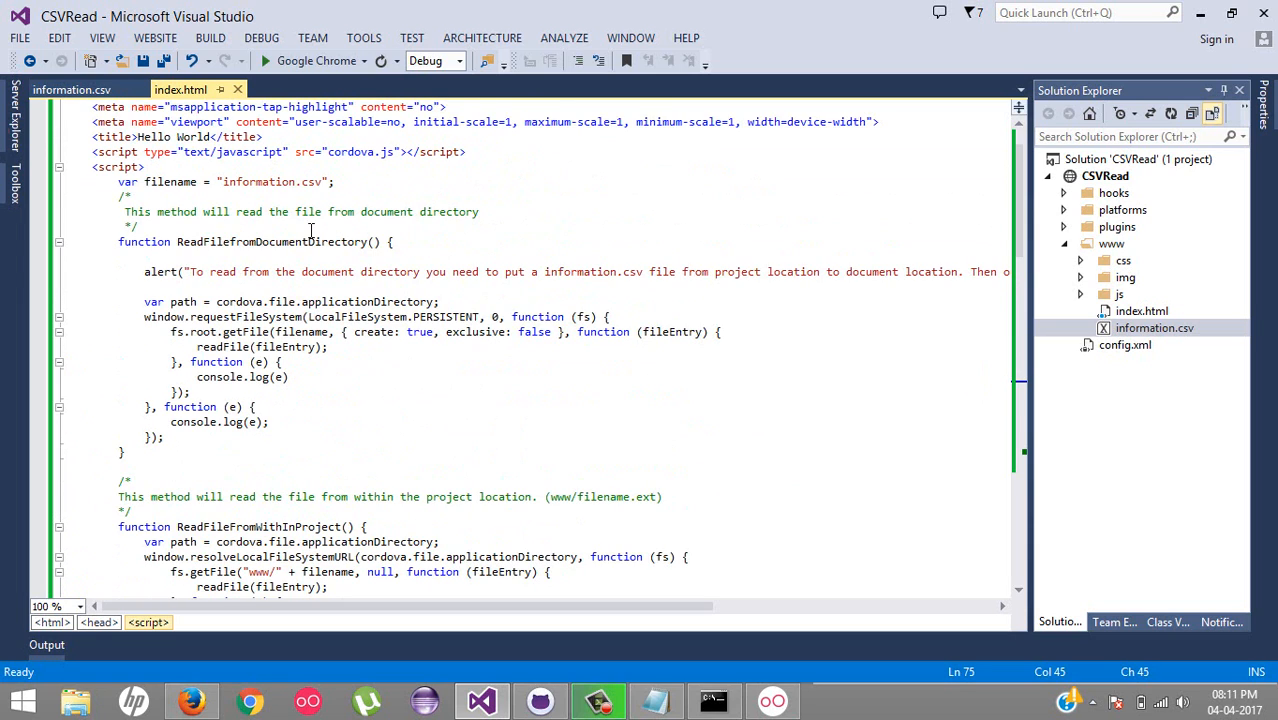
# - Highlight applicationDirectory and LocalFileSystem.PERSISTENT in ReadFilefromDocumentDirectory, then move down to readFile
pyautogui.scroll(-3)
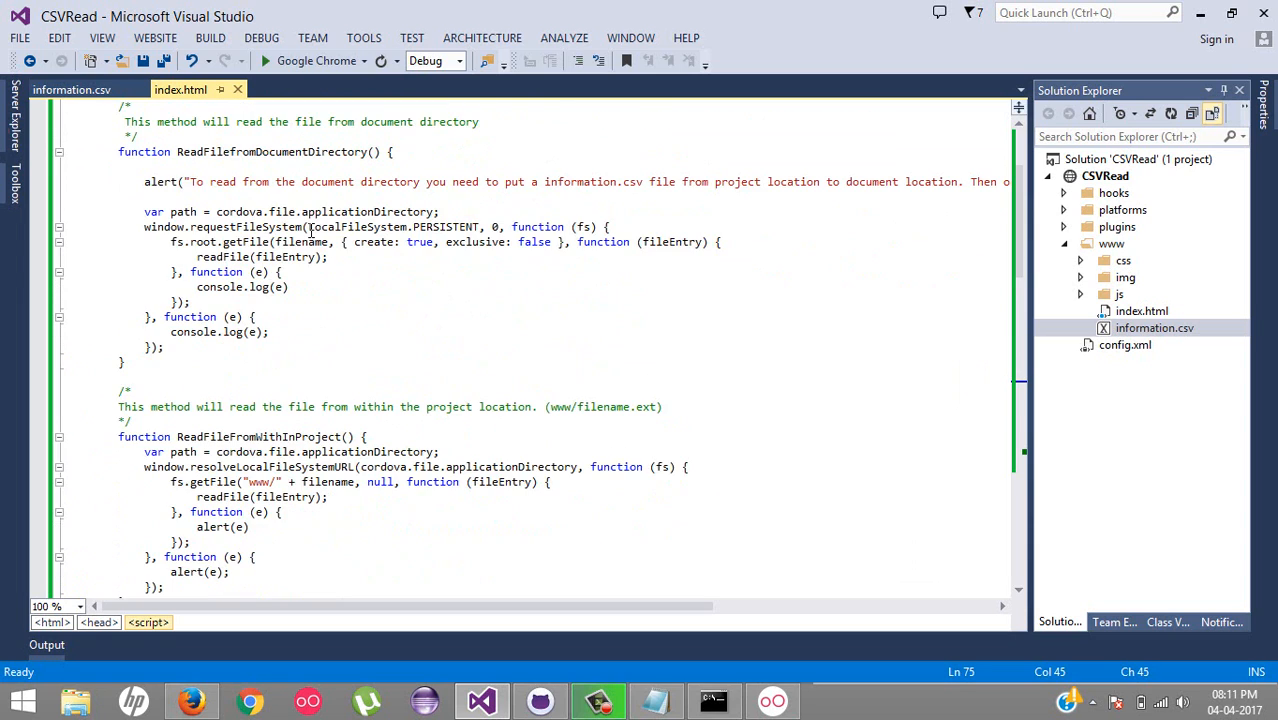
pyautogui.moveTo(358, 317)
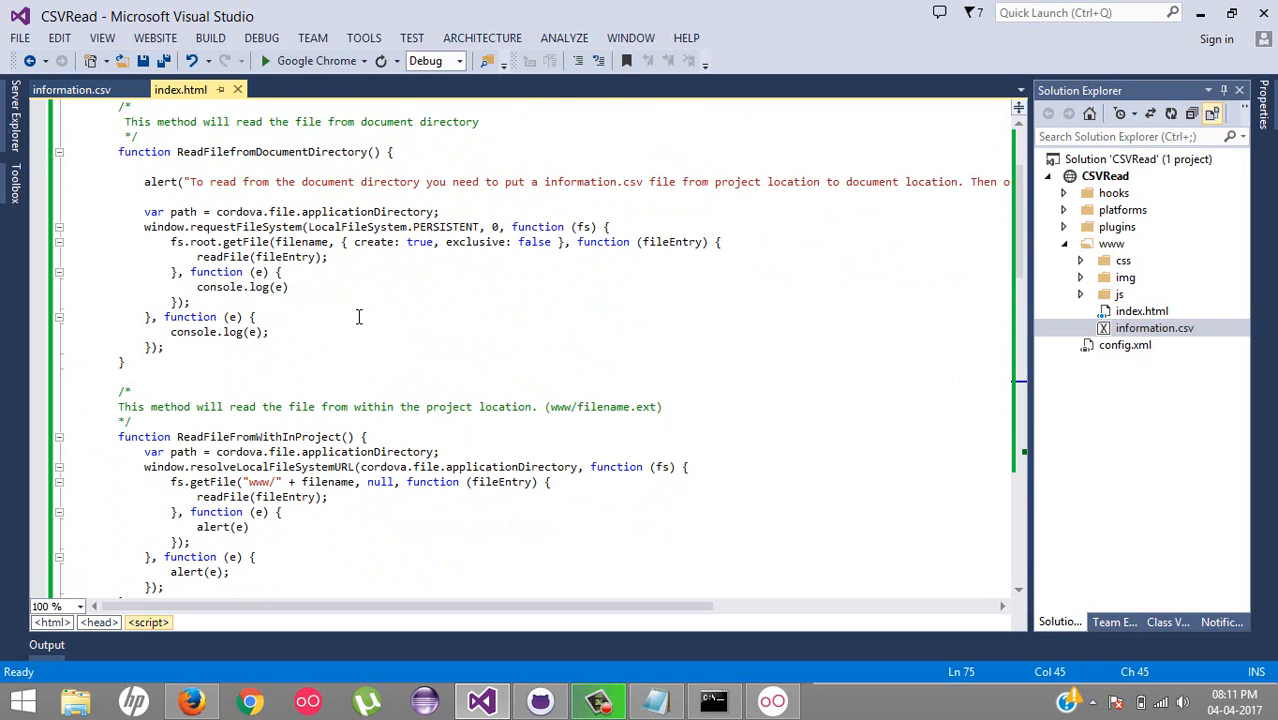
pyautogui.doubleClick(239, 211)
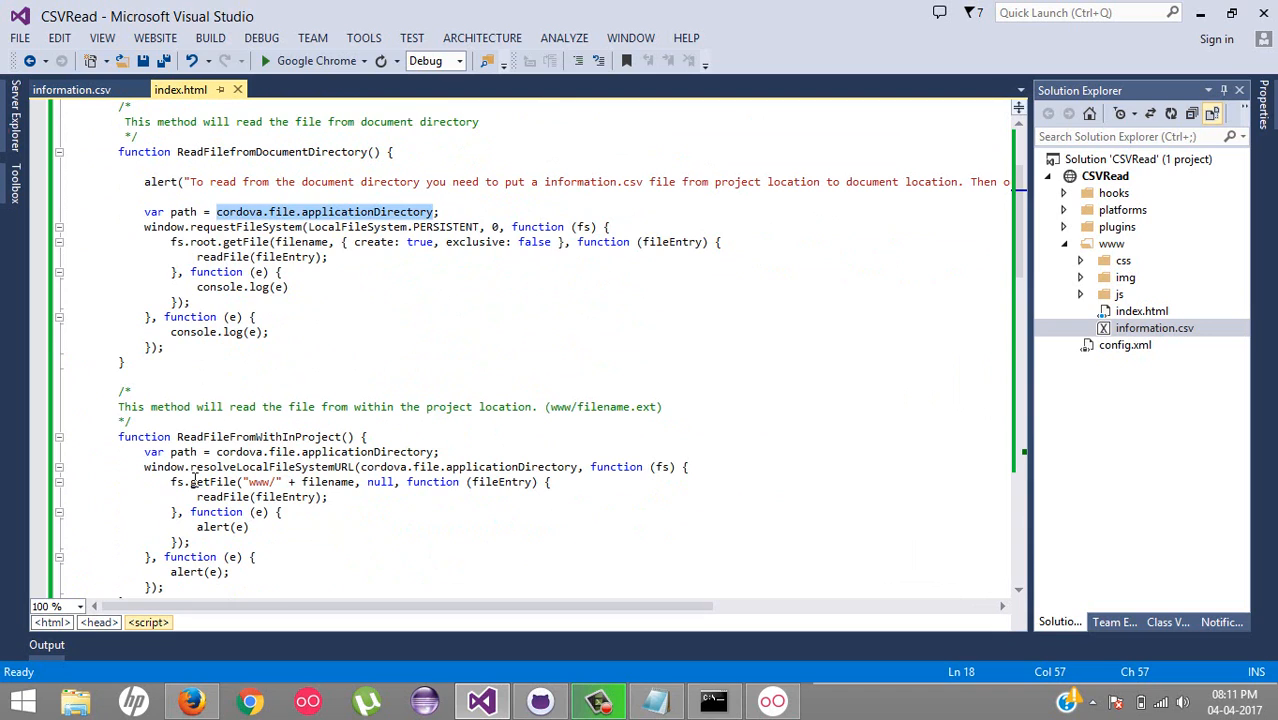
pyautogui.doubleClick(270, 466)
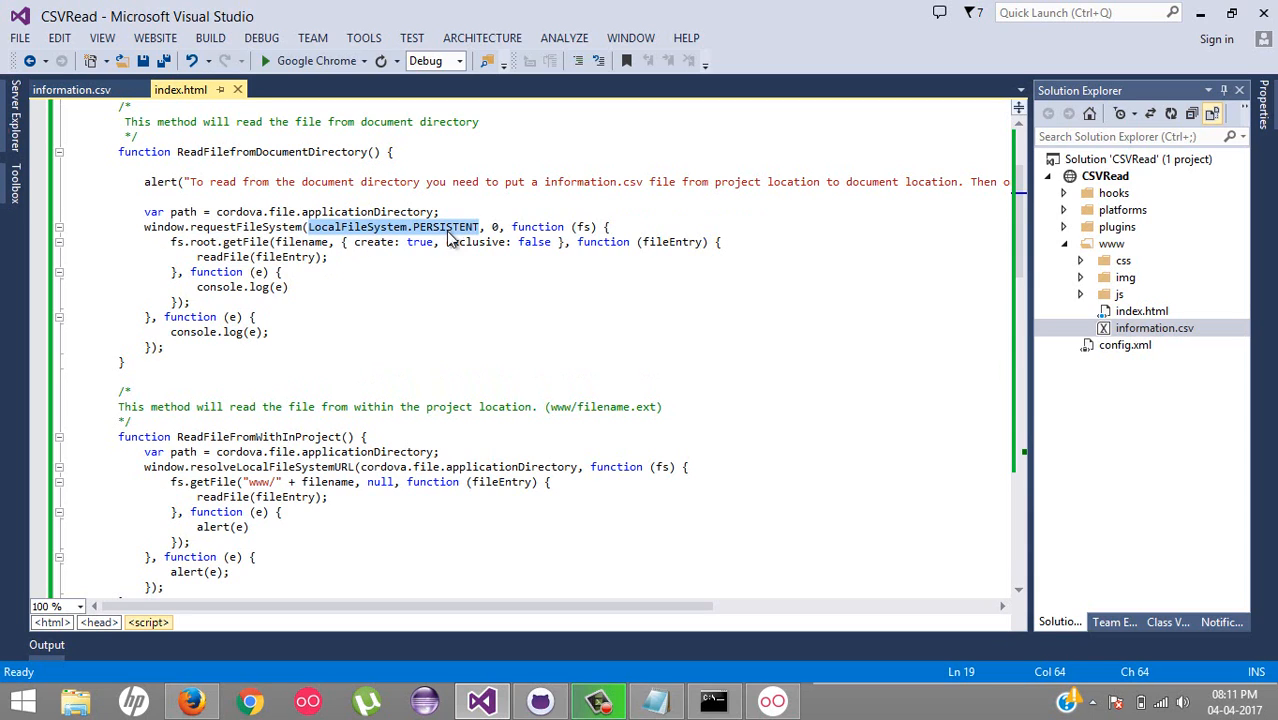
pyautogui.moveTo(449, 245)
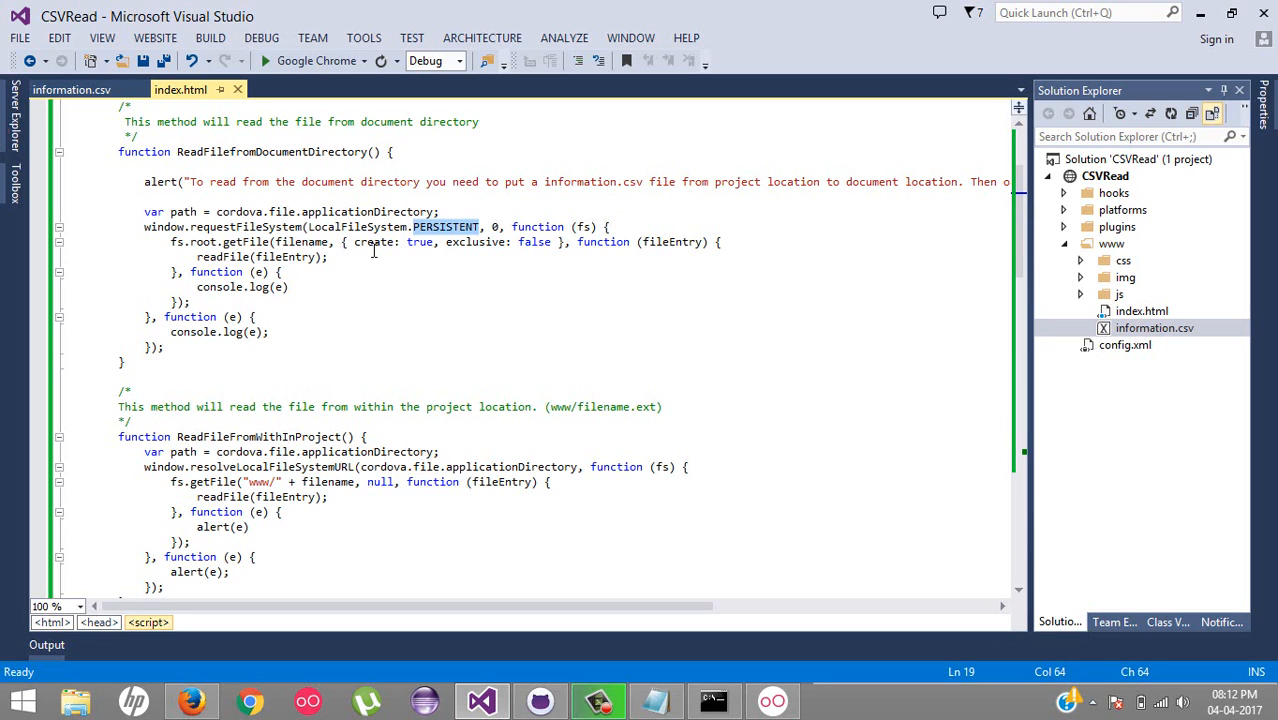
pyautogui.moveTo(622, 251)
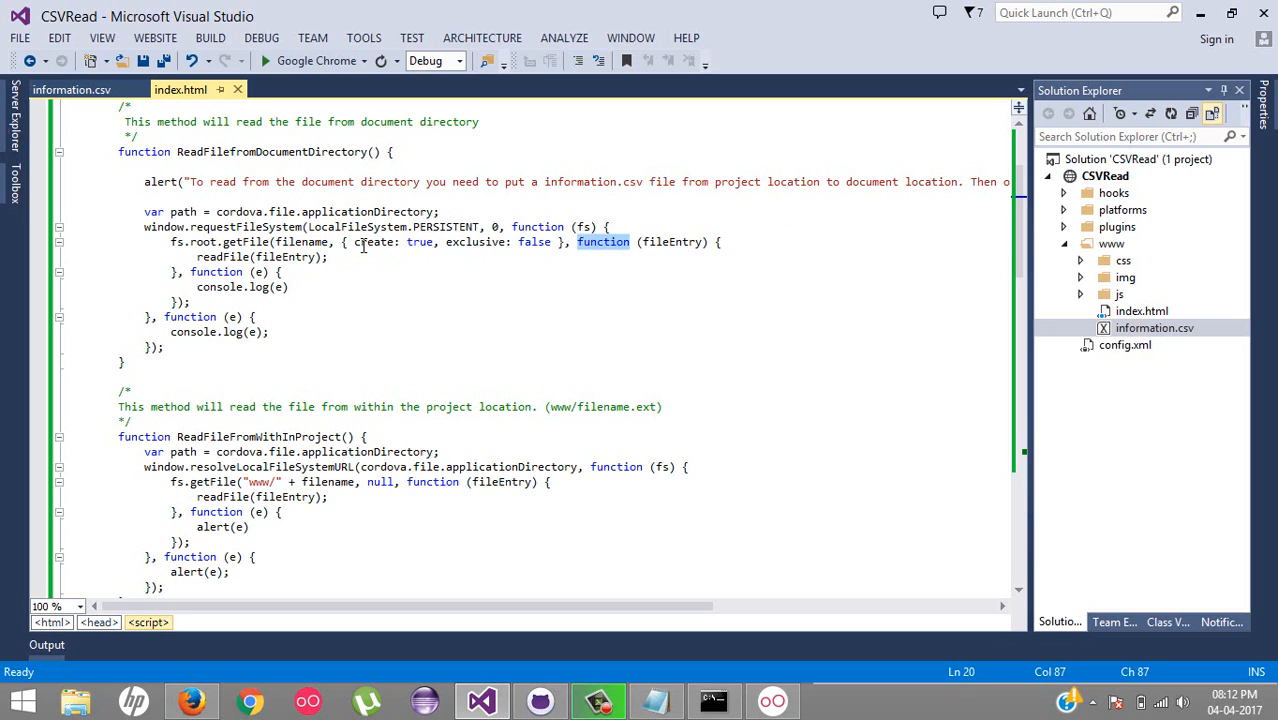
pyautogui.moveTo(280, 151)
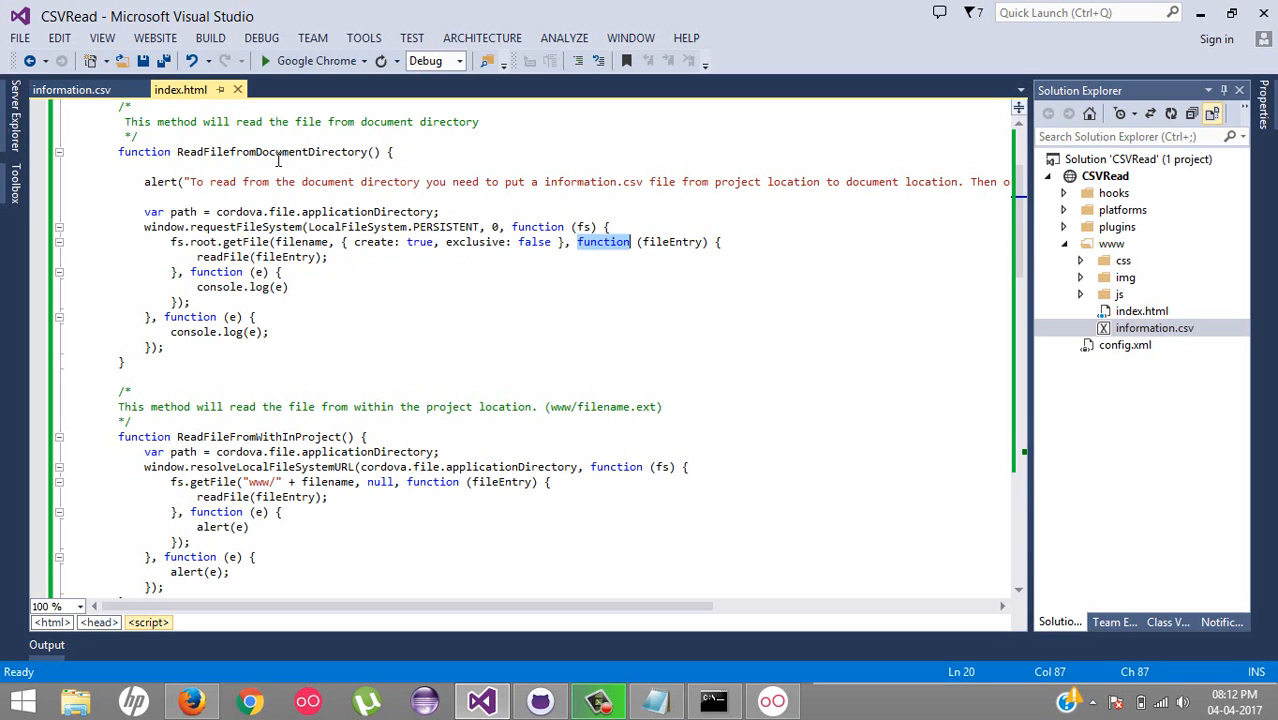
pyautogui.moveTo(1177, 336)
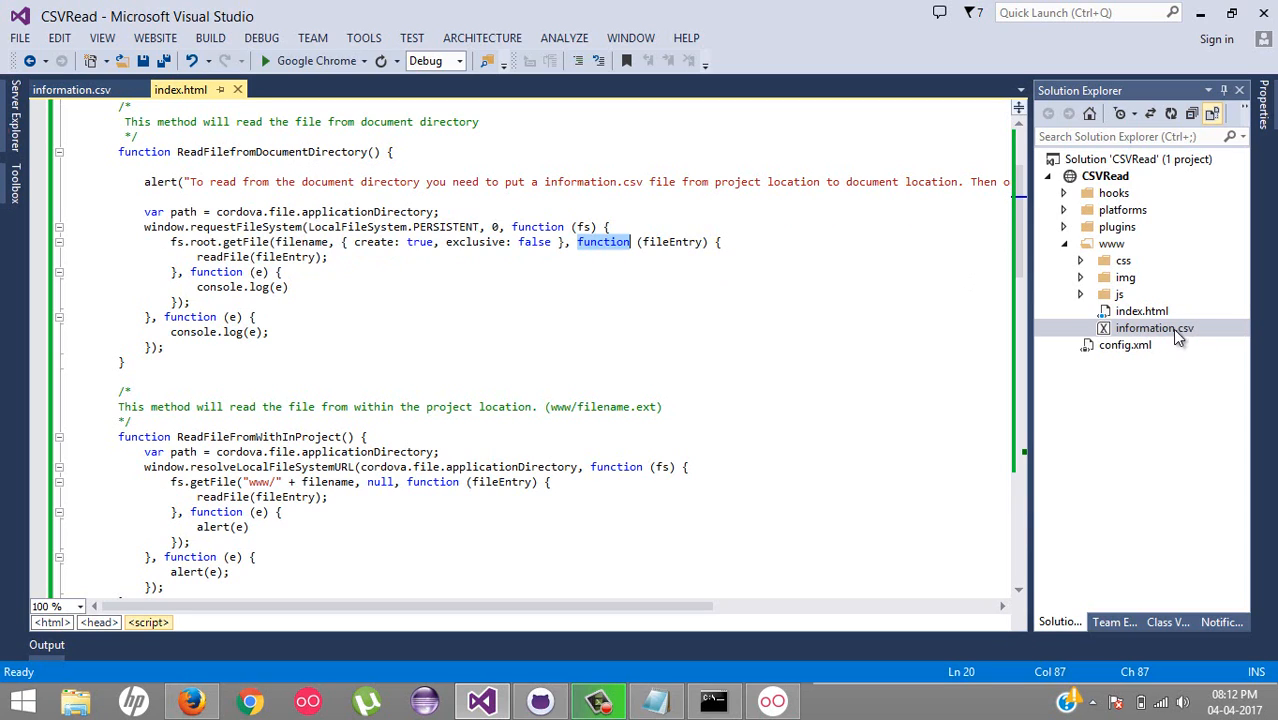
pyautogui.moveTo(1146, 344)
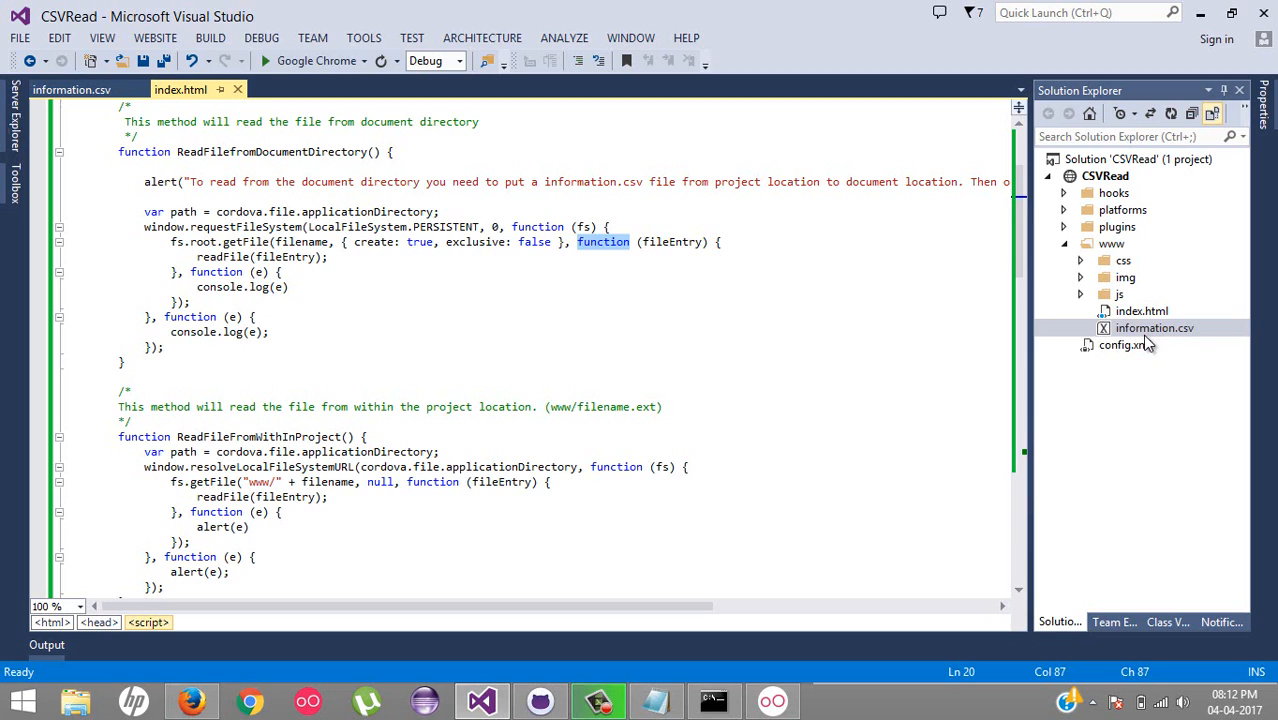
pyautogui.moveTo(588, 285)
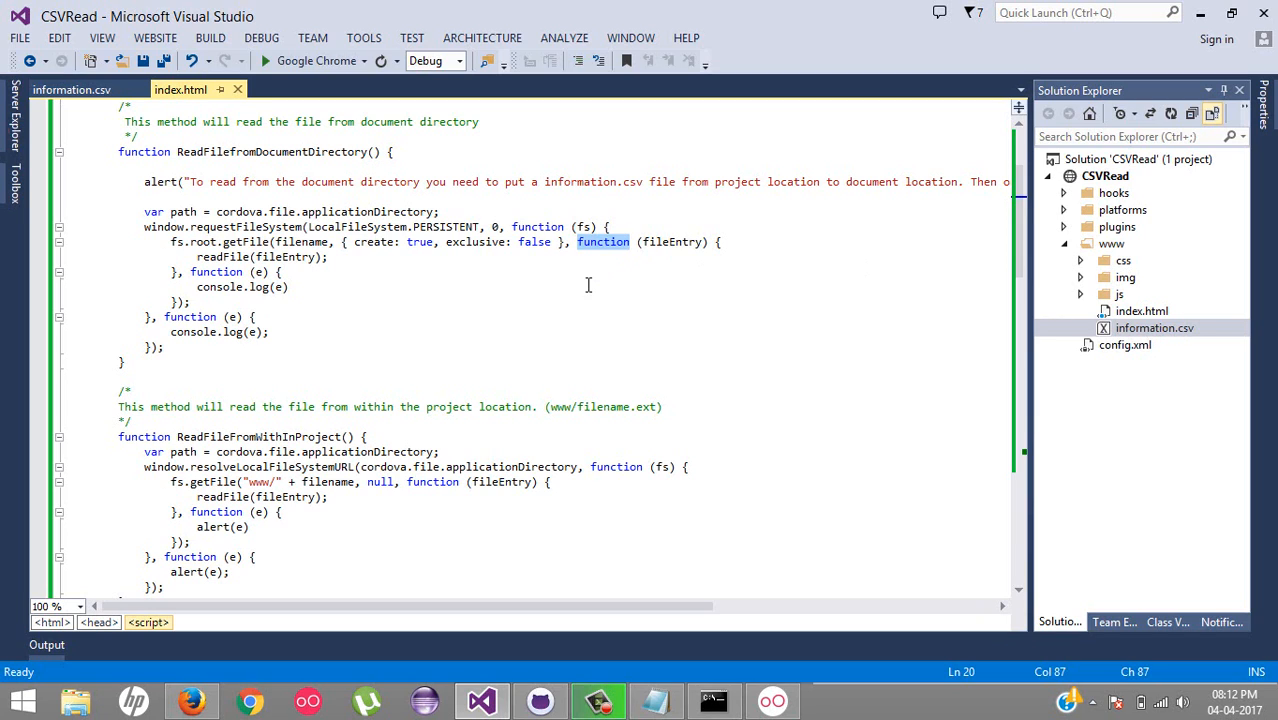
pyautogui.click(300, 242)
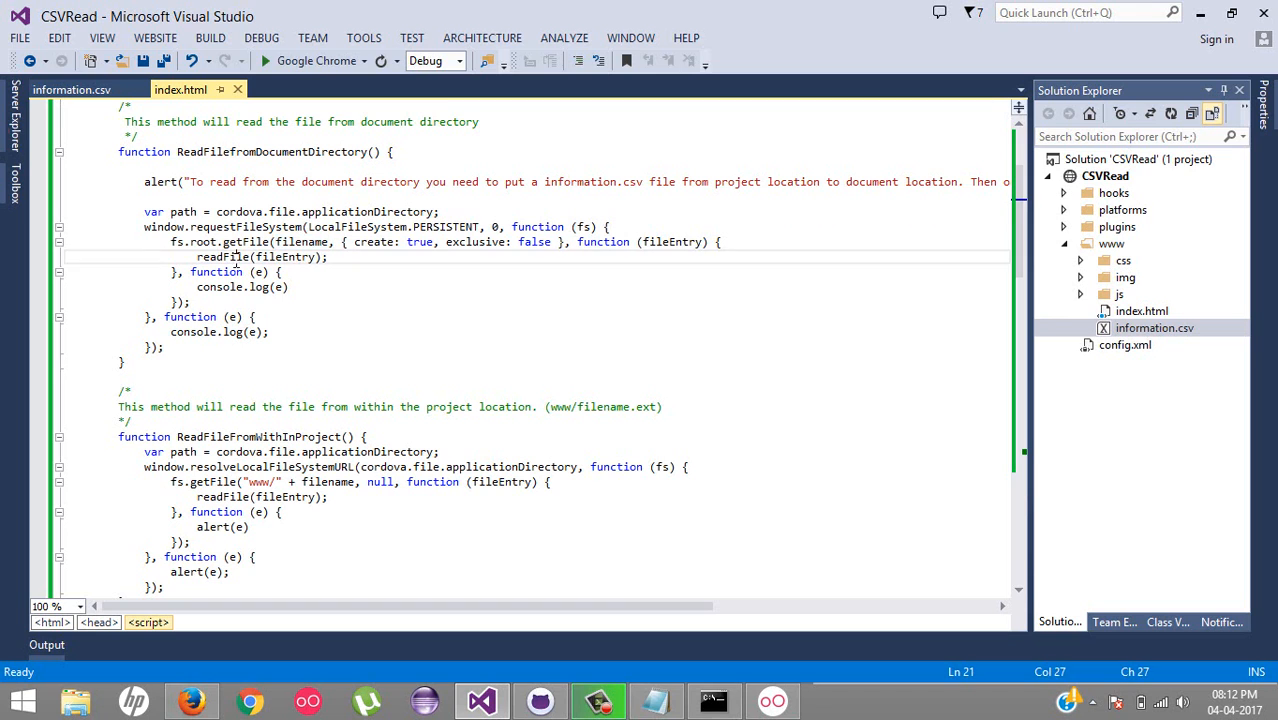
pyautogui.scroll(-3)
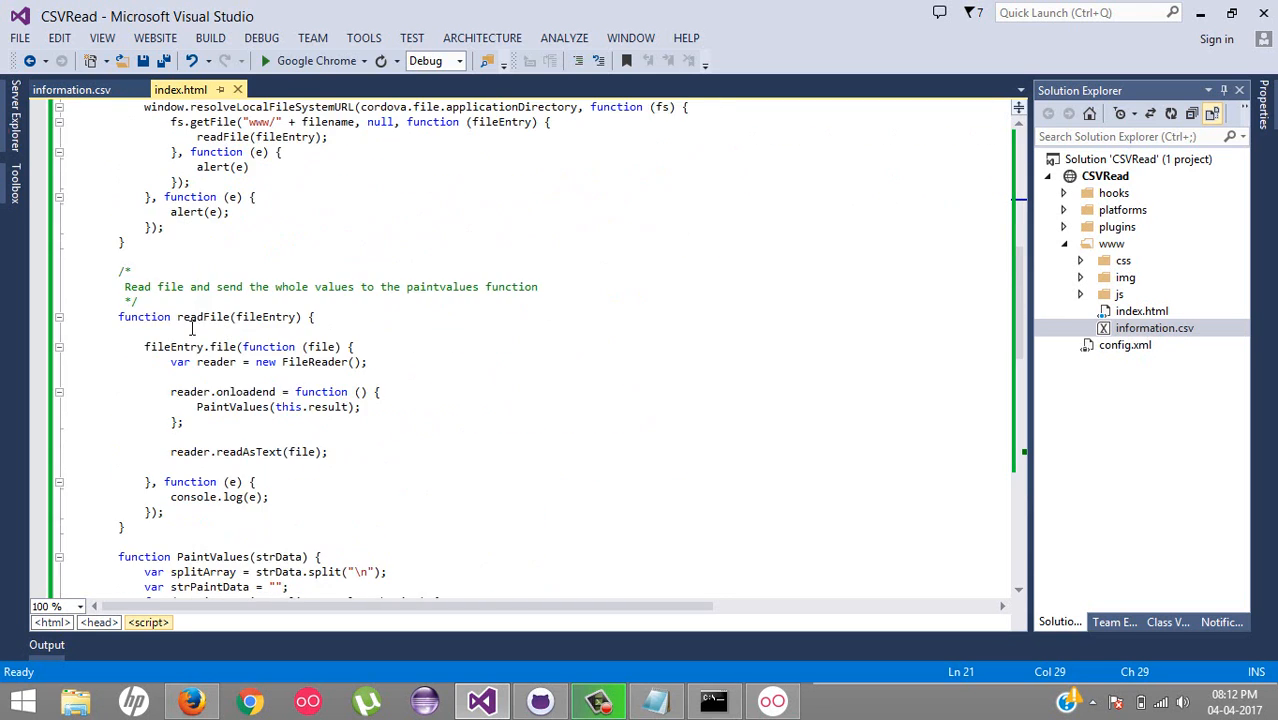
# - Select readFile's FileReader body, scroll down to PaintValues, and clear the selection
pyautogui.moveTo(144, 346); pyautogui.dragTo(181, 512)
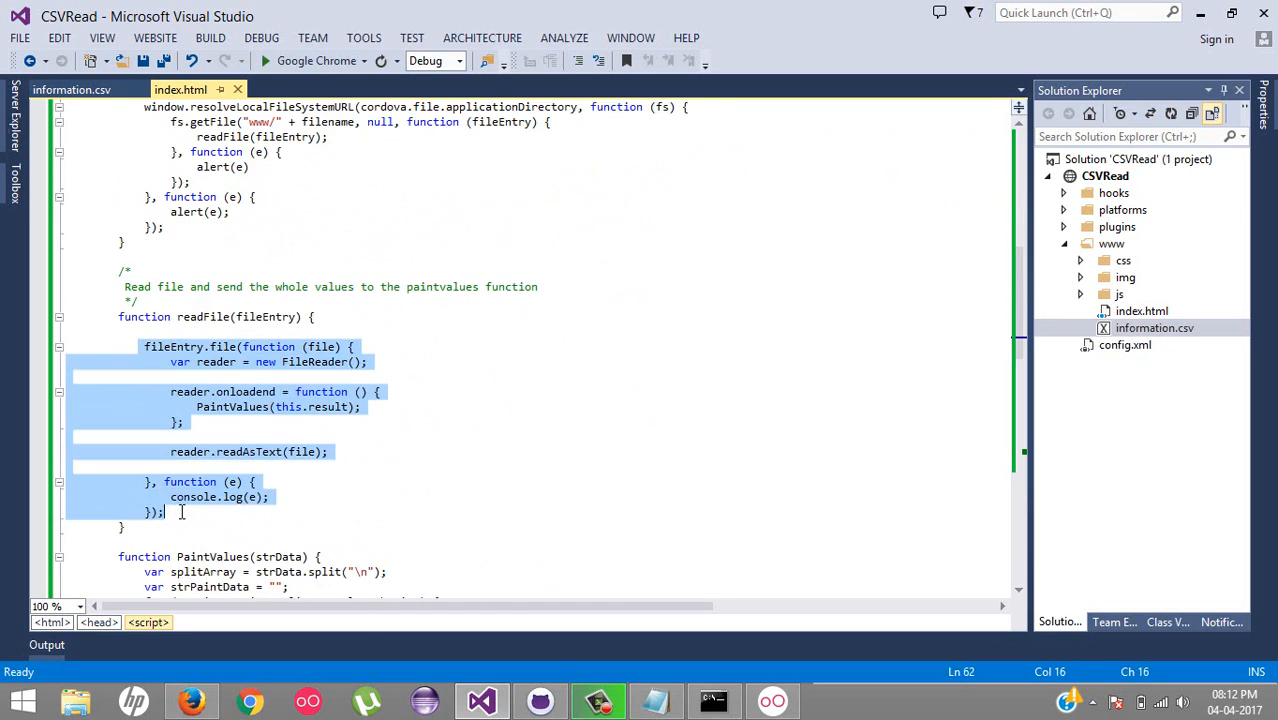
pyautogui.scroll(-3)
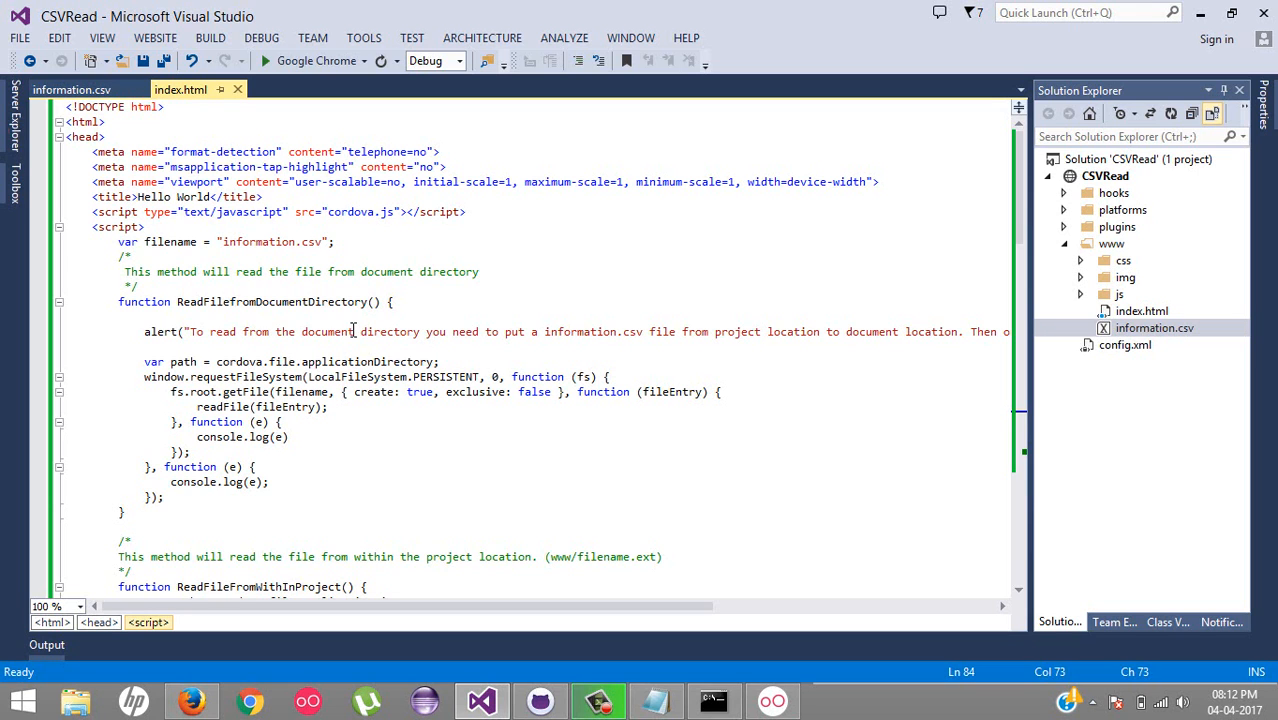
pyautogui.scroll(-3)
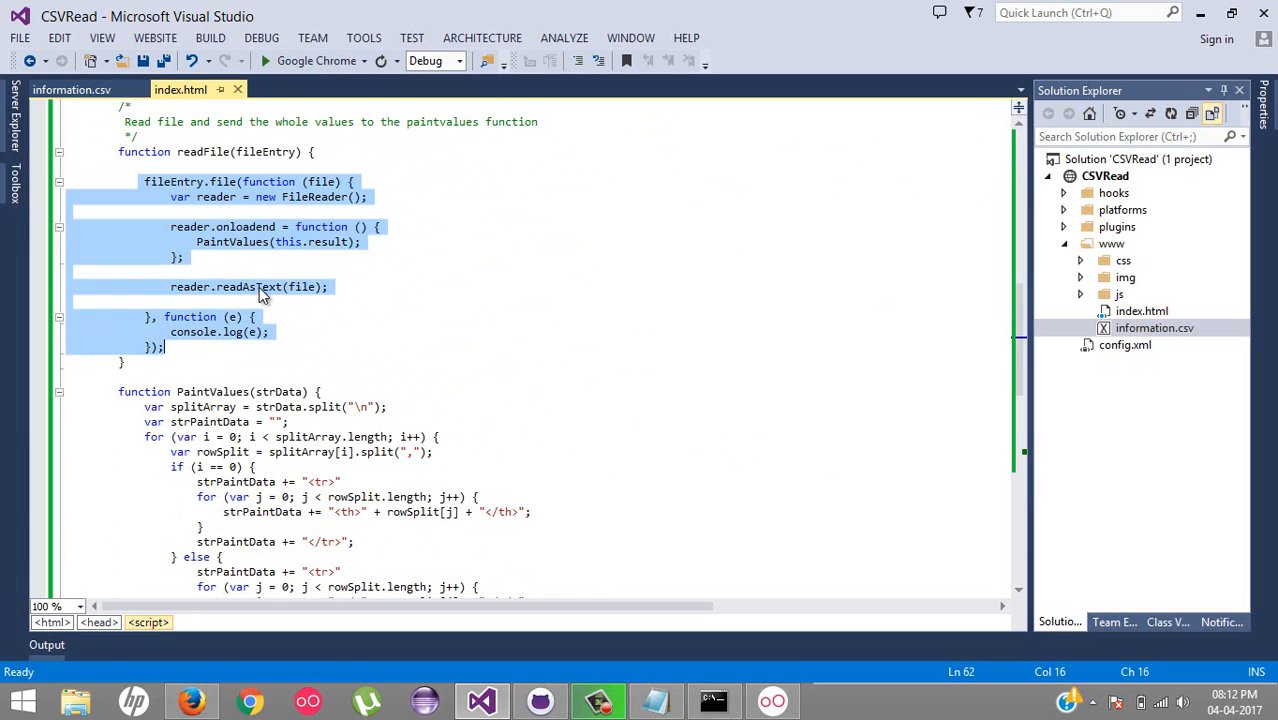
pyautogui.click(337, 347)
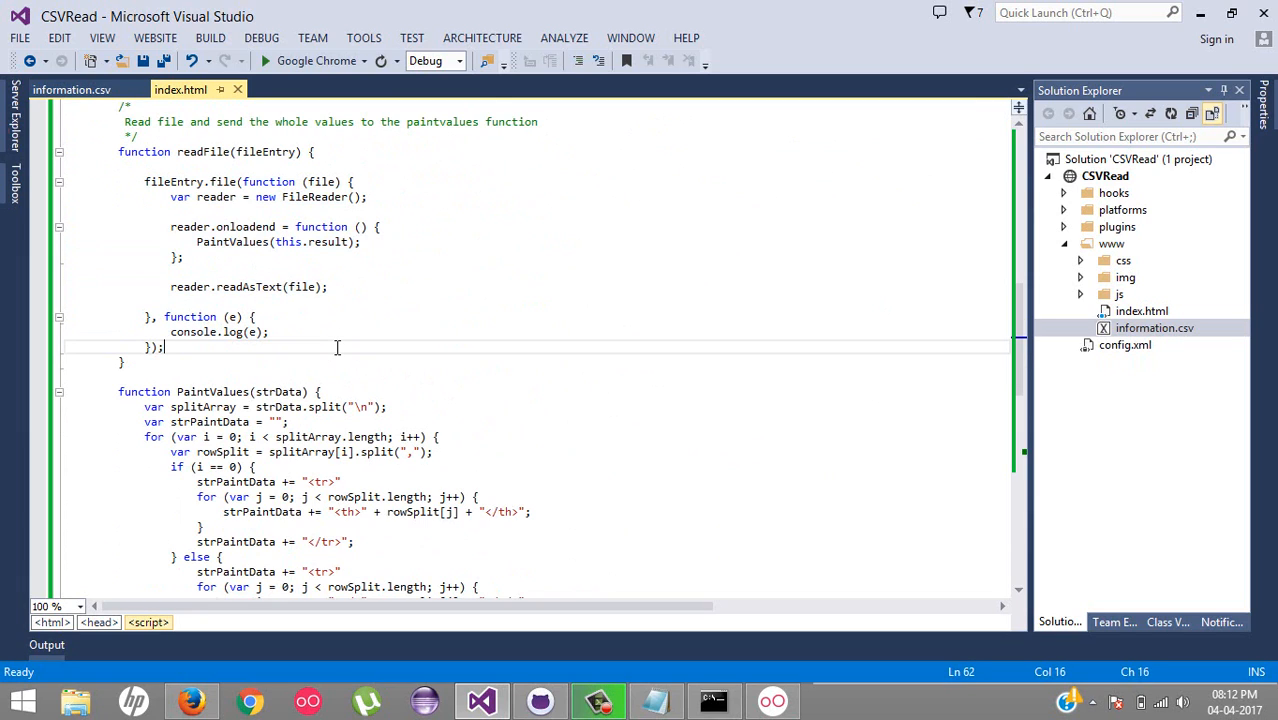
pyautogui.moveTo(210, 680)
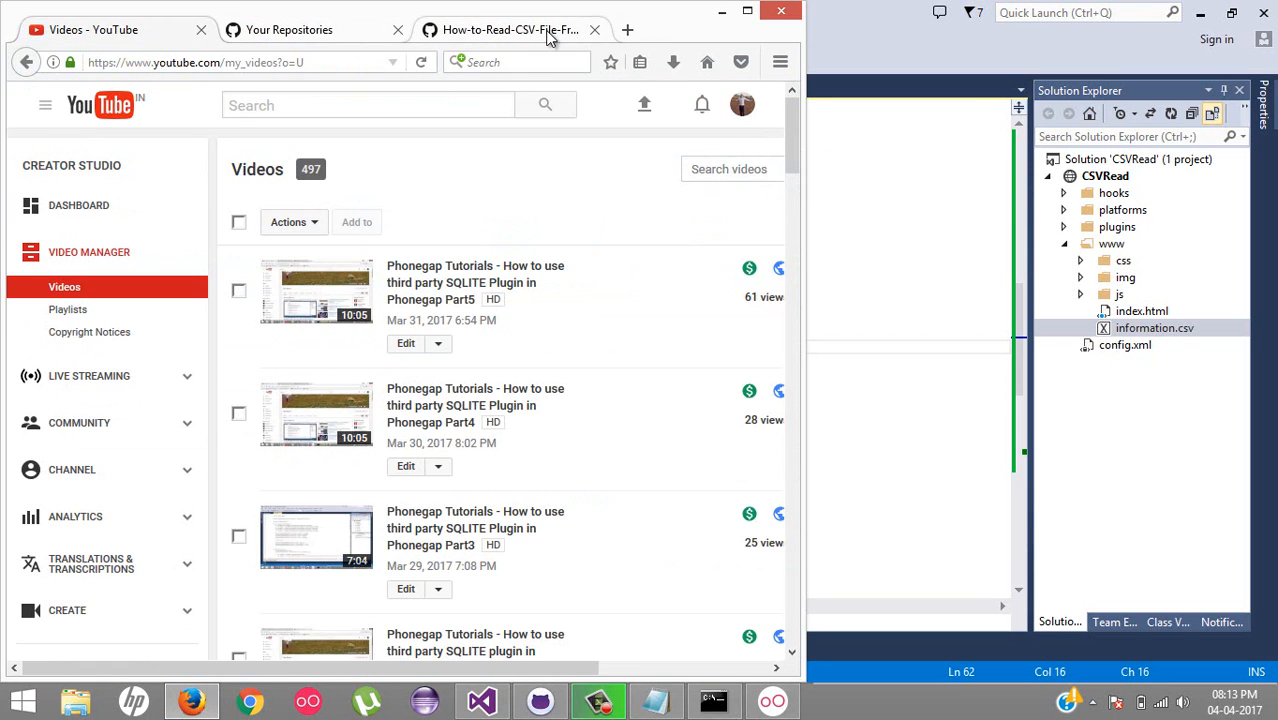
# - In a new tab, go to github.com/apache/cordova-plugin-file from the 'cor' suggestion
pyautogui.click(634, 30)
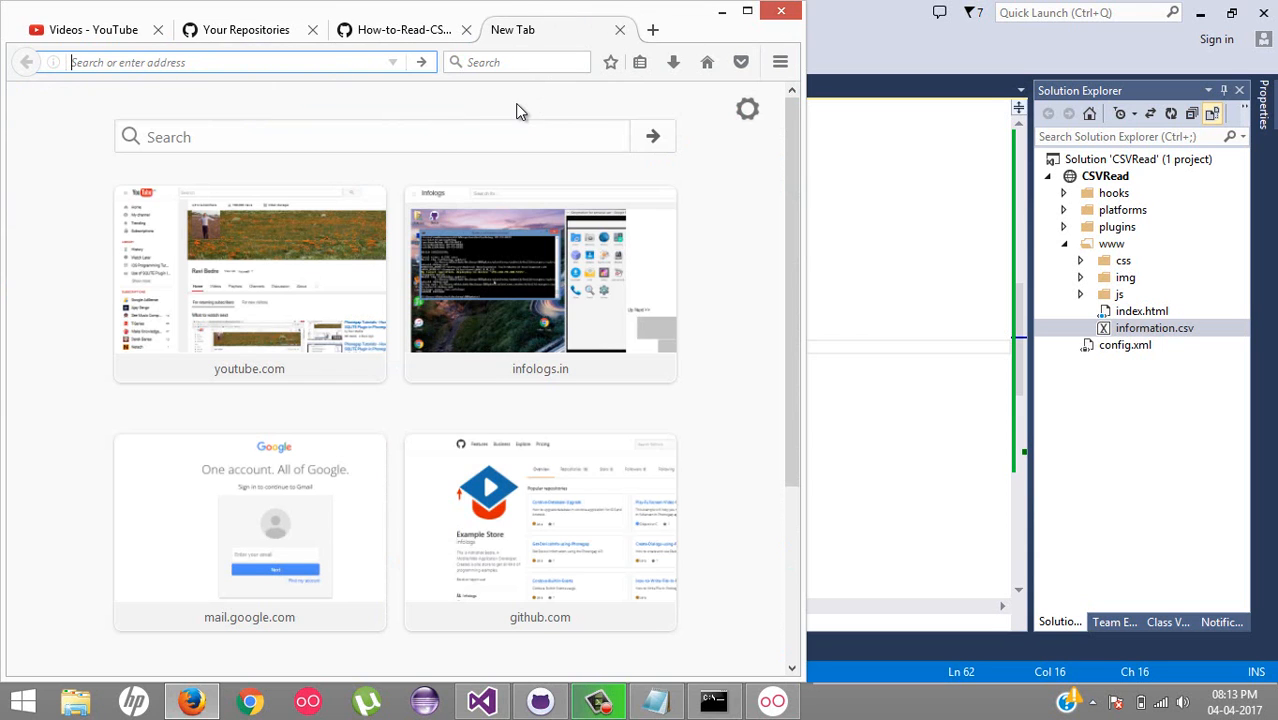
pyautogui.write('cordova-plugin-file')
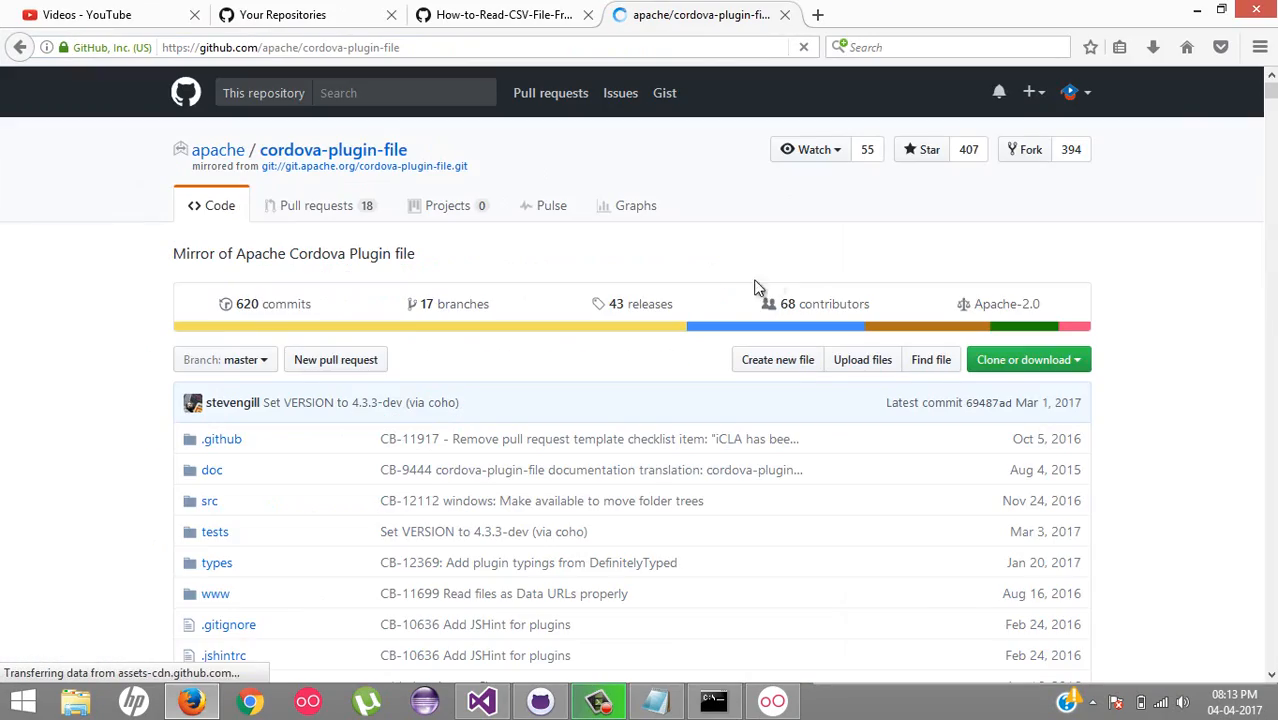
# - Scroll the cordova-plugin-file README and find 'write' up to the persistent-storage writeFile example
pyautogui.scroll(-3)
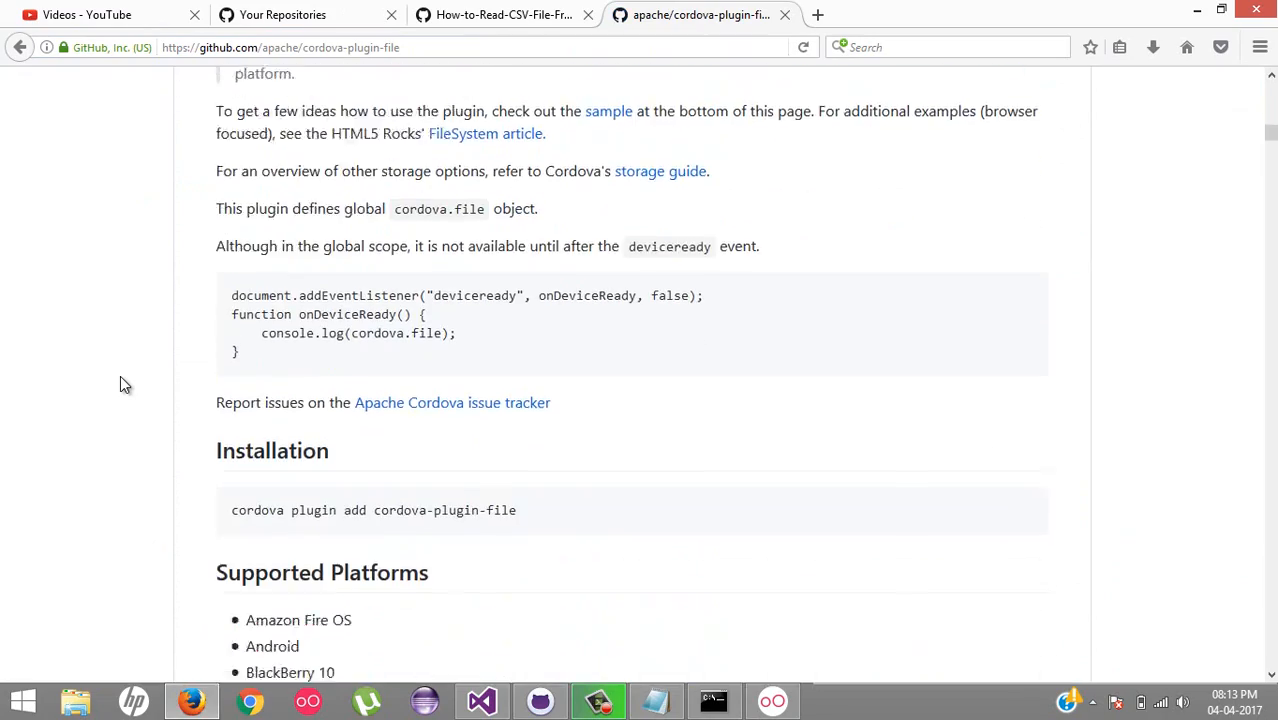
pyautogui.scroll(-3)
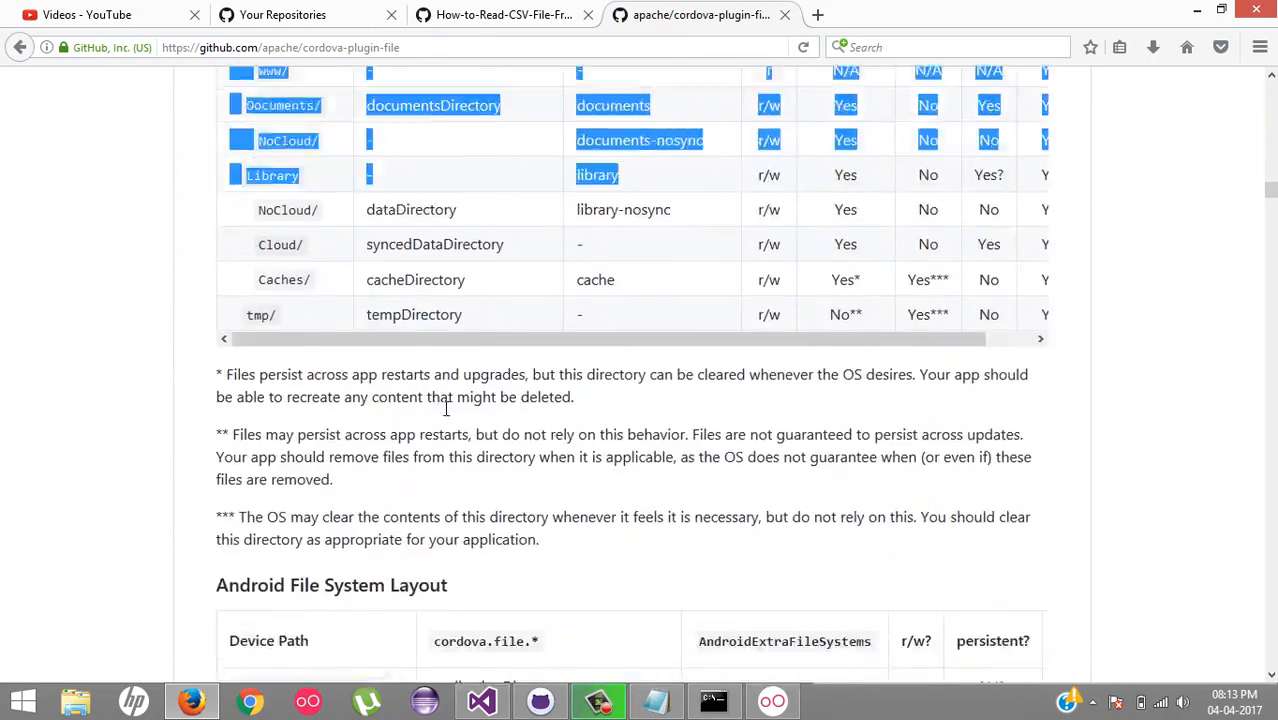
pyautogui.scroll(-3)
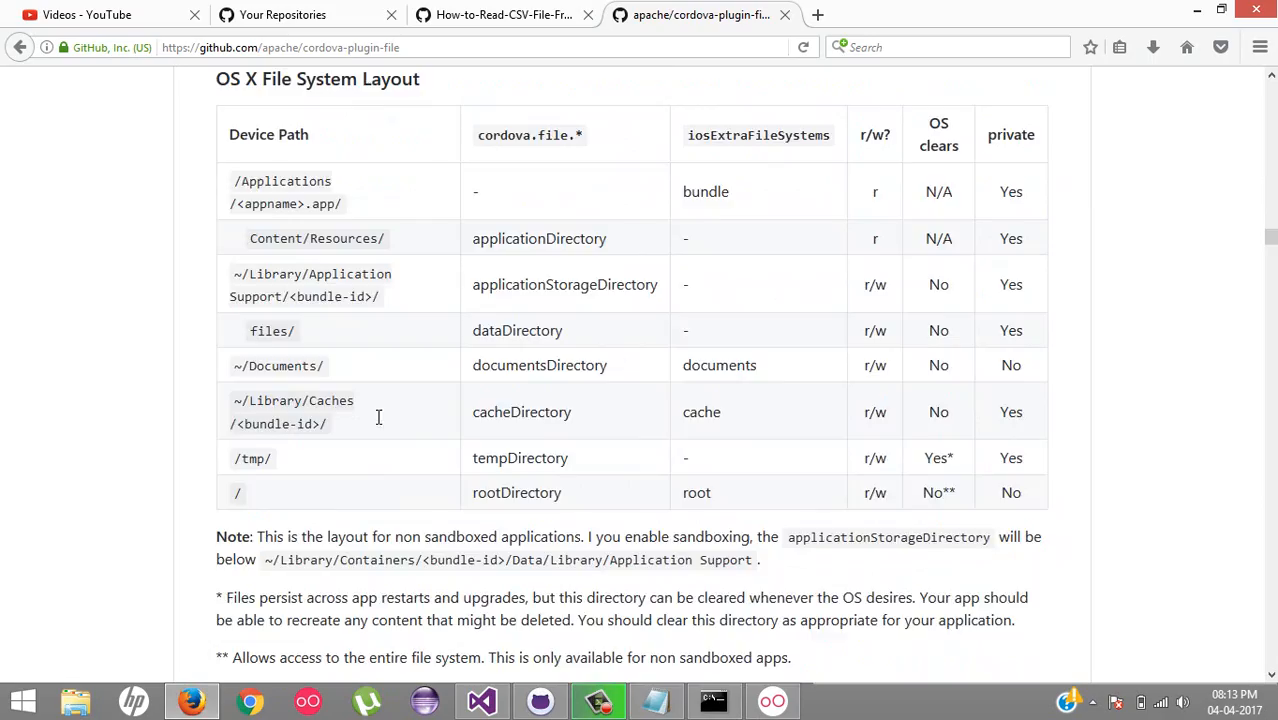
pyautogui.scroll(-3)
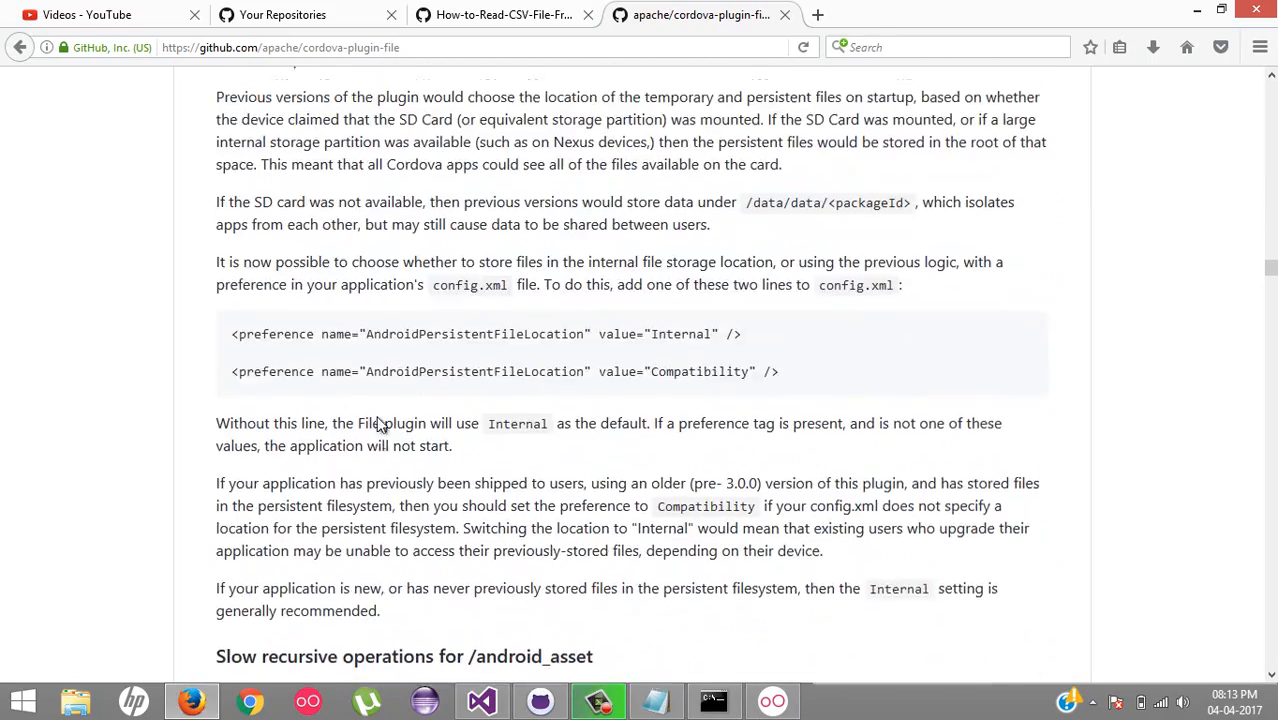
pyautogui.scroll(-3)
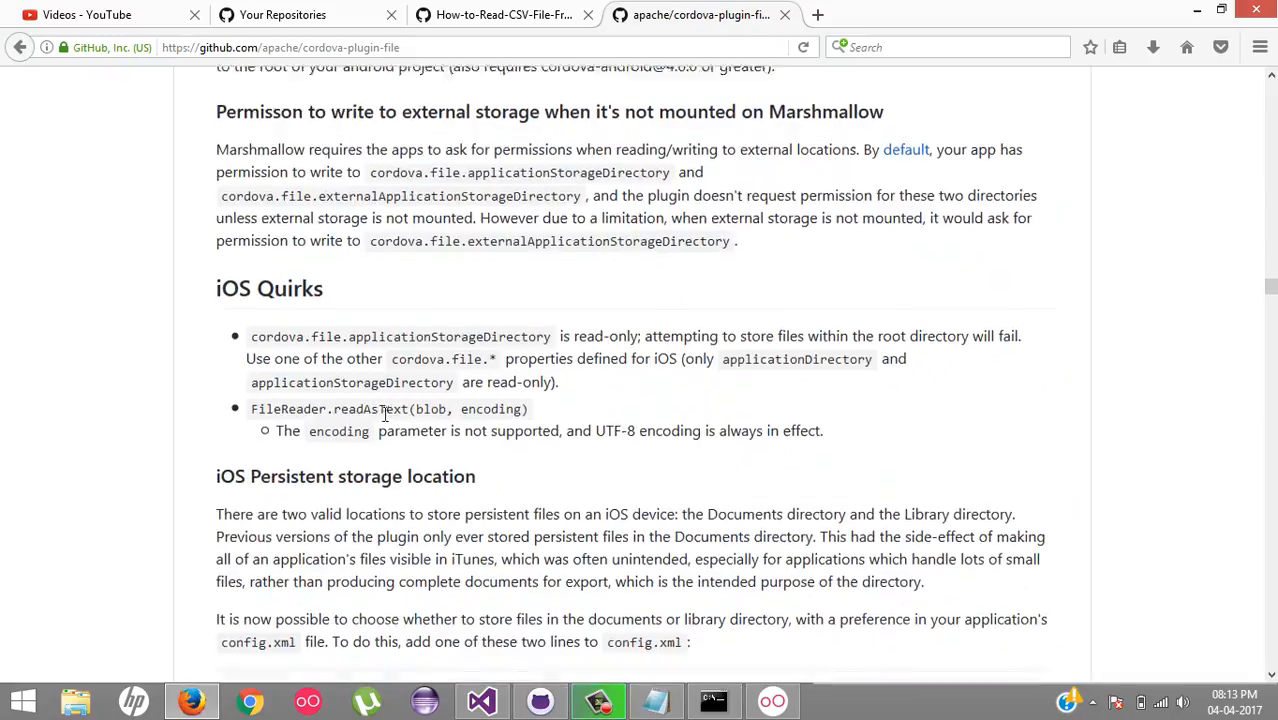
pyautogui.scroll(-3)
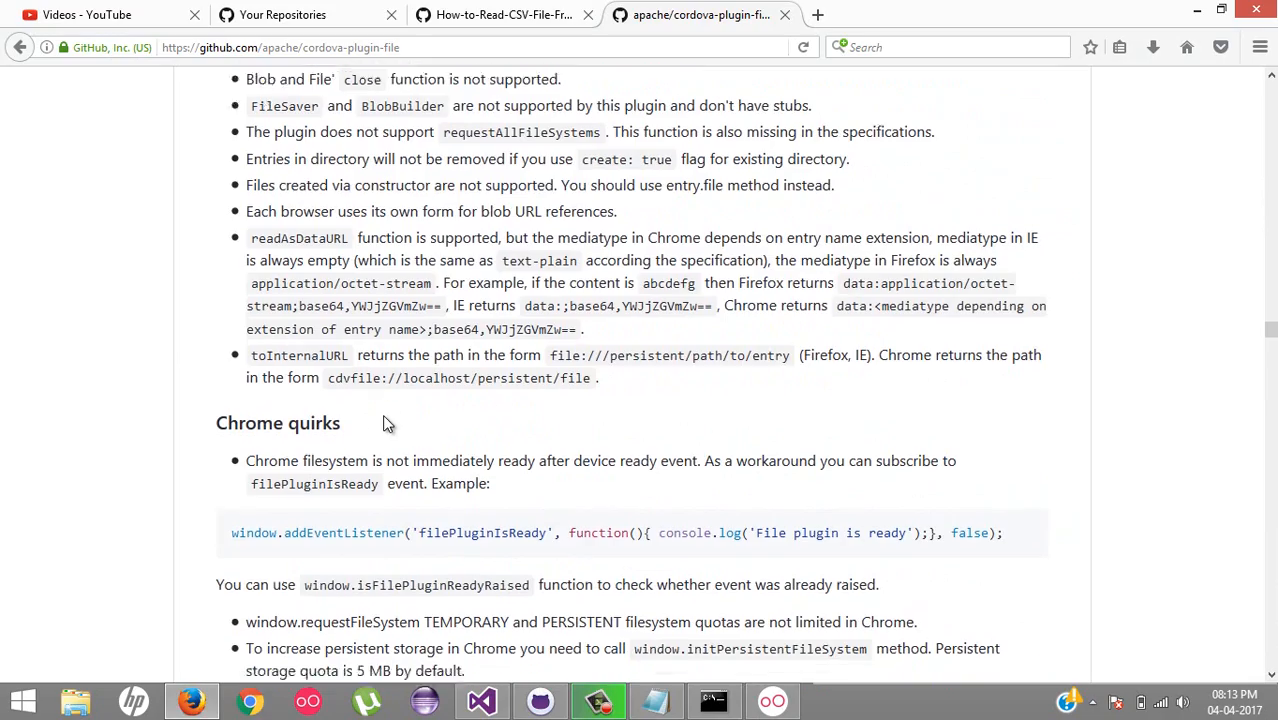
pyautogui.scroll(-3)
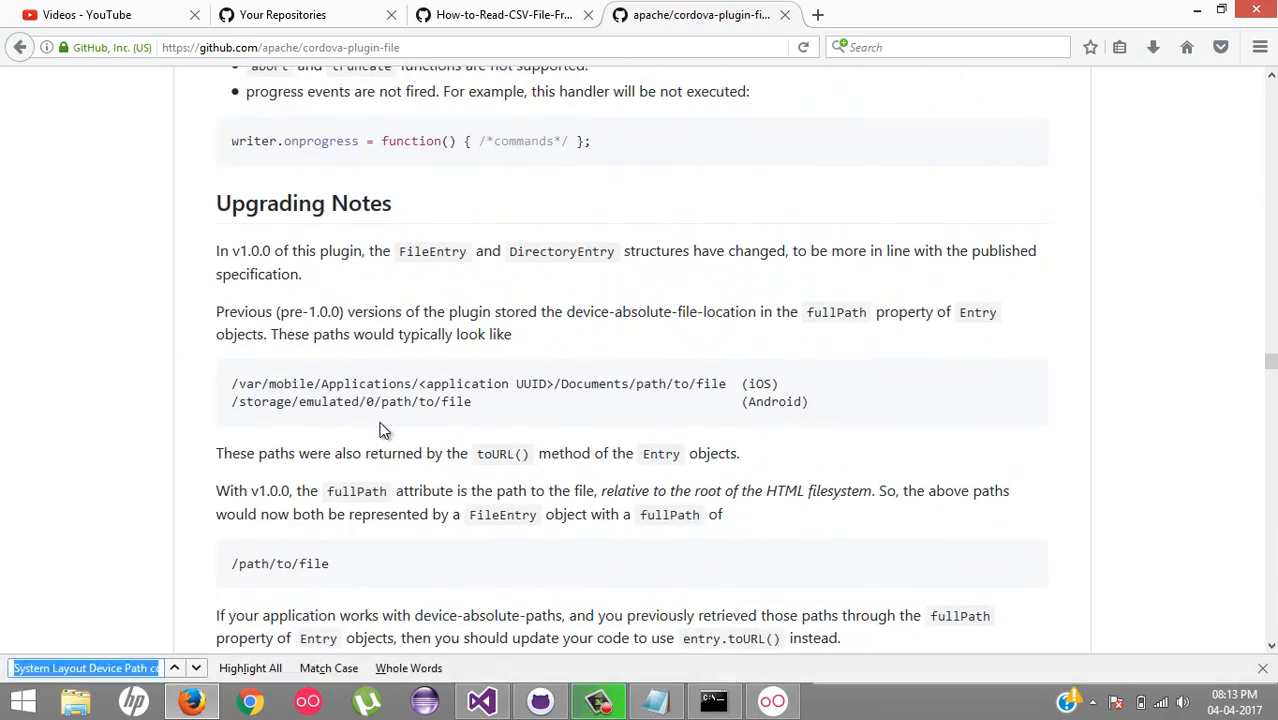
pyautogui.write('write')
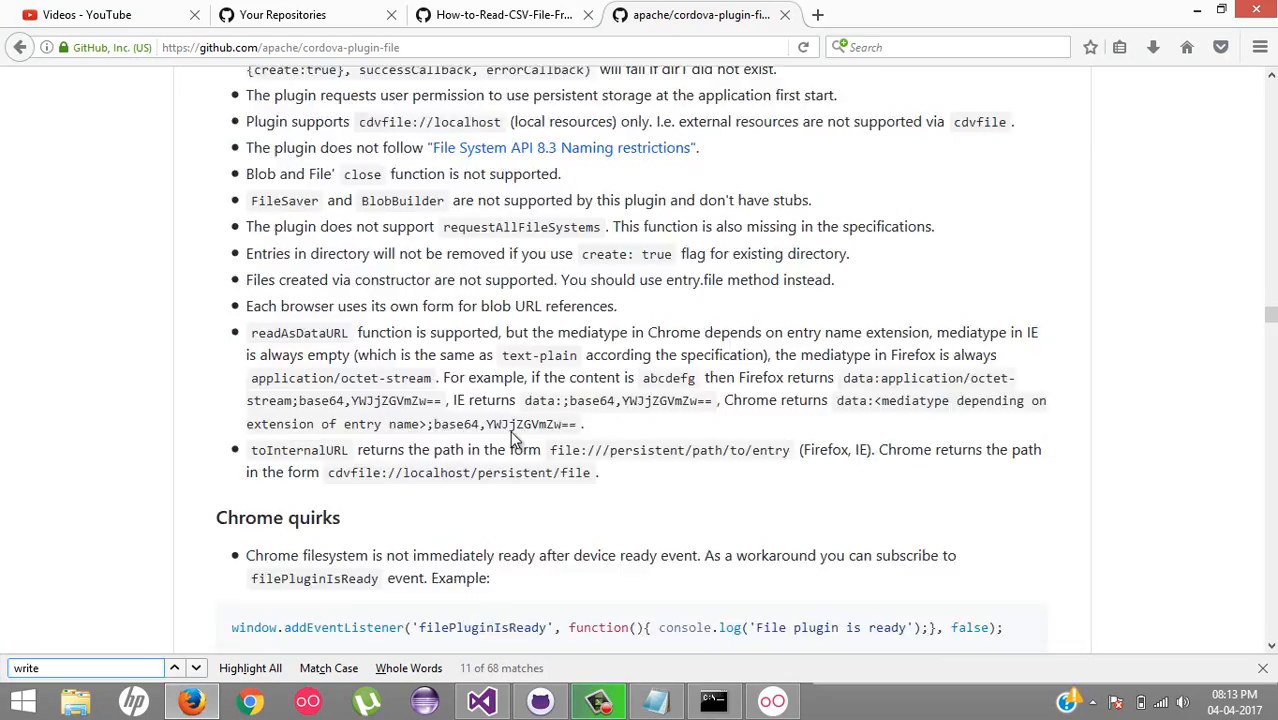
pyautogui.scroll(-3)
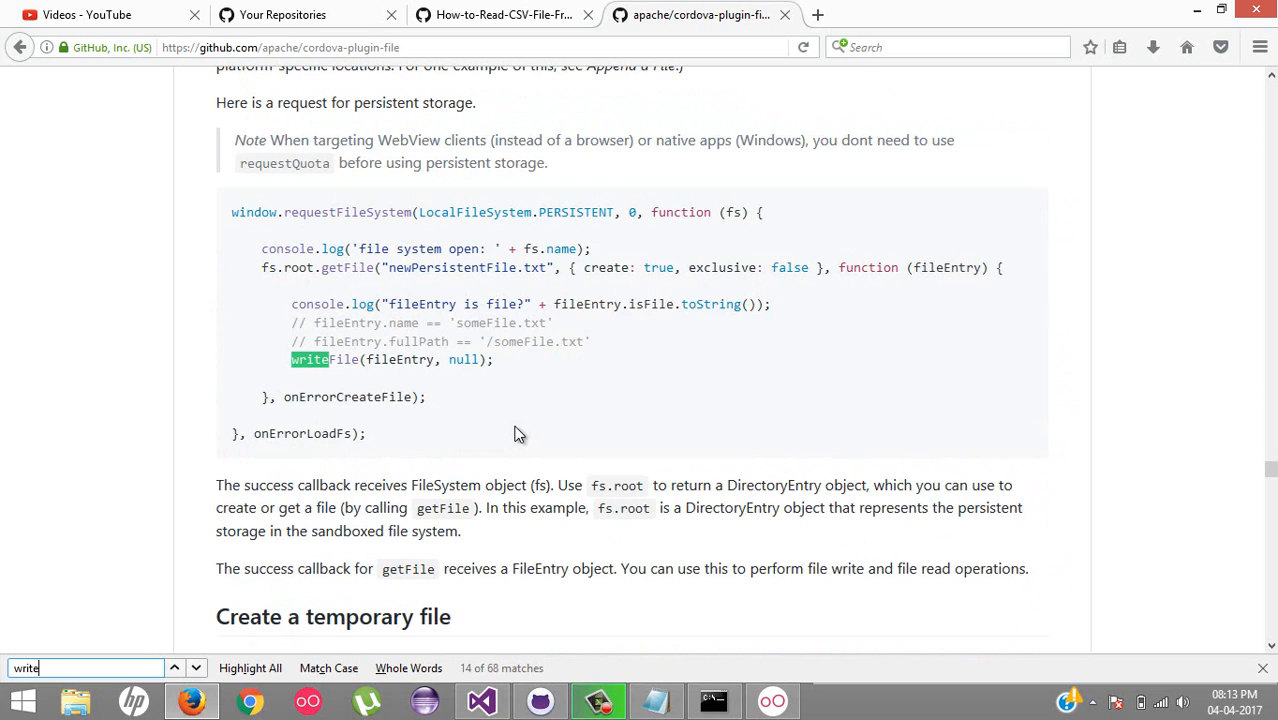
pyautogui.moveTo(477, 245)
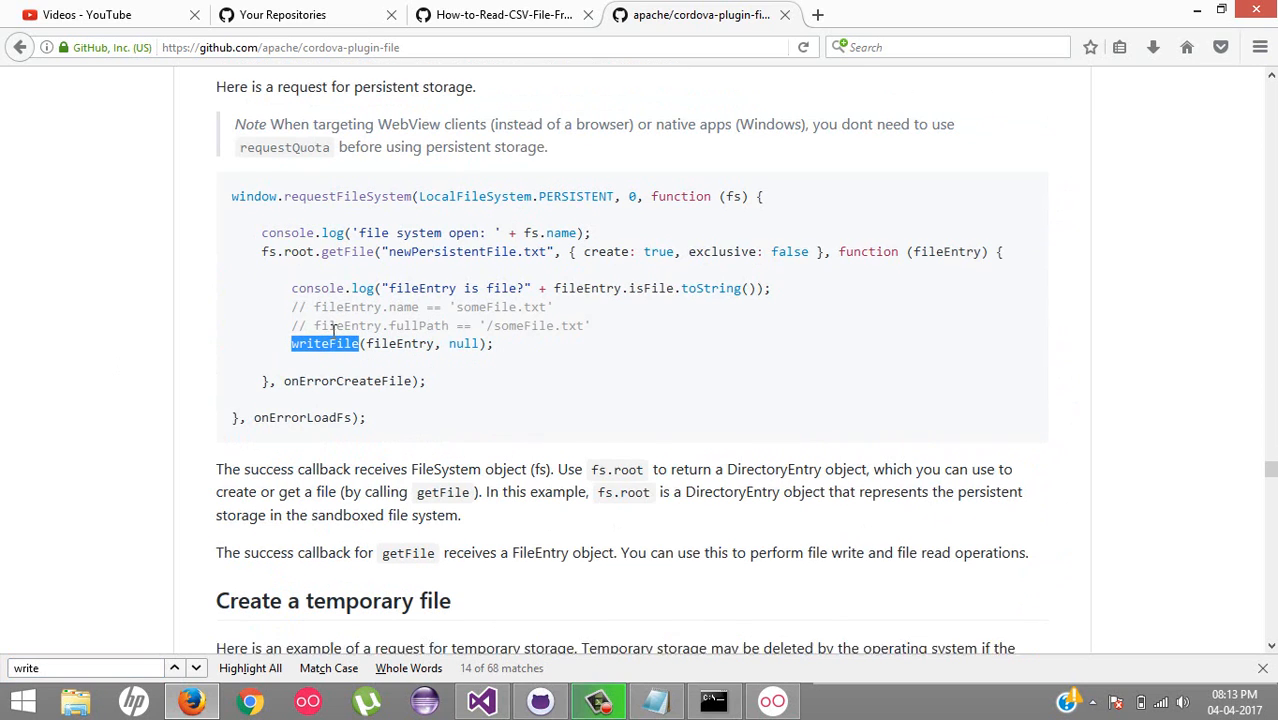
# - Scroll through the cordova-plugin-file README's temporary file, write and read examples
pyautogui.scroll(-3)
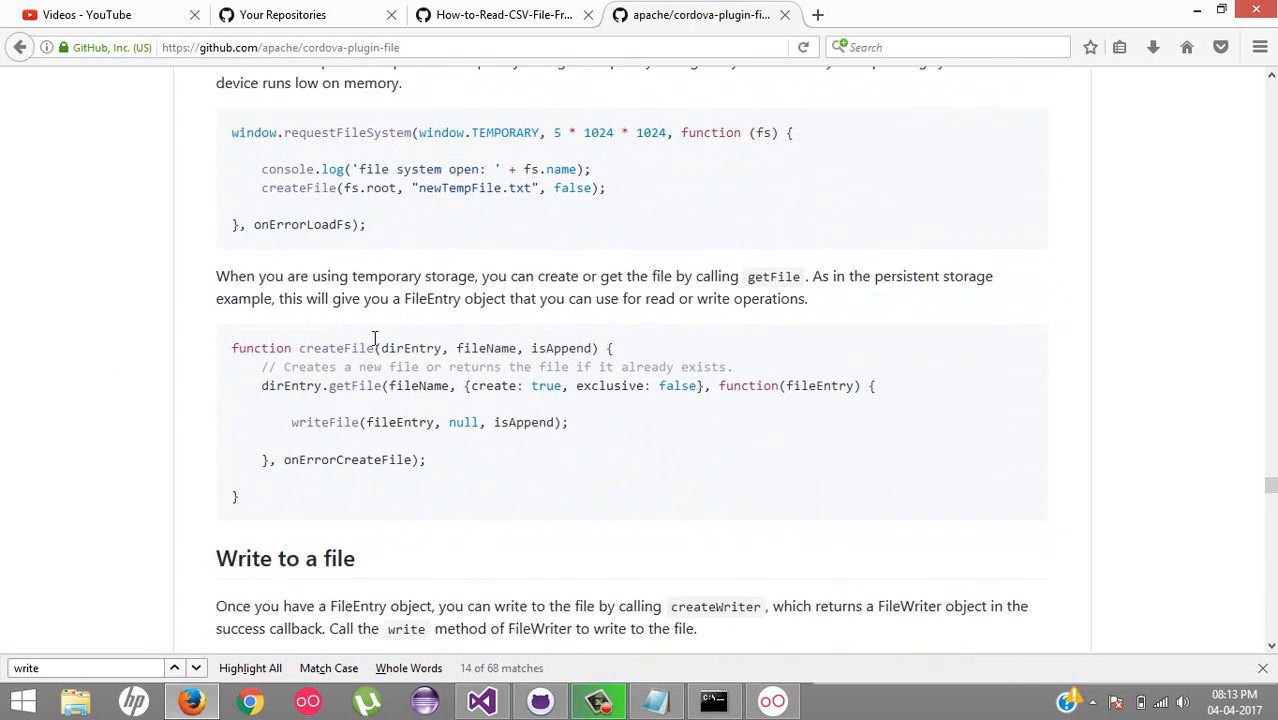
pyautogui.scroll(-3)
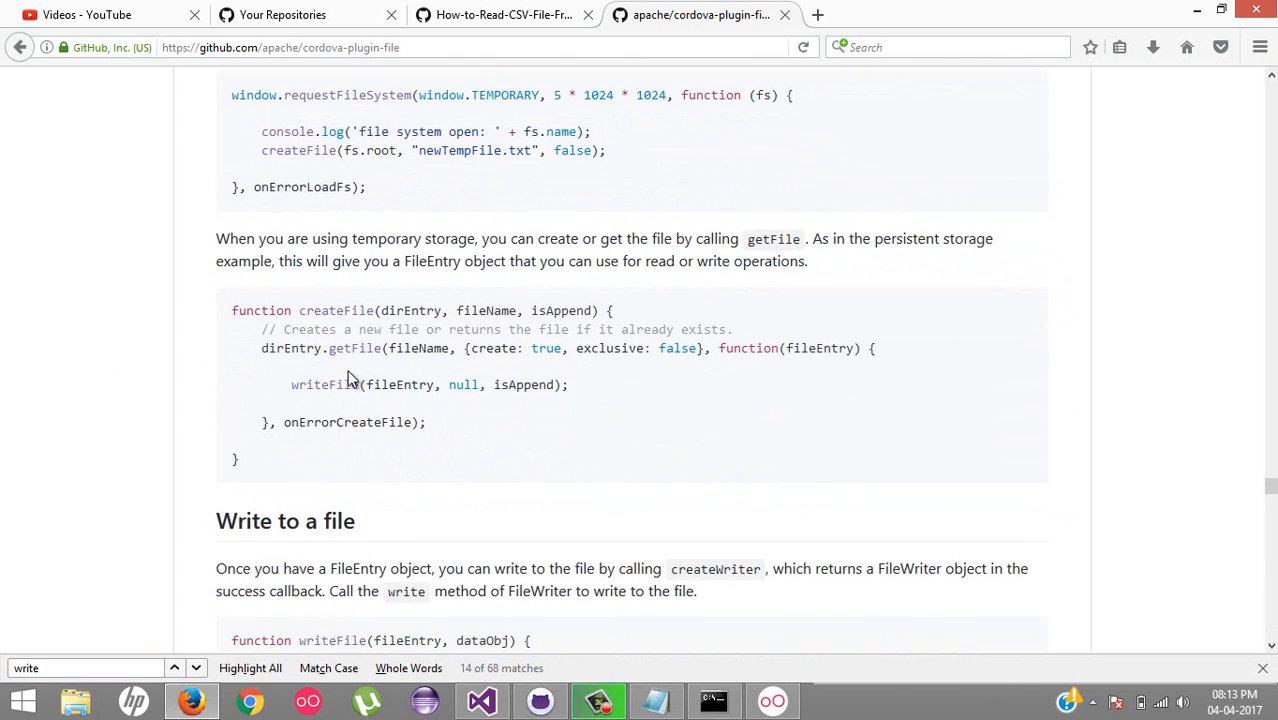
pyautogui.scroll(-3)
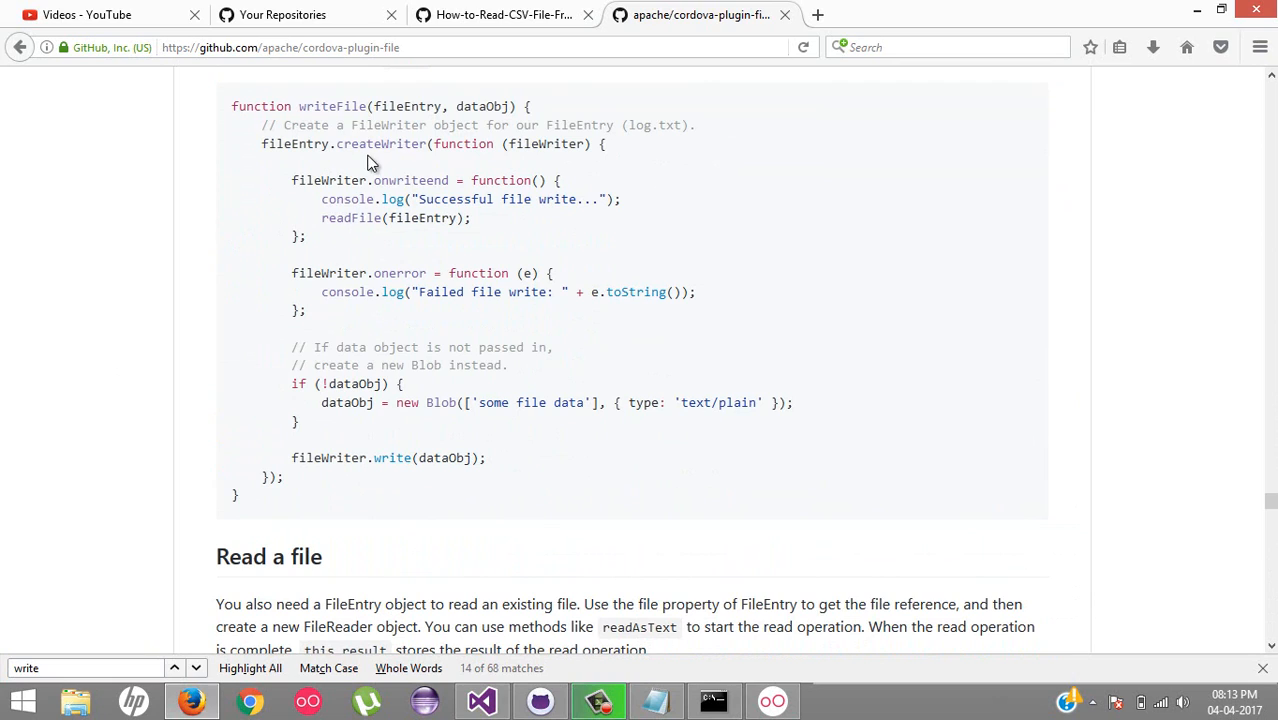
pyautogui.moveTo(532, 410)
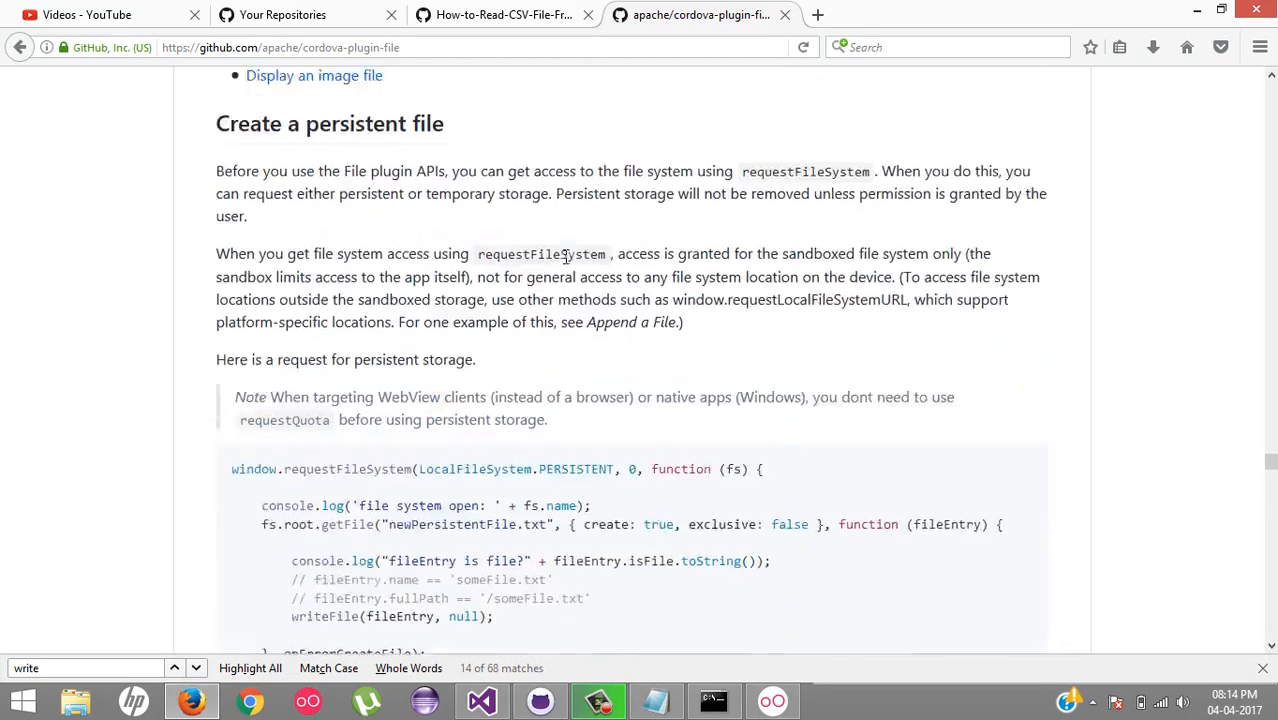
# - Skim the cdvfile protocol and Upgrading Notes, then go to Your Repositories
pyautogui.scroll(-3)
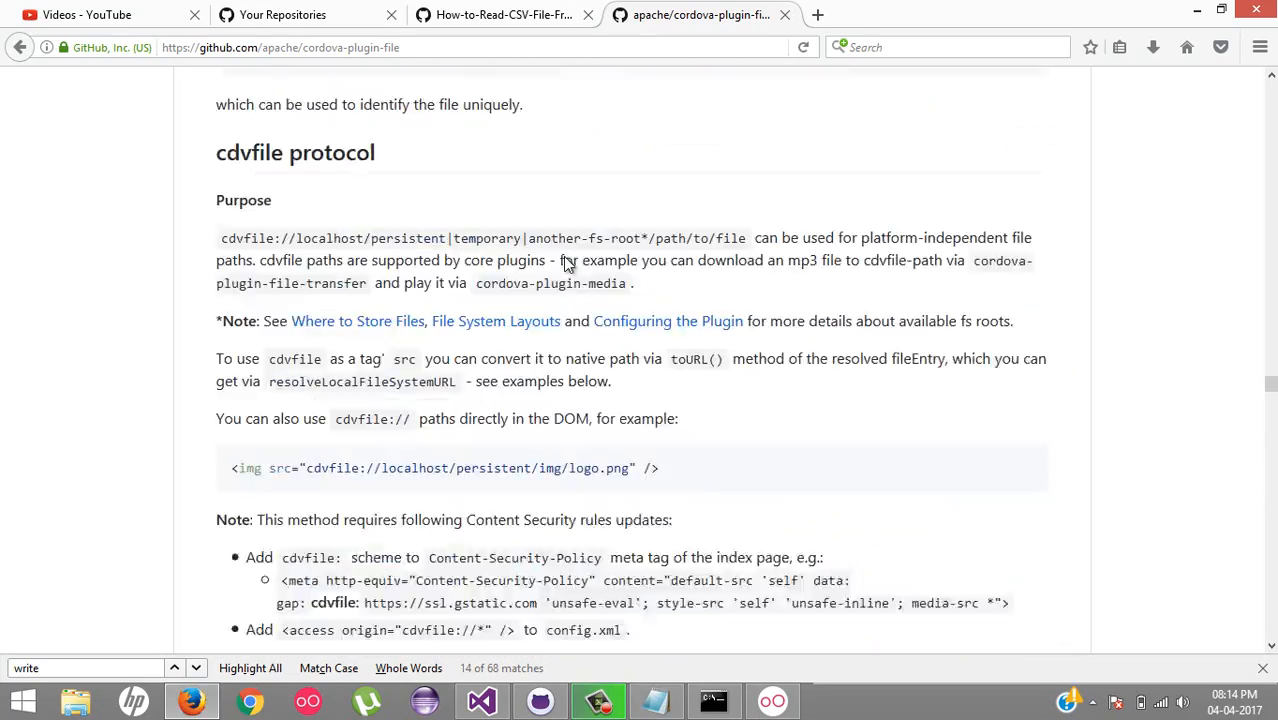
pyautogui.scroll(-3)
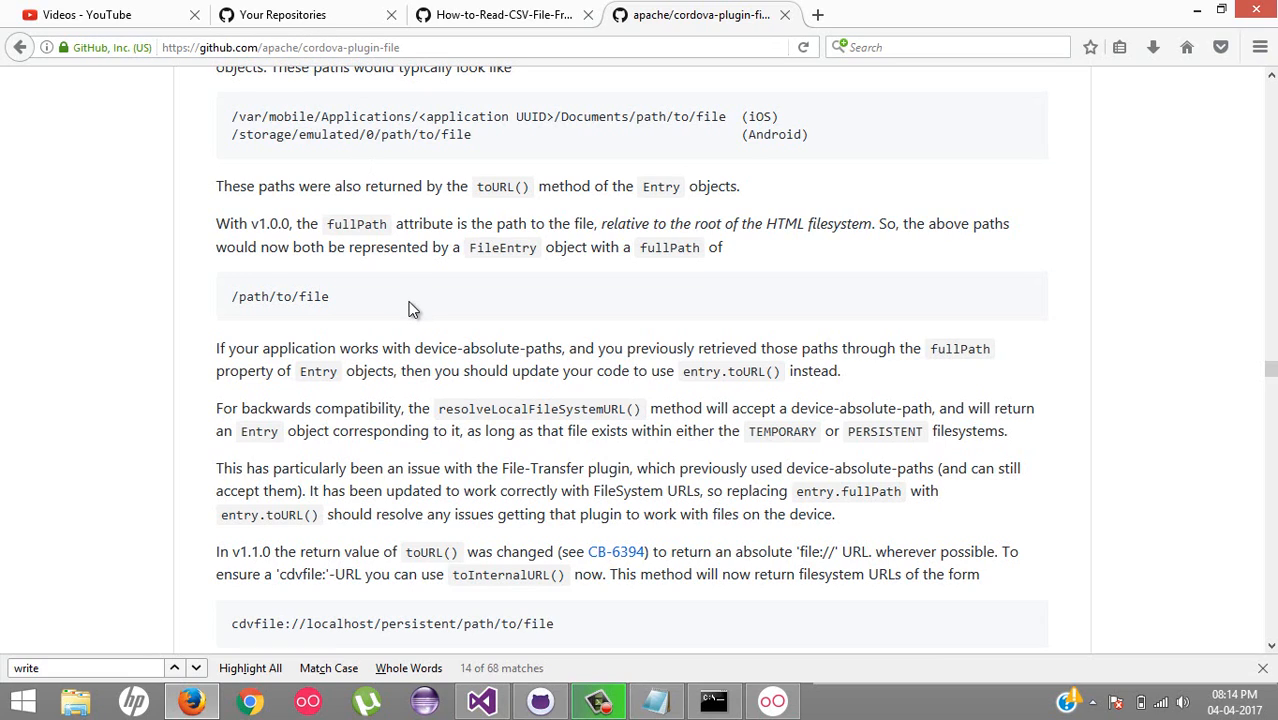
pyautogui.moveTo(418, 285)
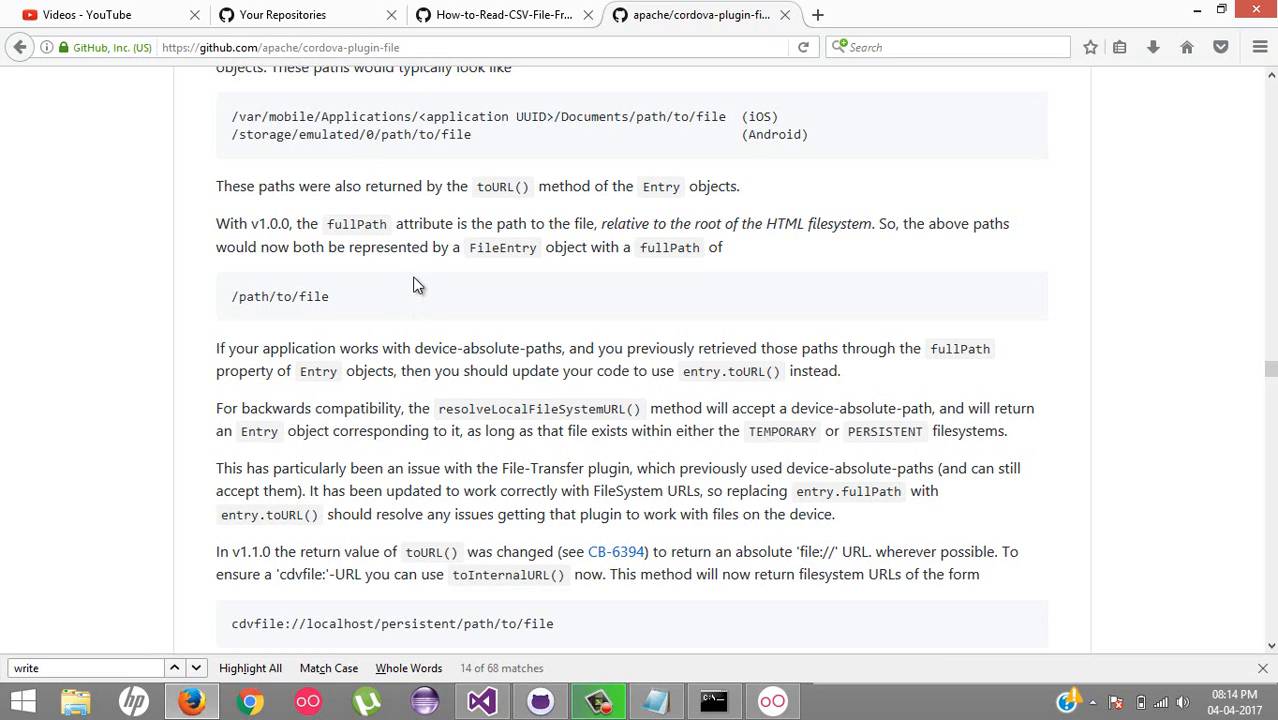
pyautogui.moveTo(453, 142)
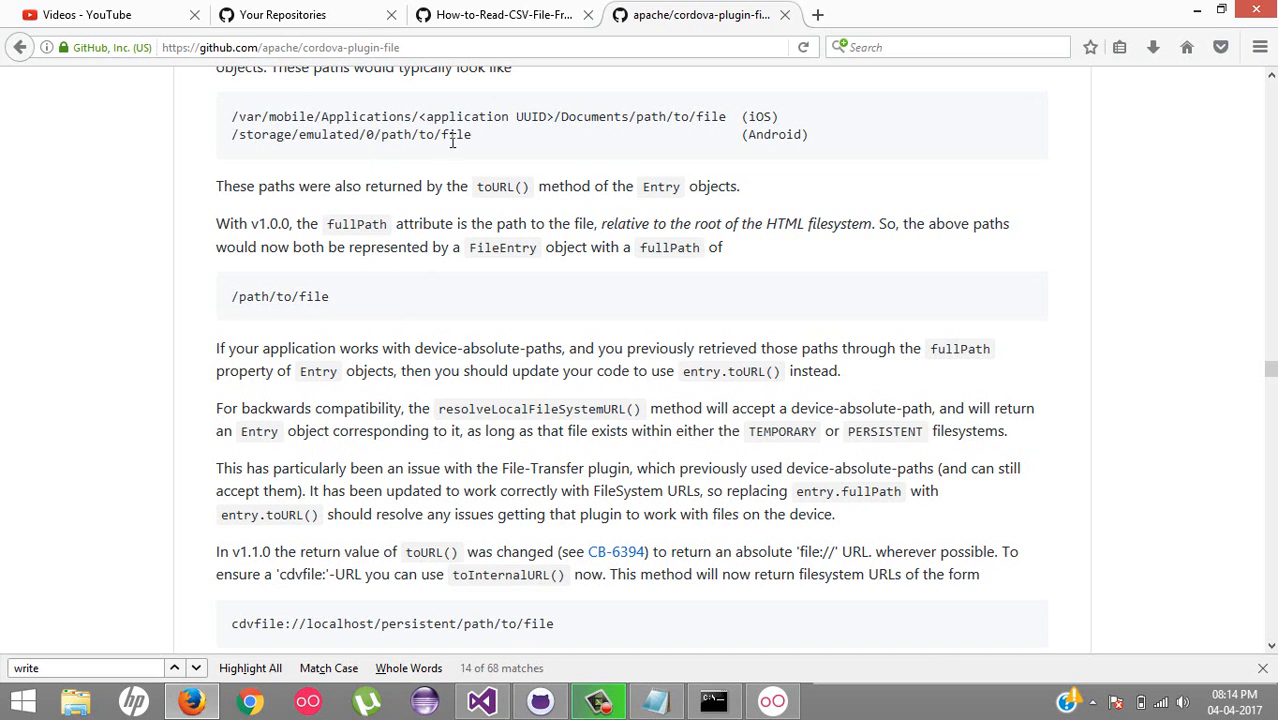
pyautogui.click(283, 15)
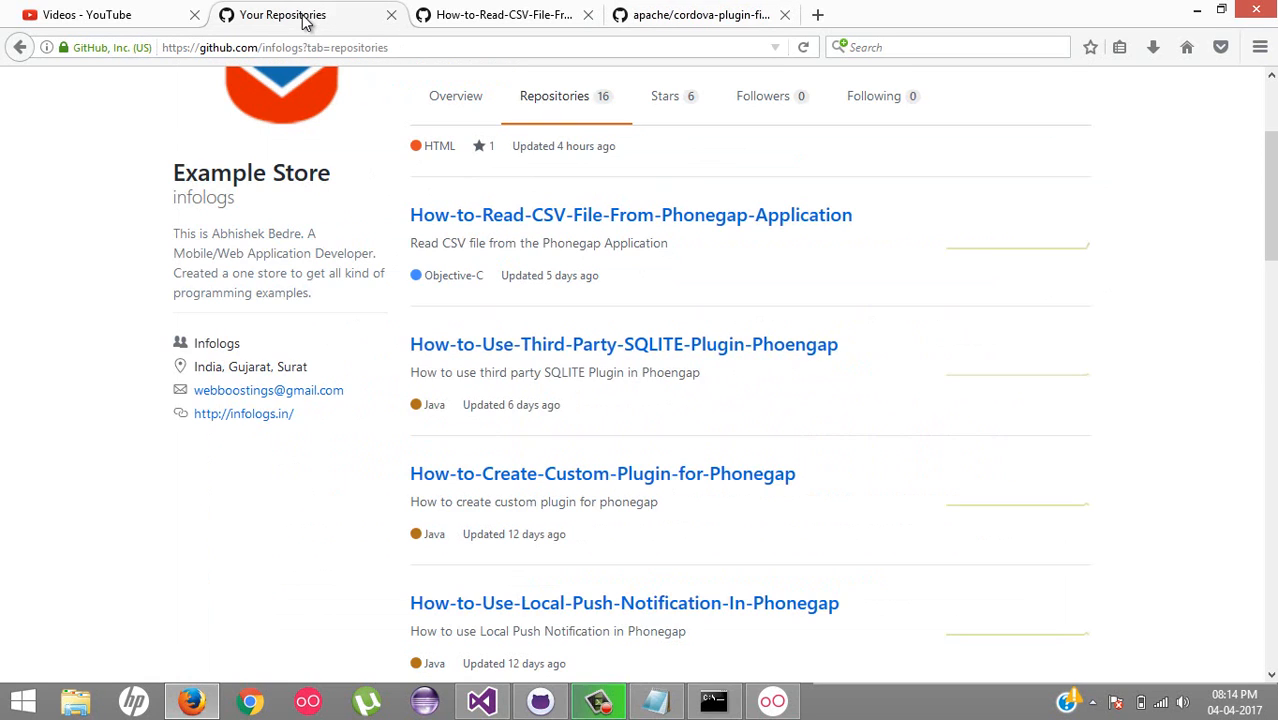
# - Scroll to the top of the infologs repositories list
pyautogui.scroll(3)
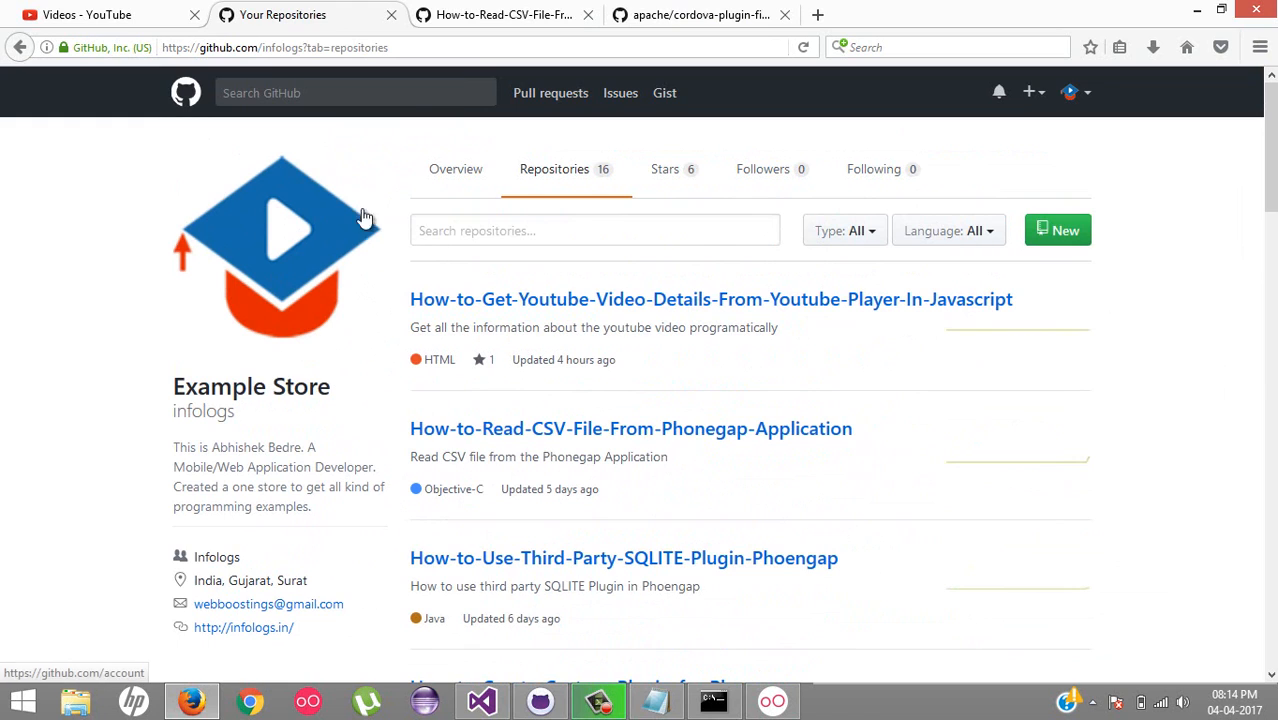
pyautogui.moveTo(287, 186)
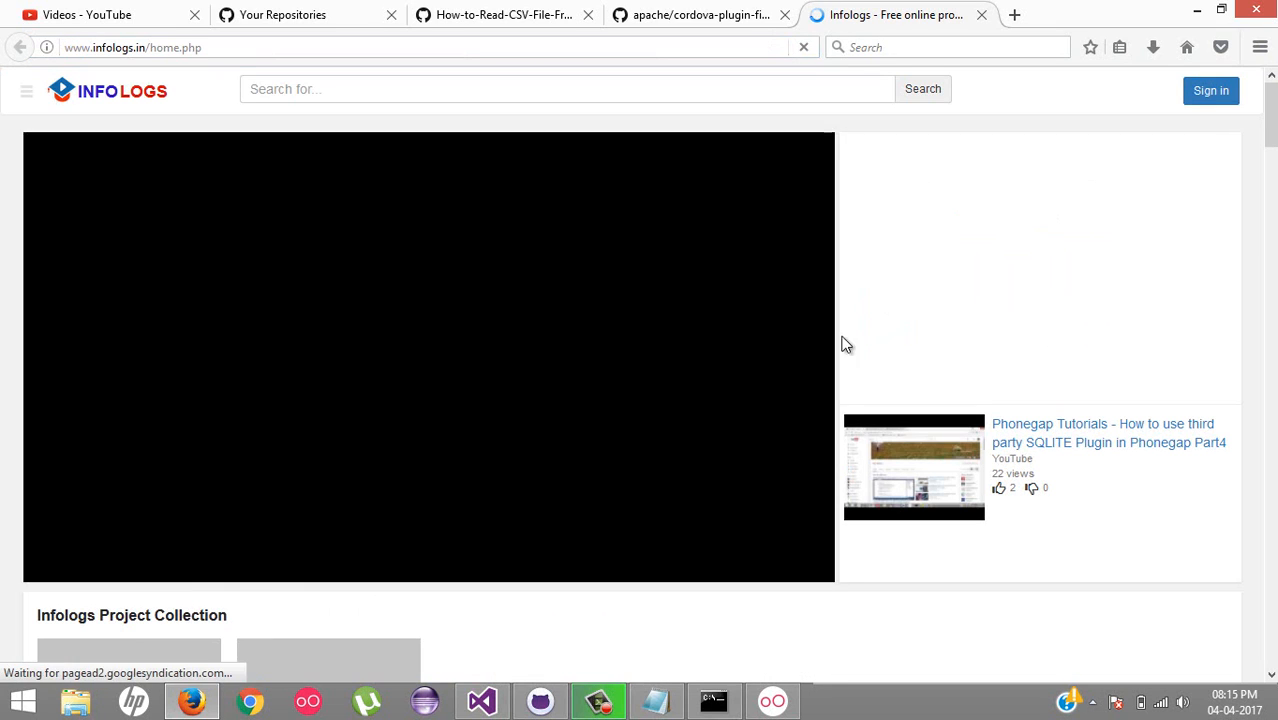
# - Scroll the Infologs home page, then show DevMountain's Courses menu
pyautogui.scroll(-3)
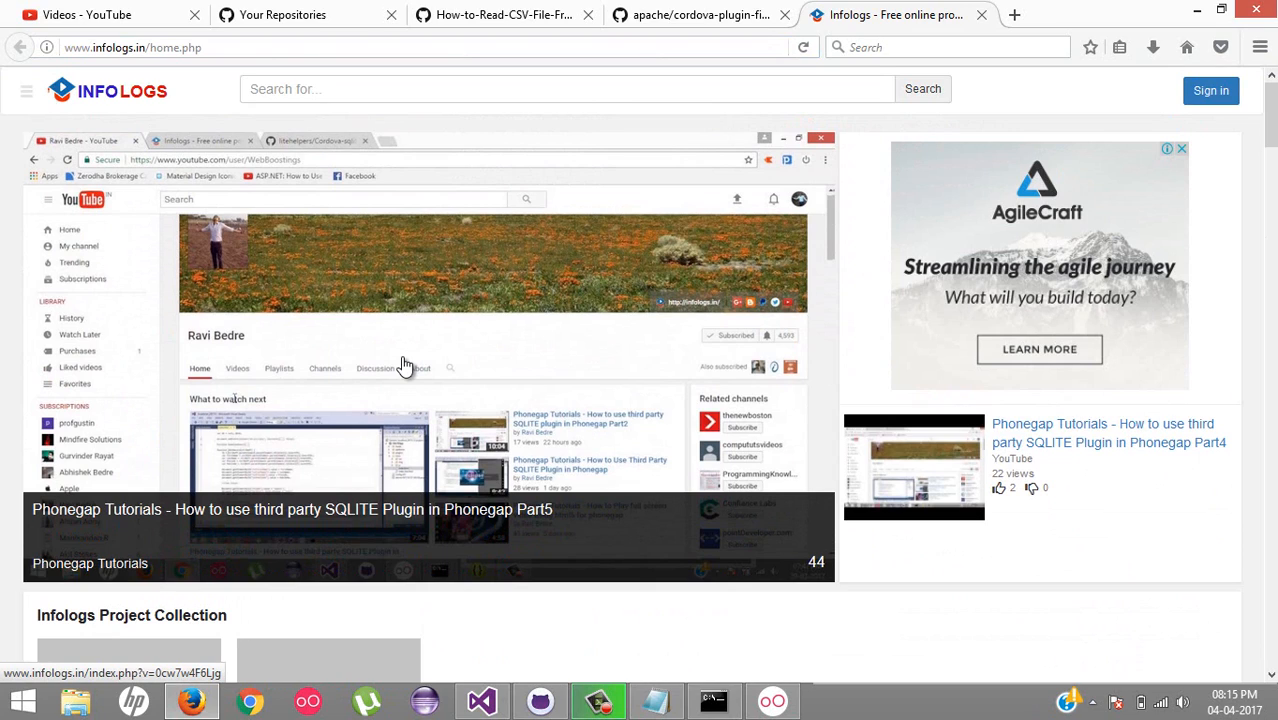
pyautogui.moveTo(450, 351)
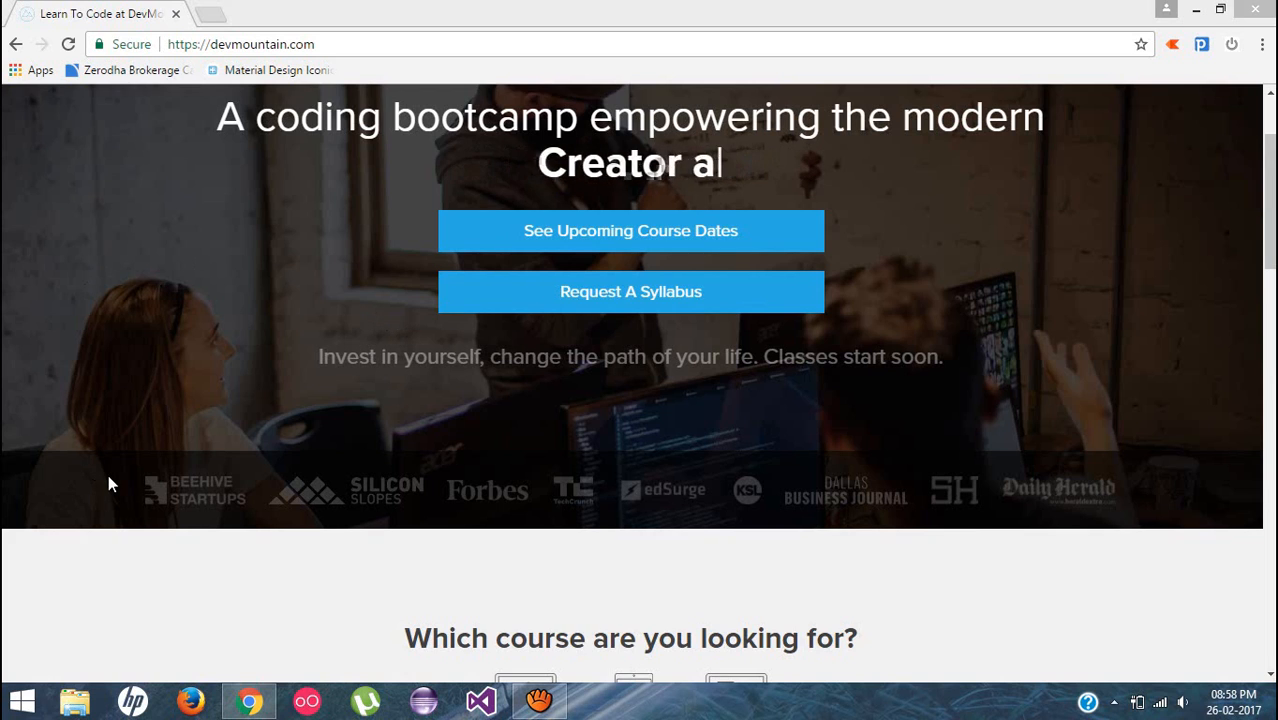
pyautogui.click(617, 163)
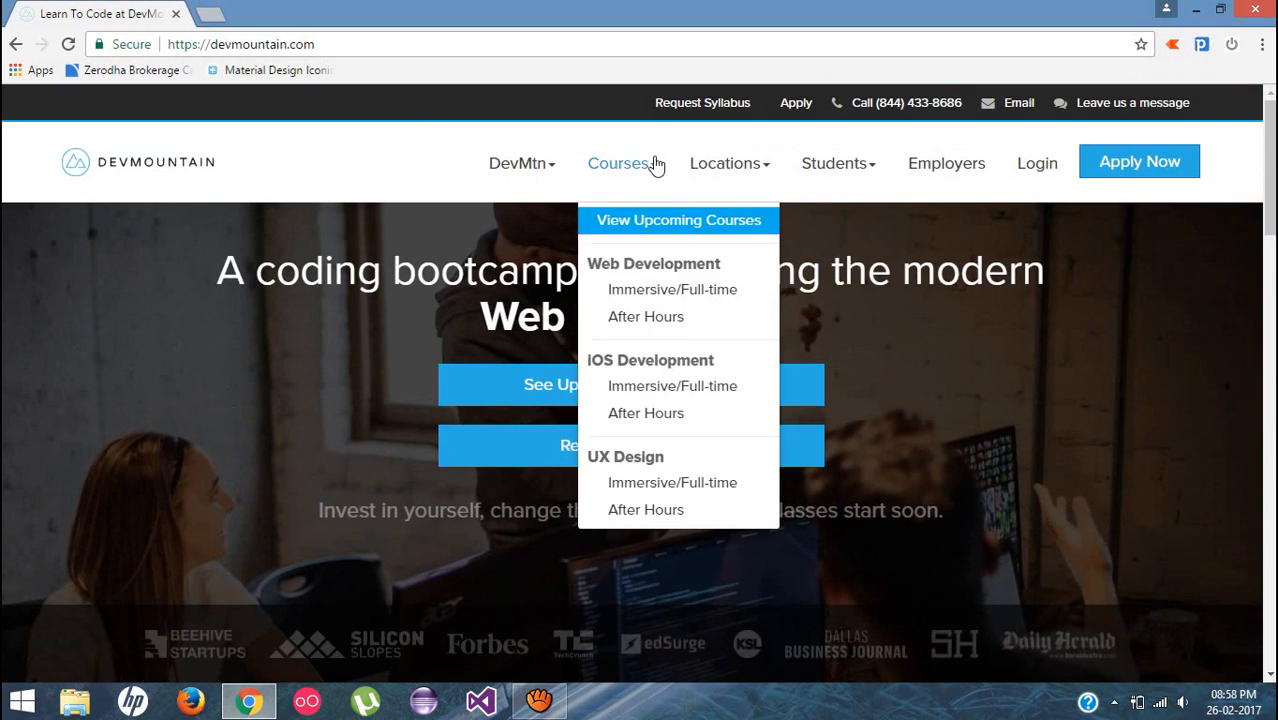